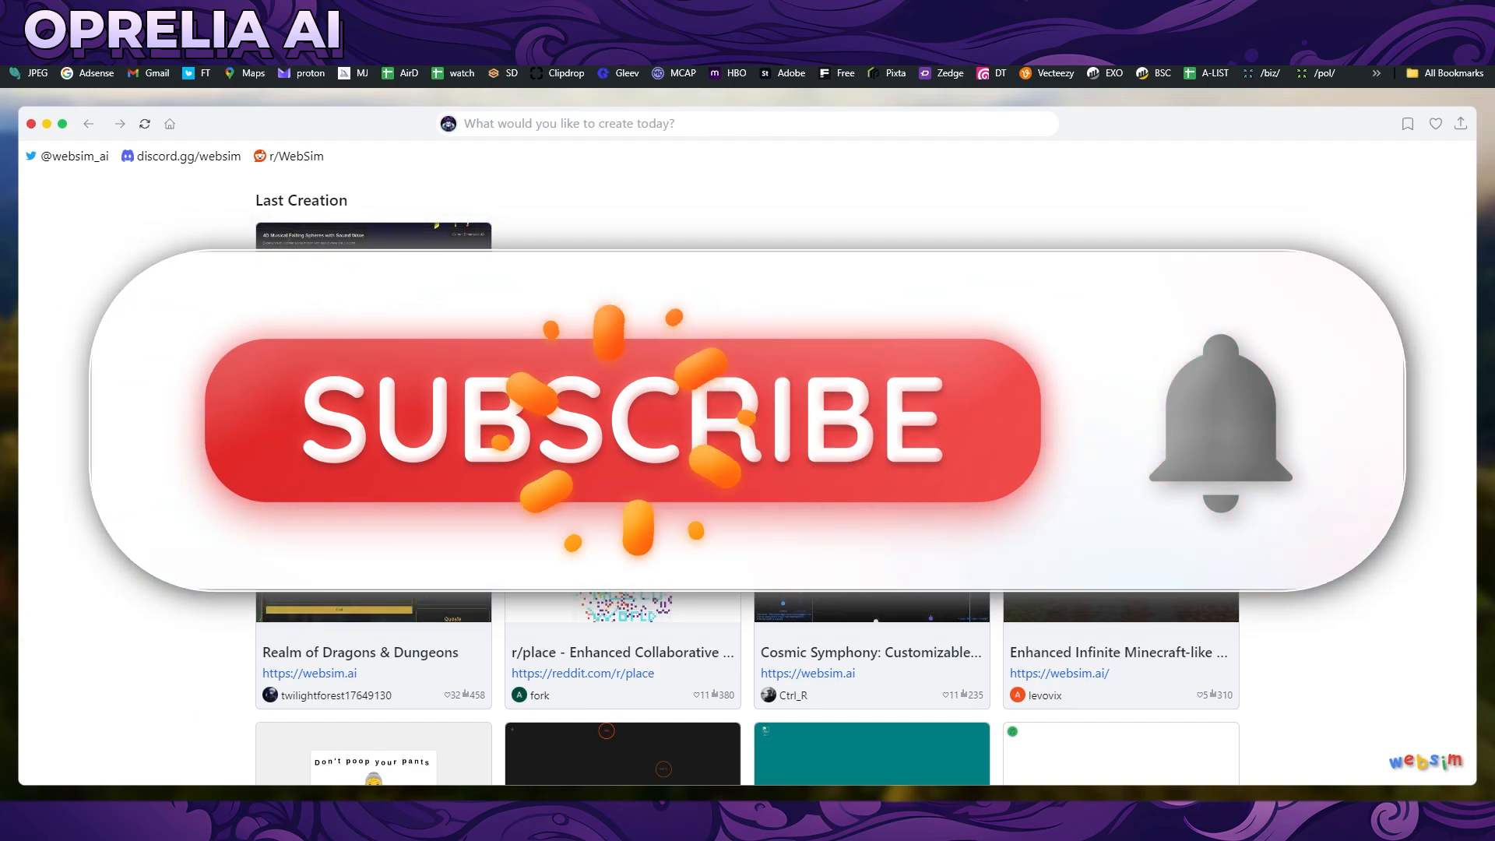
# Step: Browse today's top gallery and open the 4D Musical Falling Spheres with Sound Wave creation
pyautogui.click(620, 422)
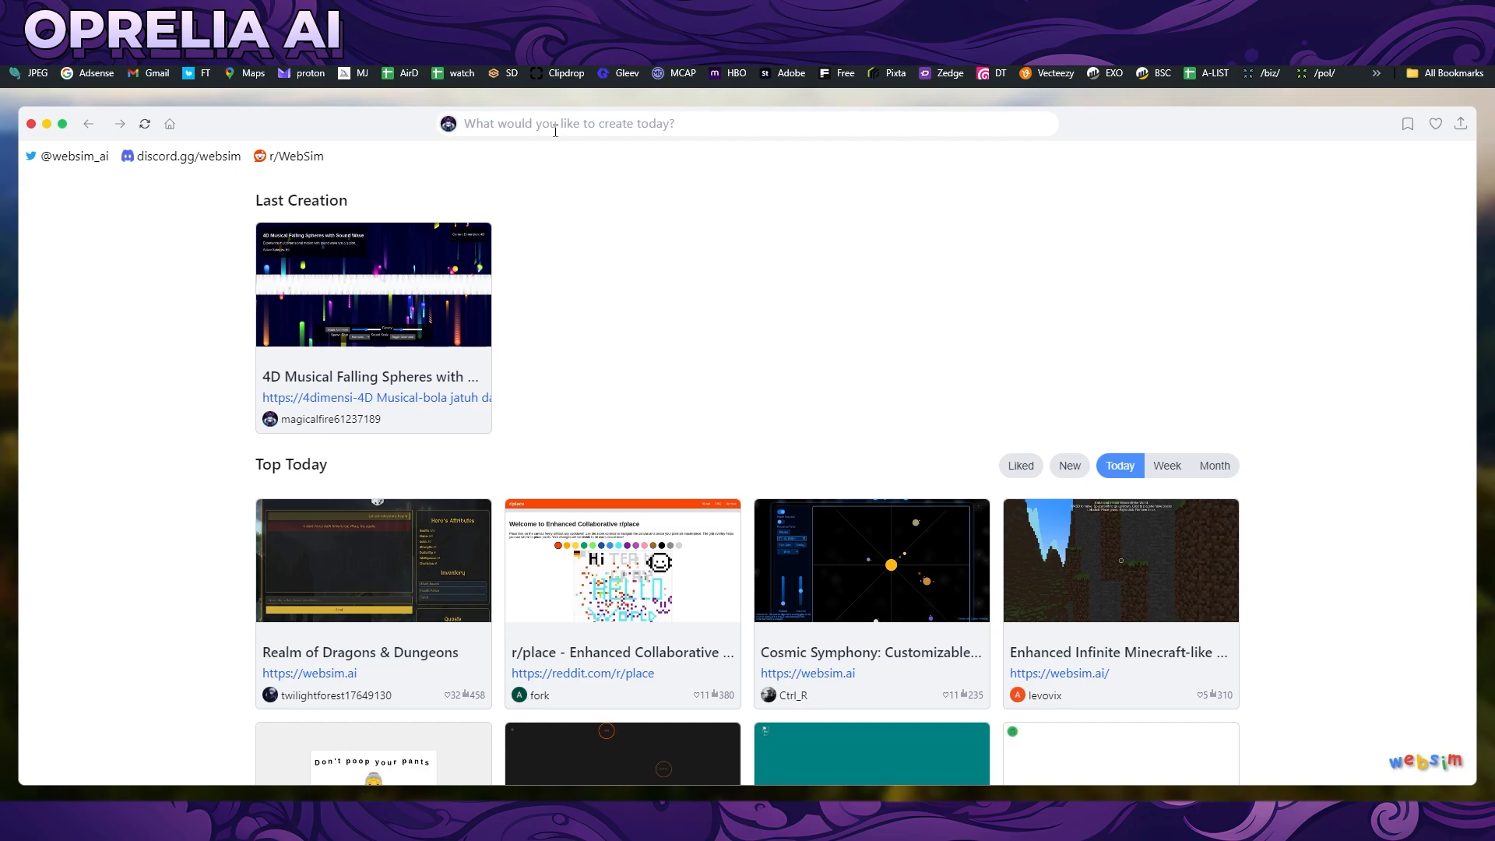
pyautogui.scroll(-3)
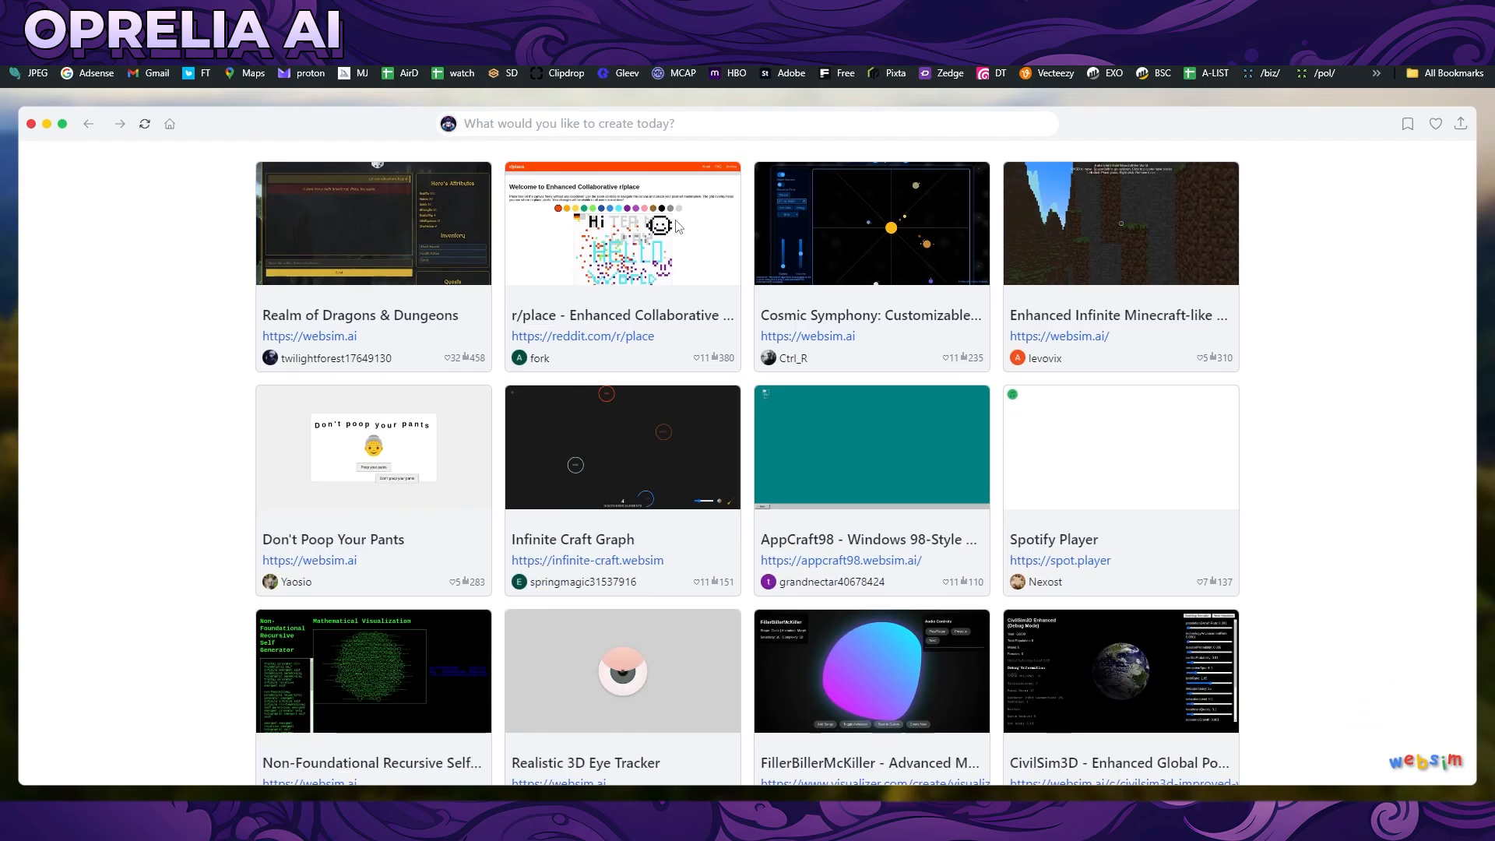
pyautogui.scroll(-3)
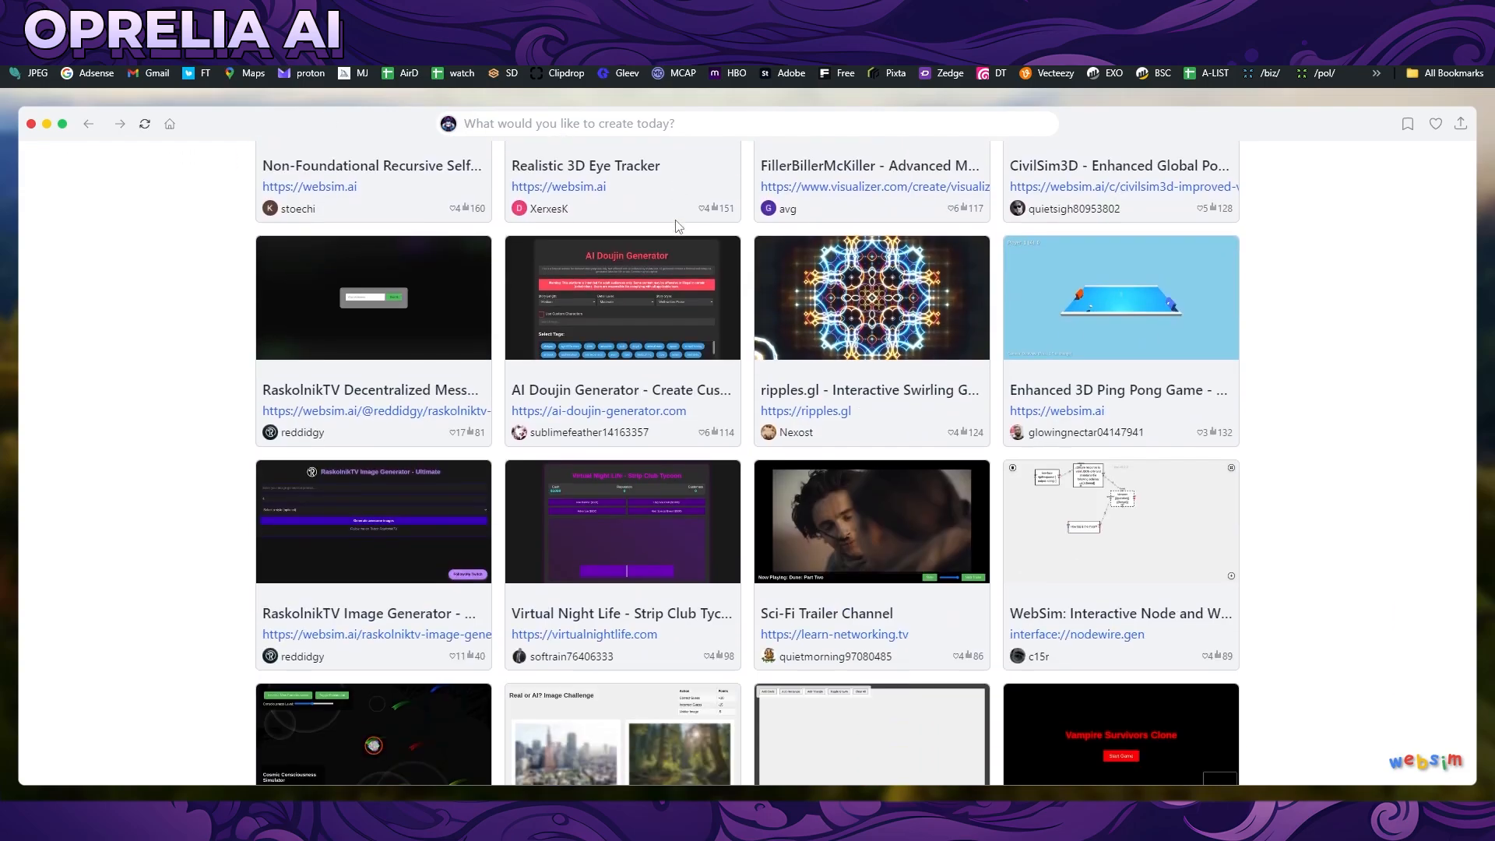
pyautogui.scroll(-3)
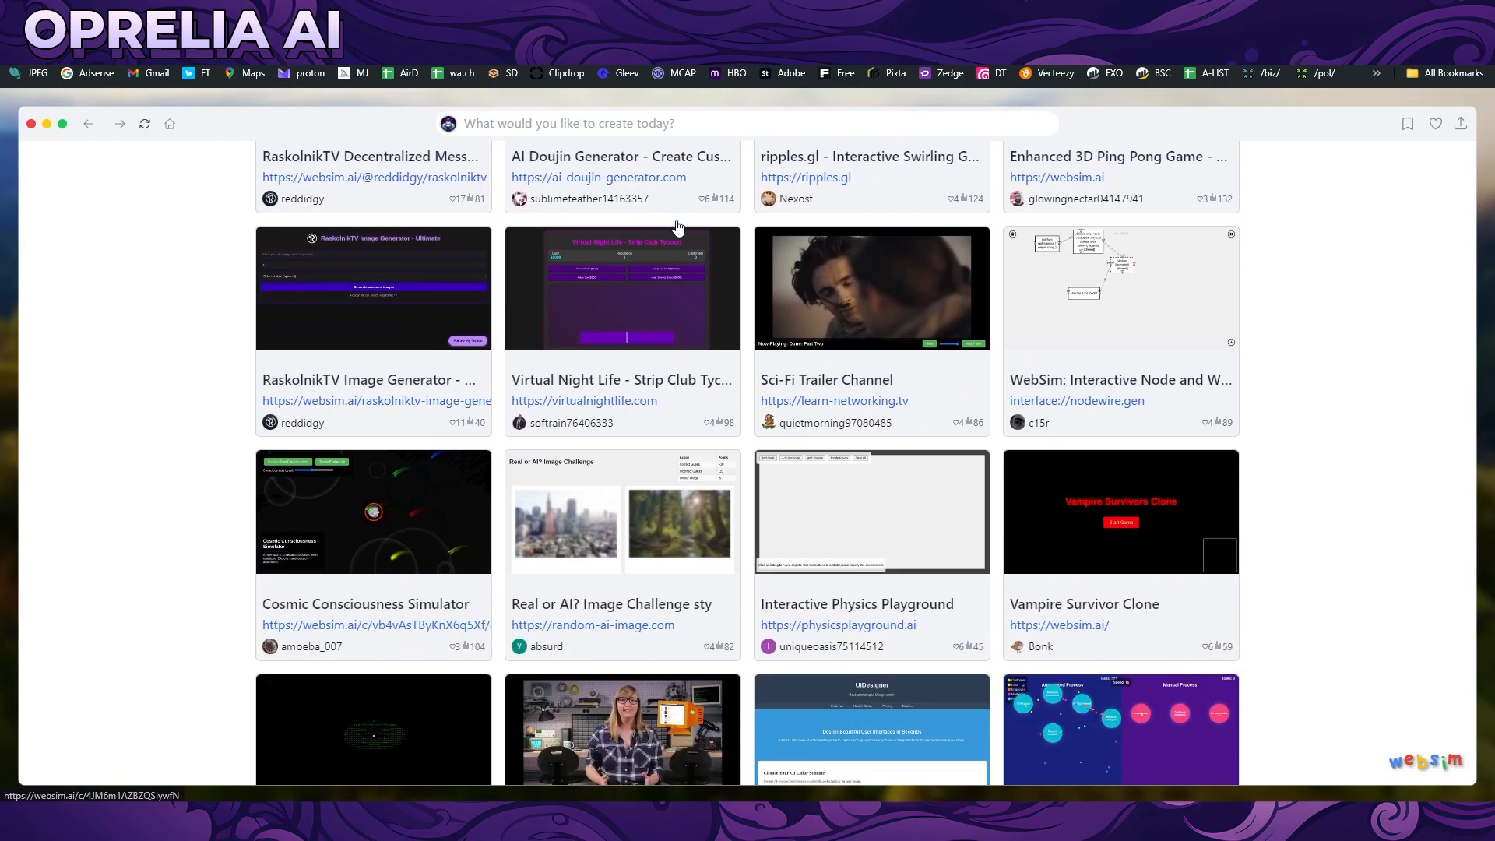
pyautogui.scroll(-3)
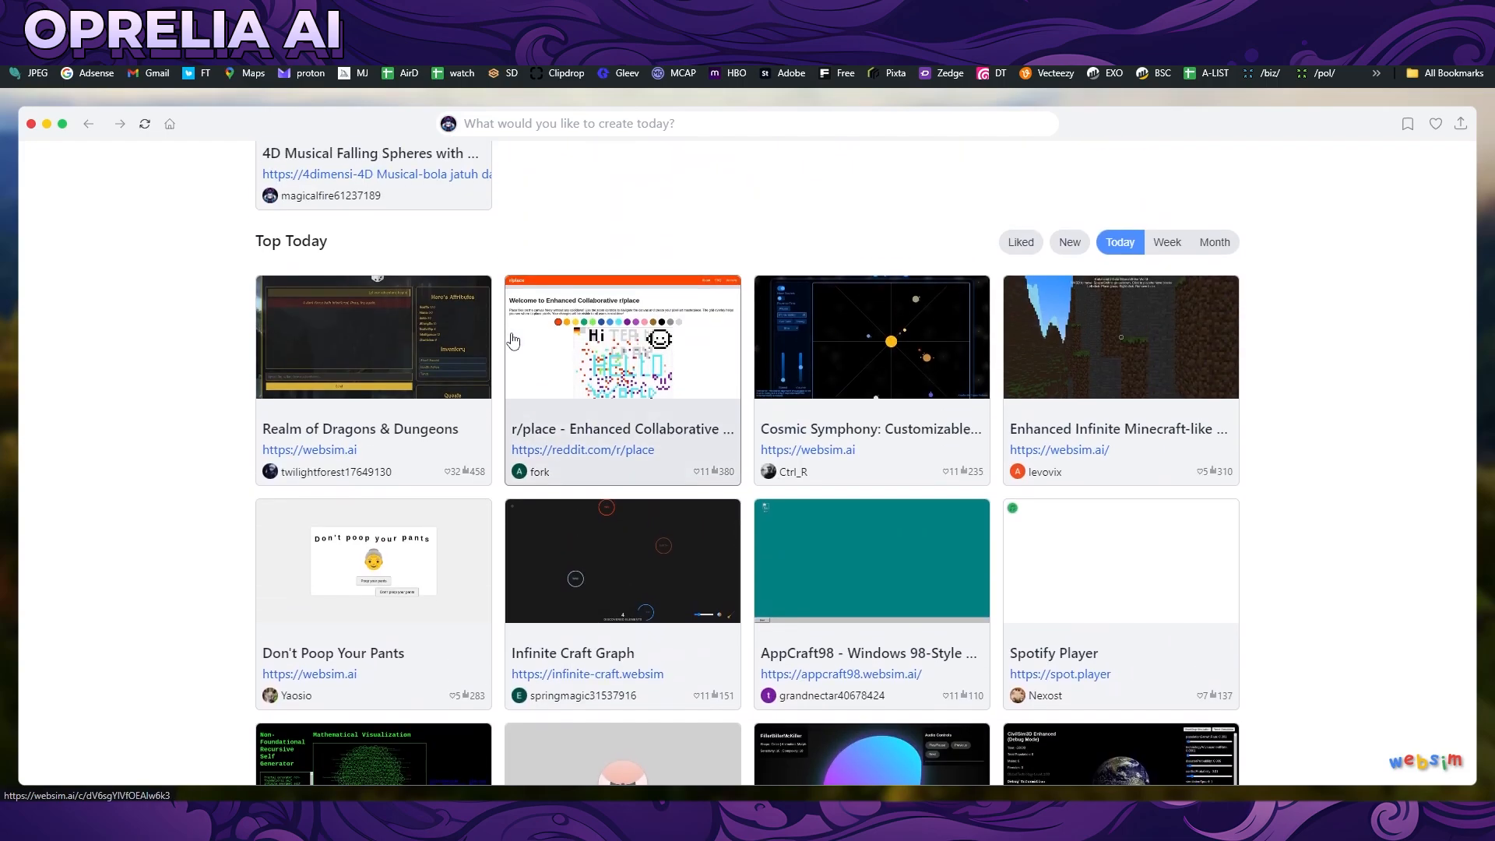
pyautogui.scroll(3)
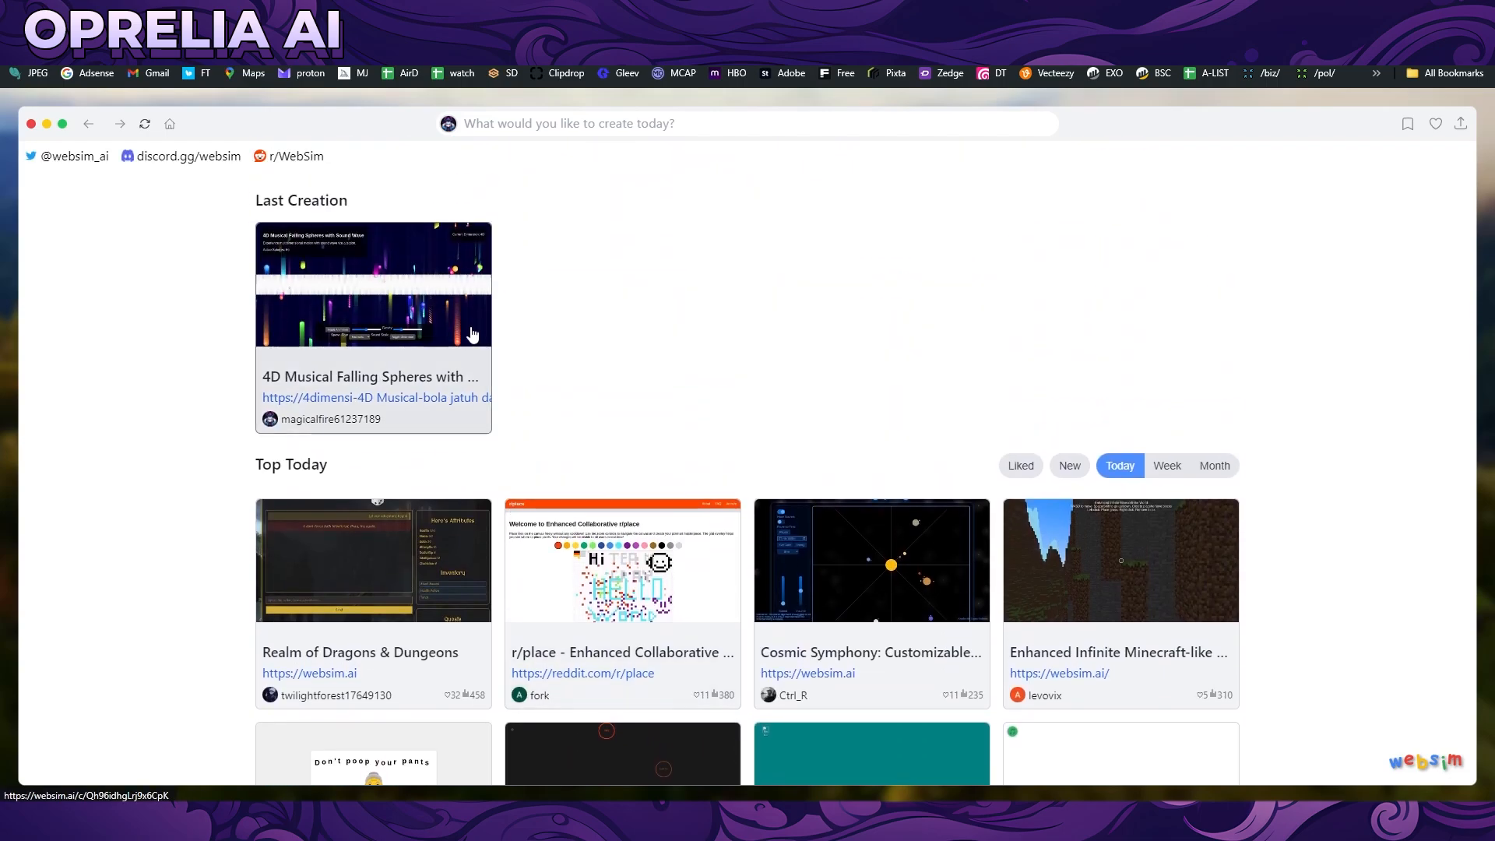
pyautogui.click(372, 283)
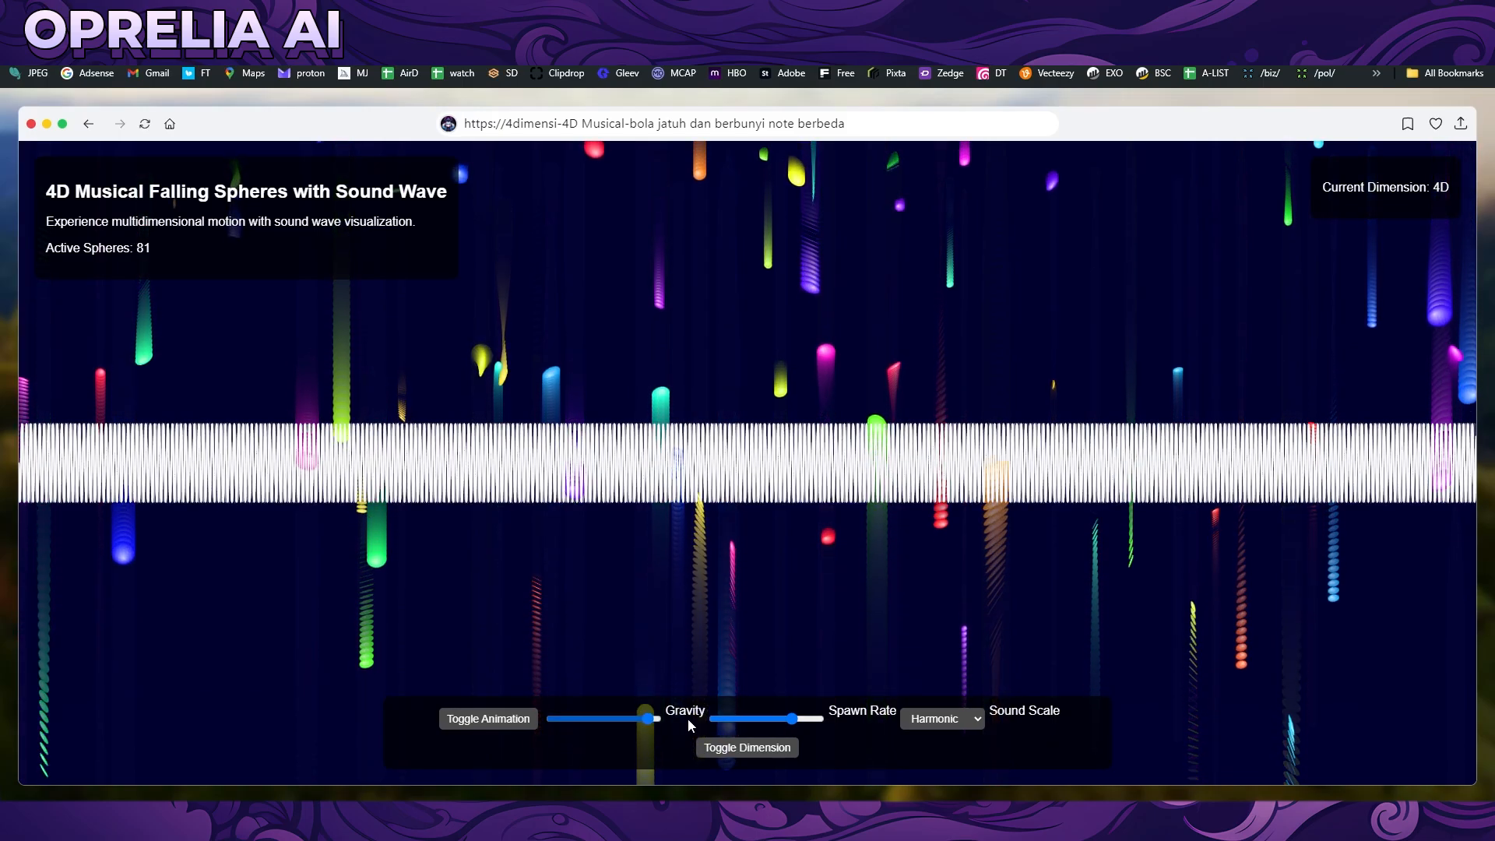
# Step: Continue down the gallery and open the Enhanced Infinite Minecraft-like World creation
pyautogui.click(940, 718)
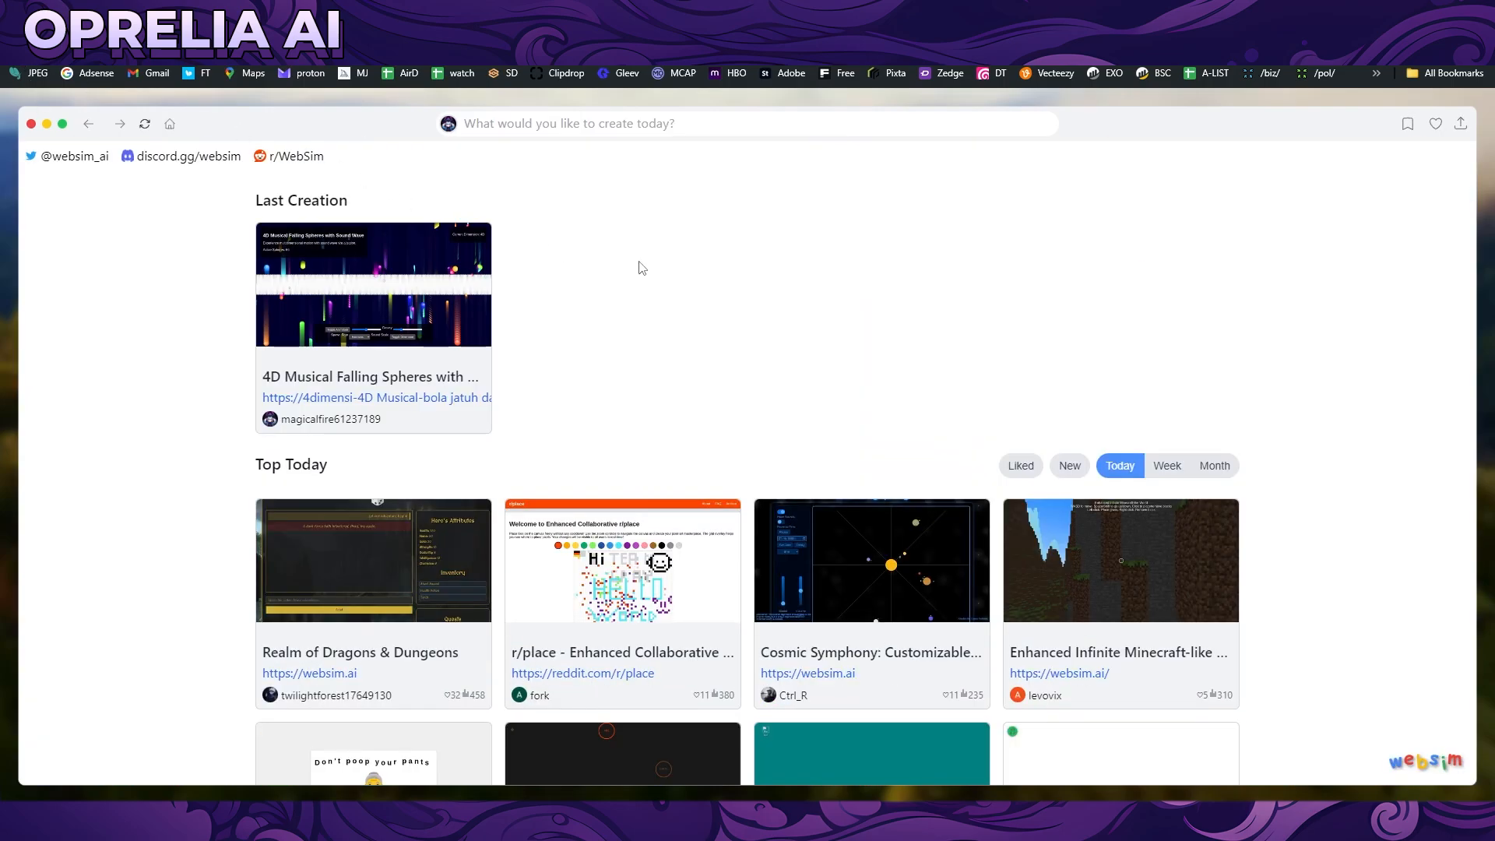
pyautogui.moveTo(656, 290)
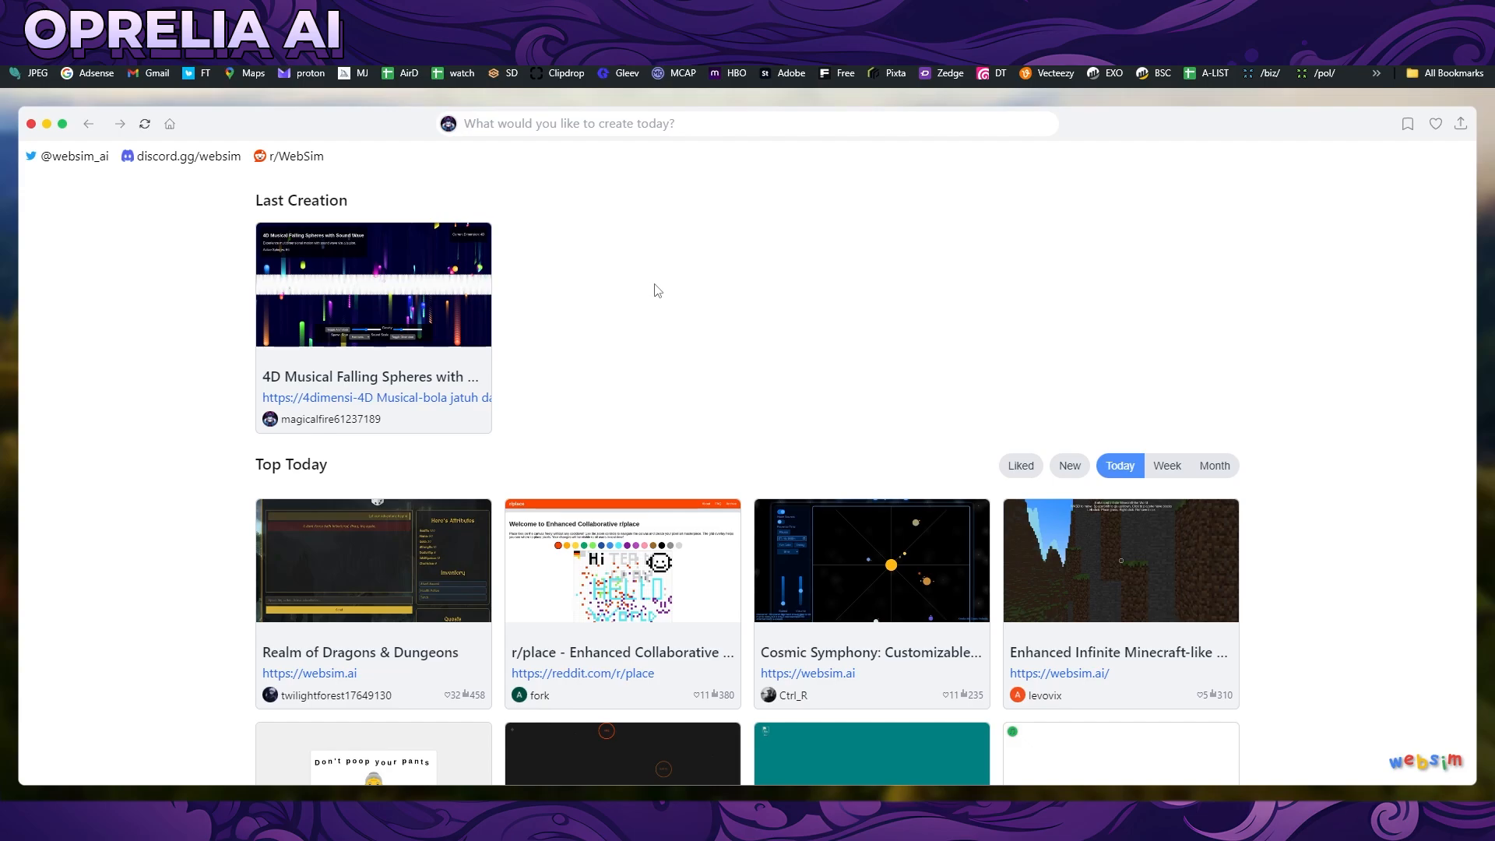
pyautogui.scroll(-3)
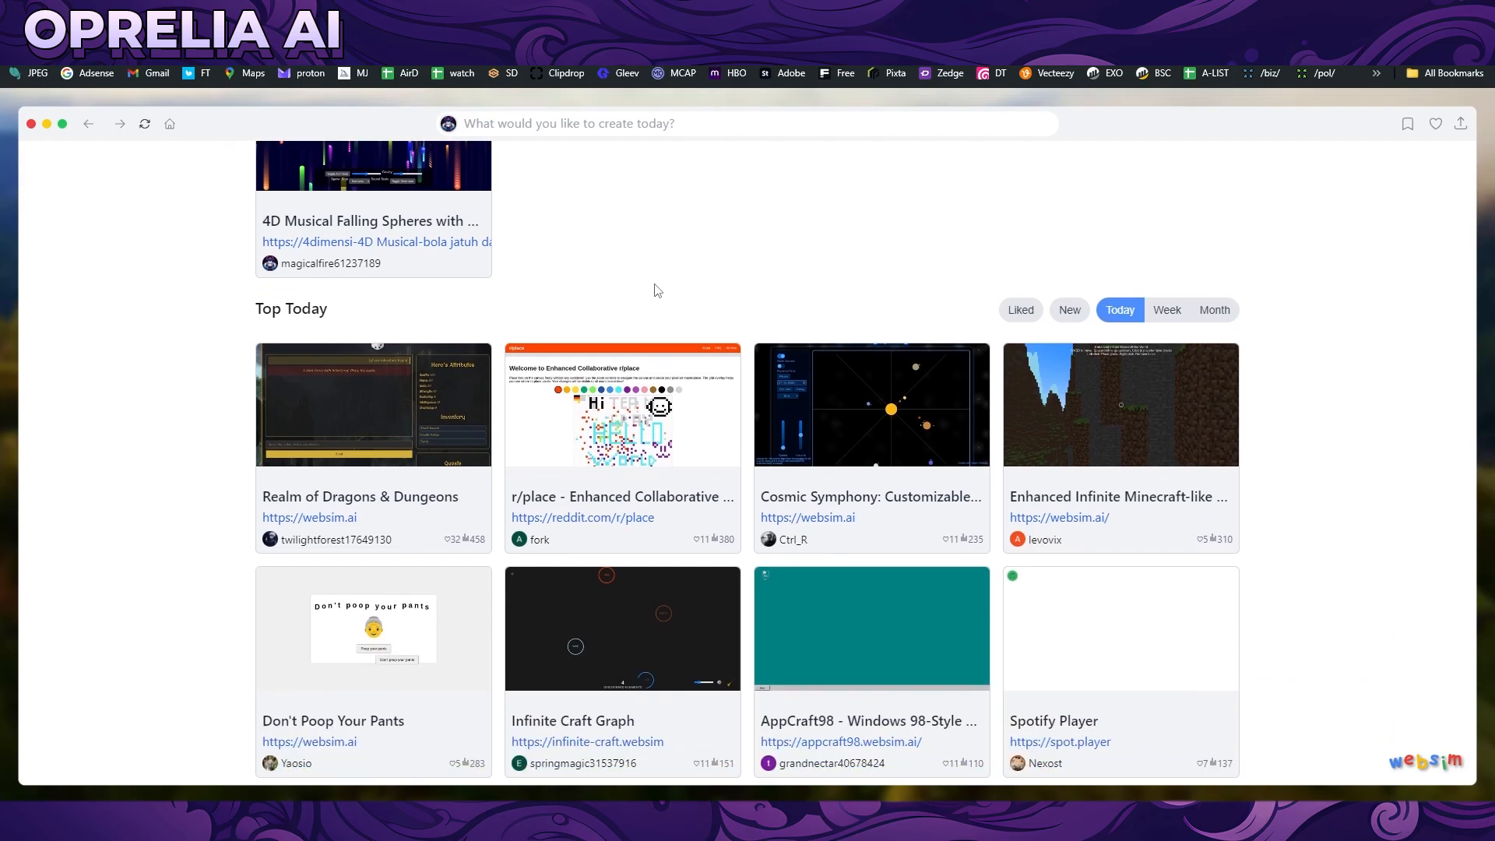
pyautogui.scroll(-3)
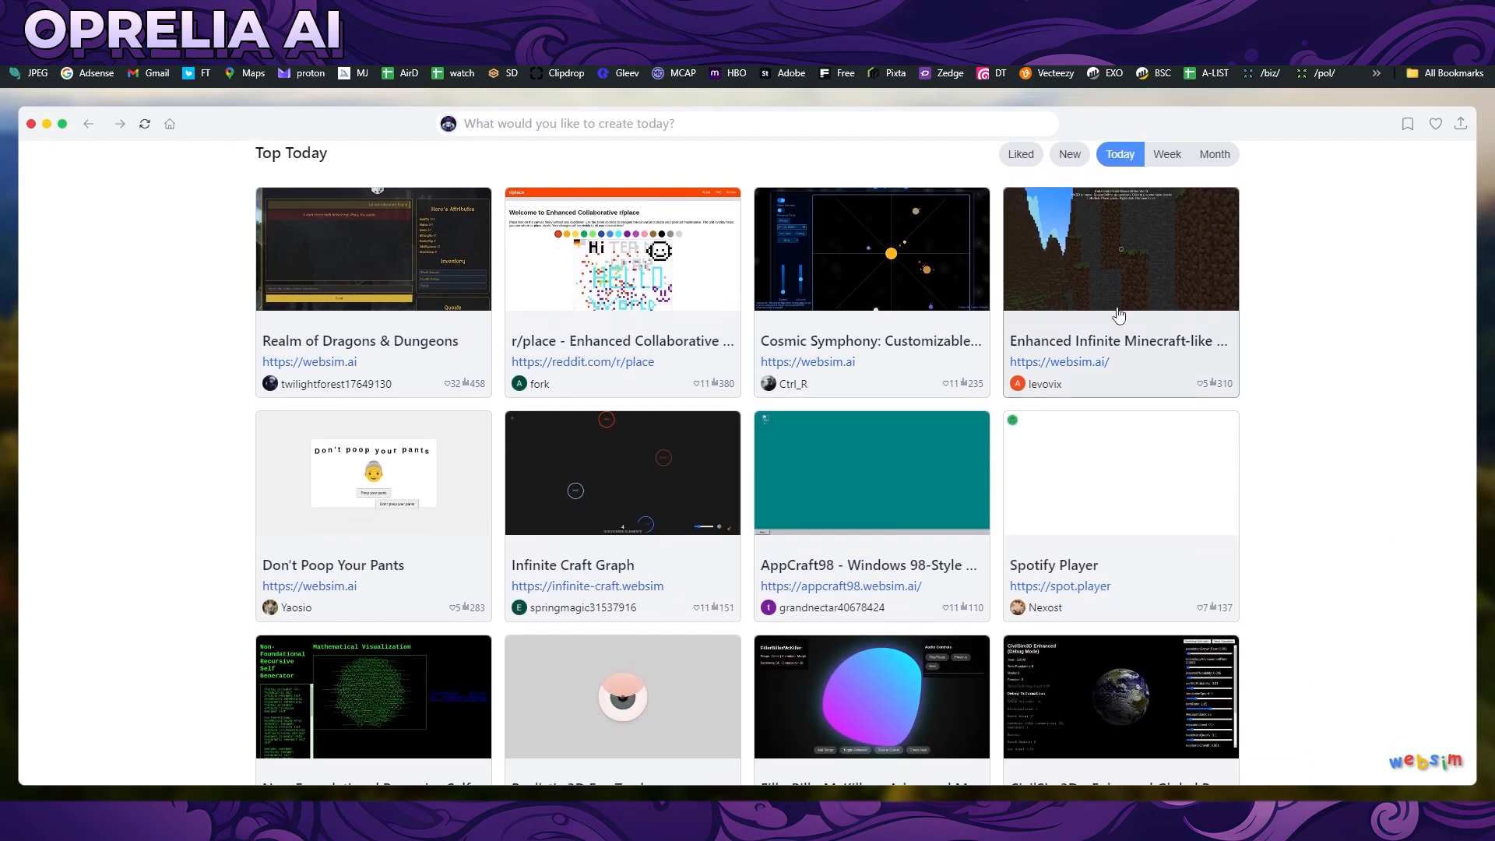
pyautogui.moveTo(1120, 313)
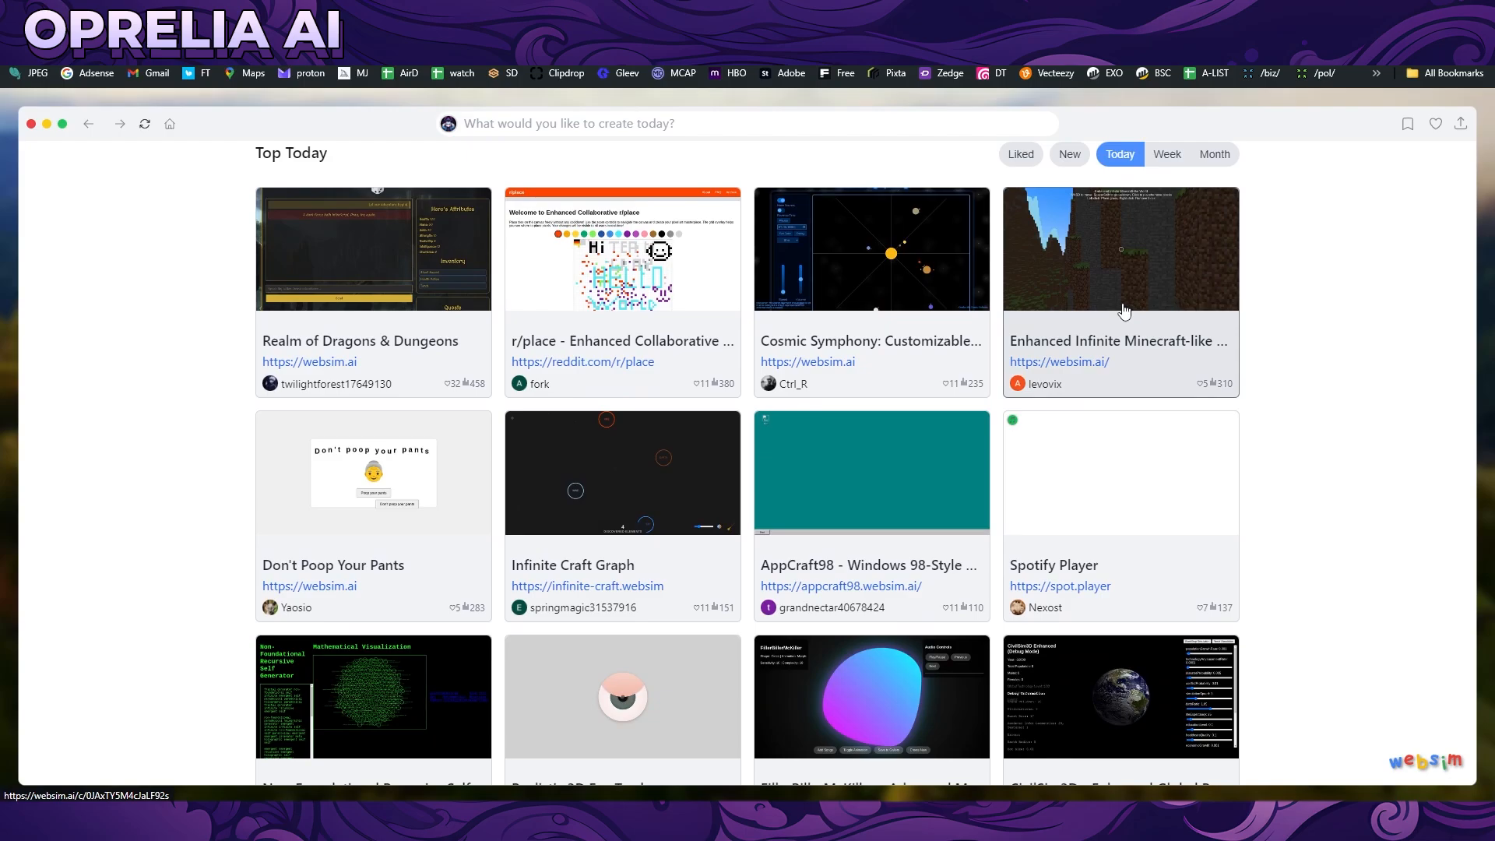
pyautogui.click(1120, 249)
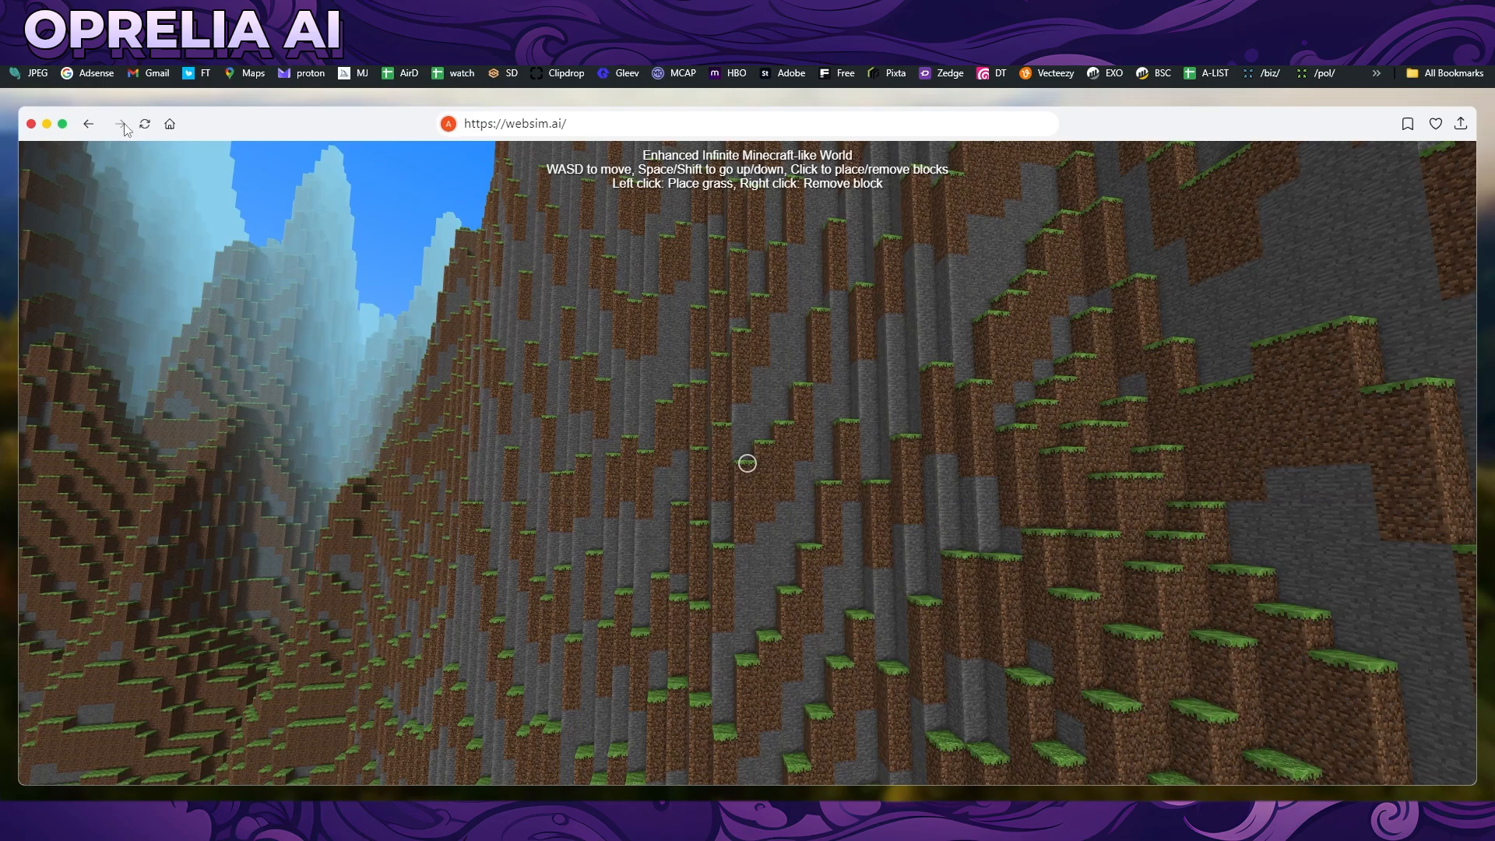
# Step: Return to the community page and open the 3D ping pong game creation
pyautogui.click(88, 124)
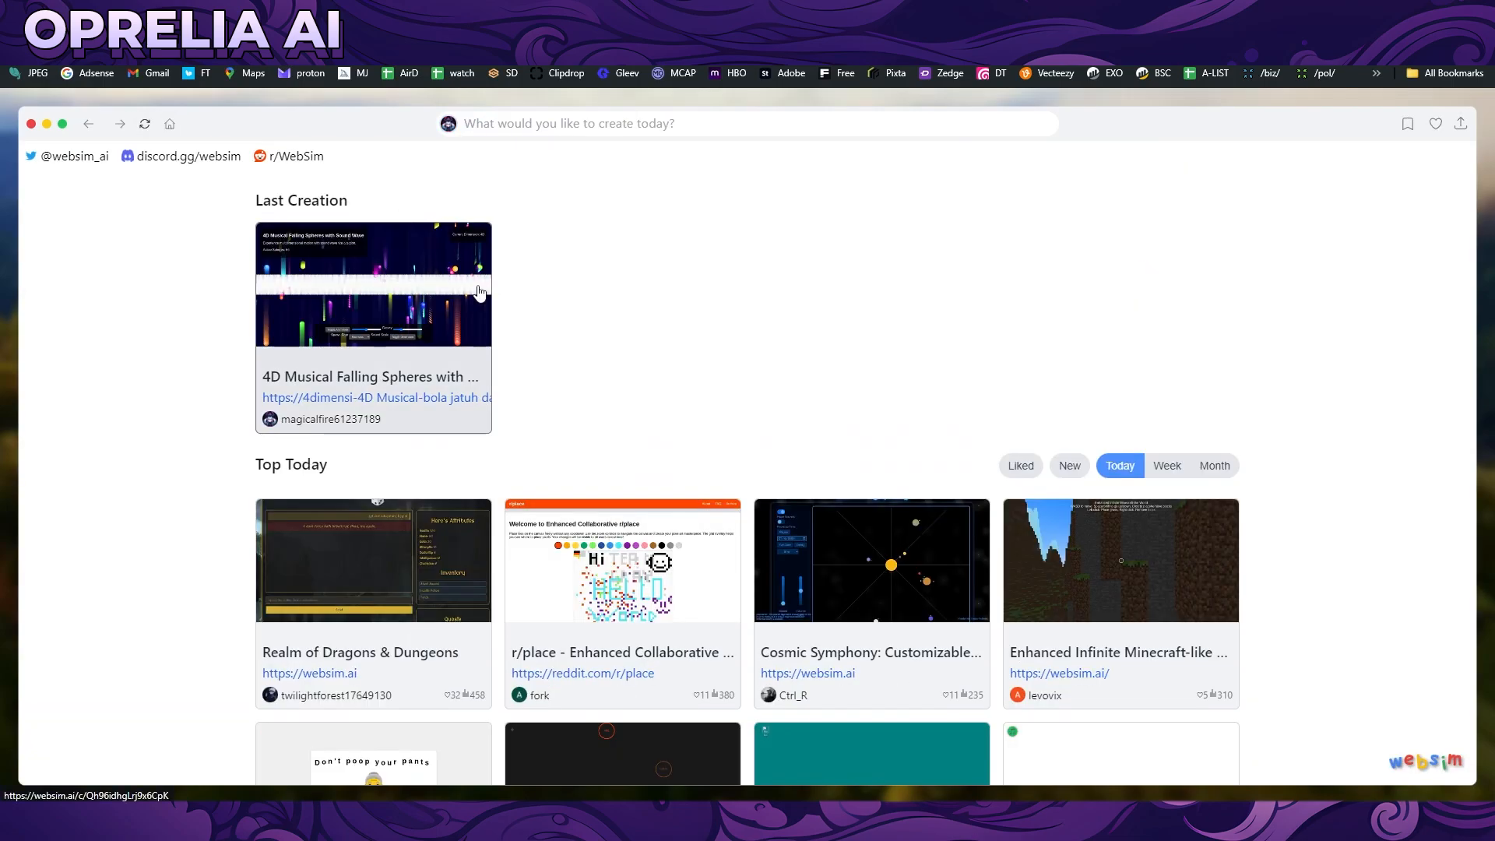
pyautogui.scroll(-3)
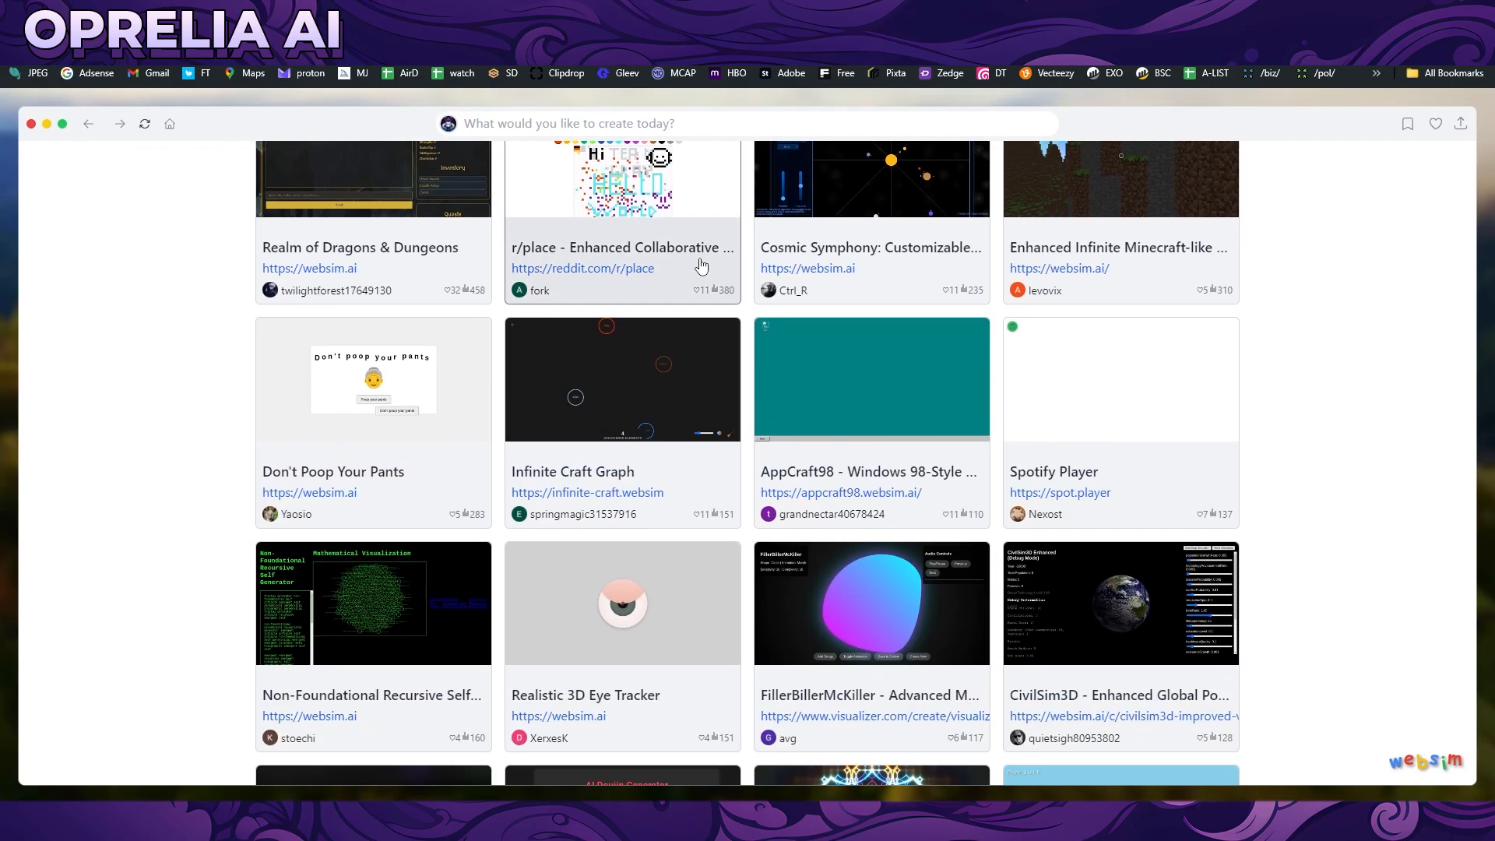
pyautogui.scroll(-3)
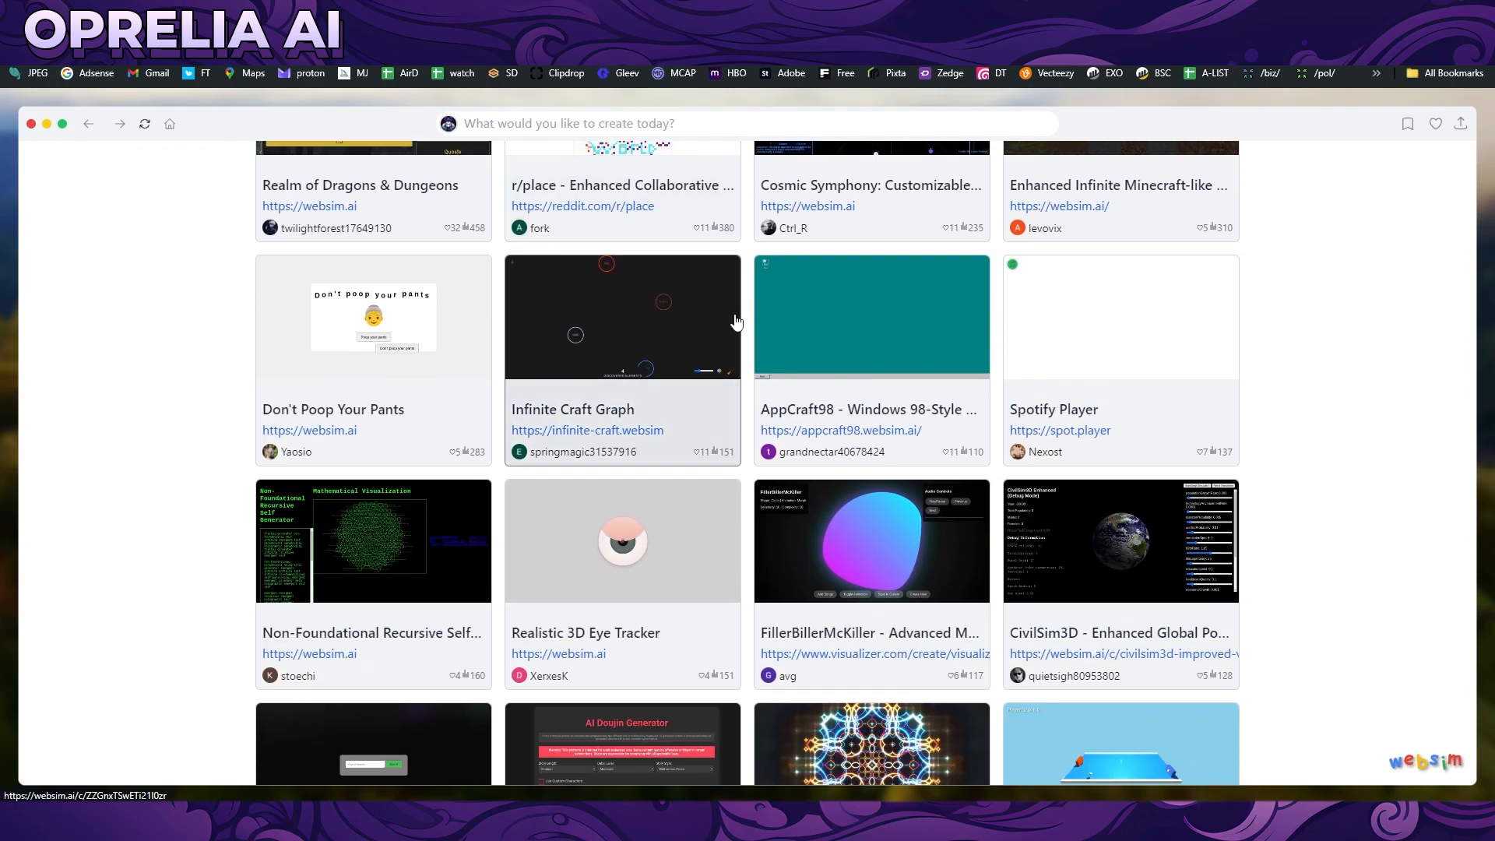
pyautogui.scroll(-3)
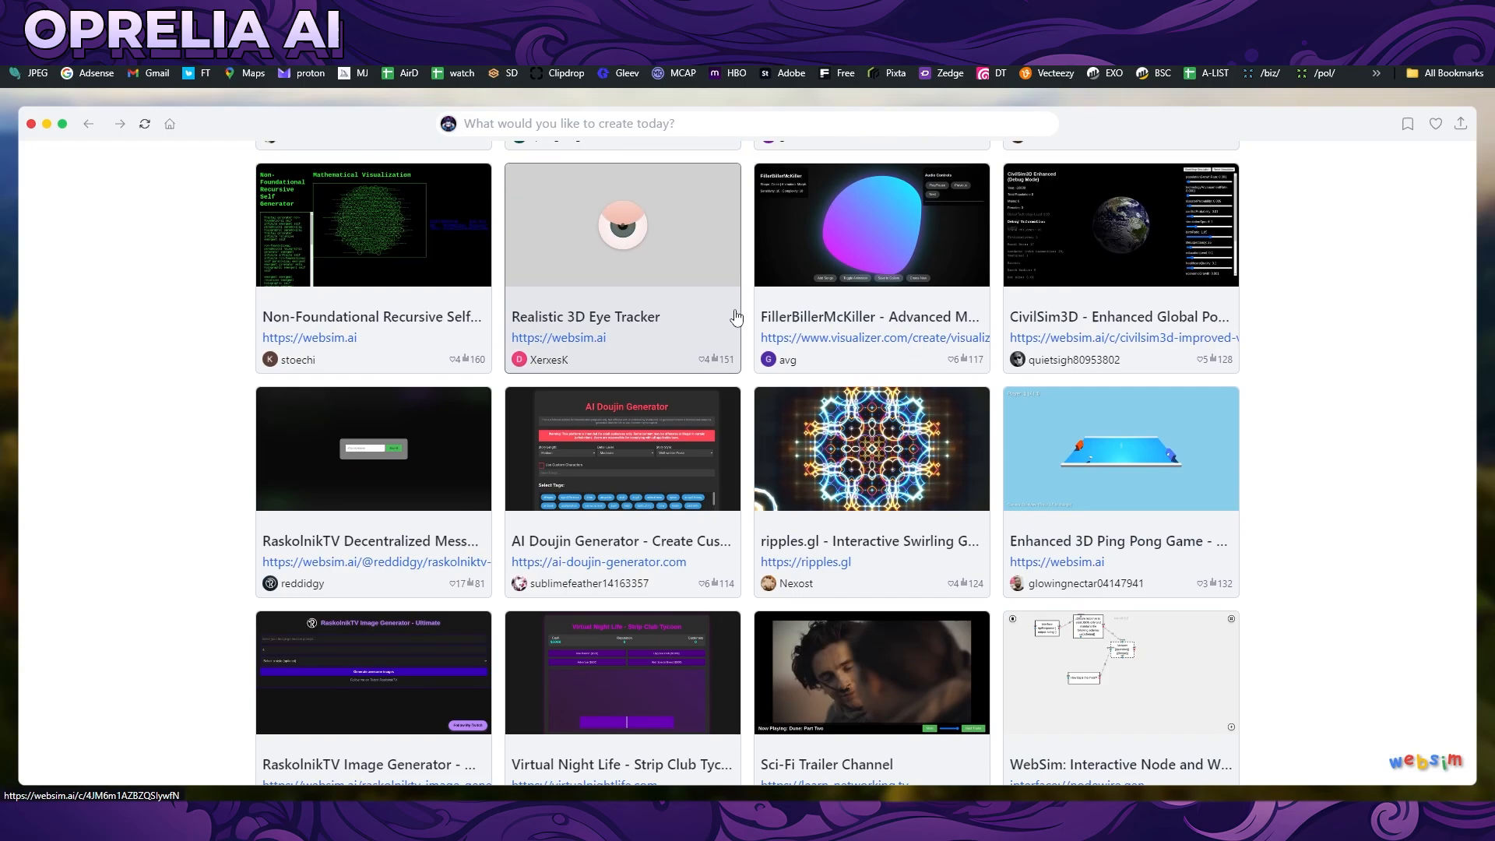
pyautogui.scroll(-3)
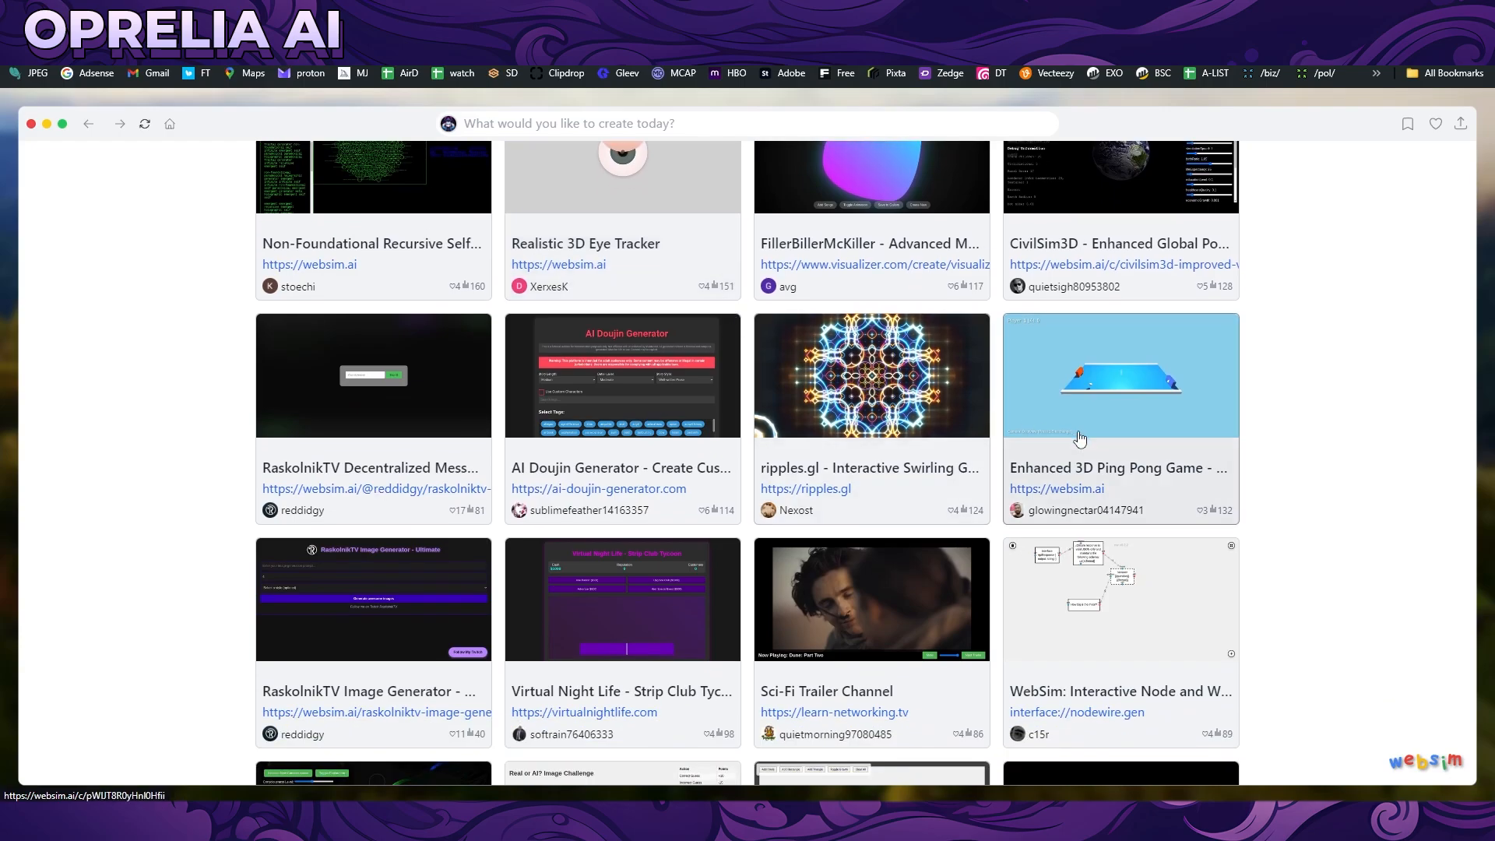
pyautogui.moveTo(1171, 419)
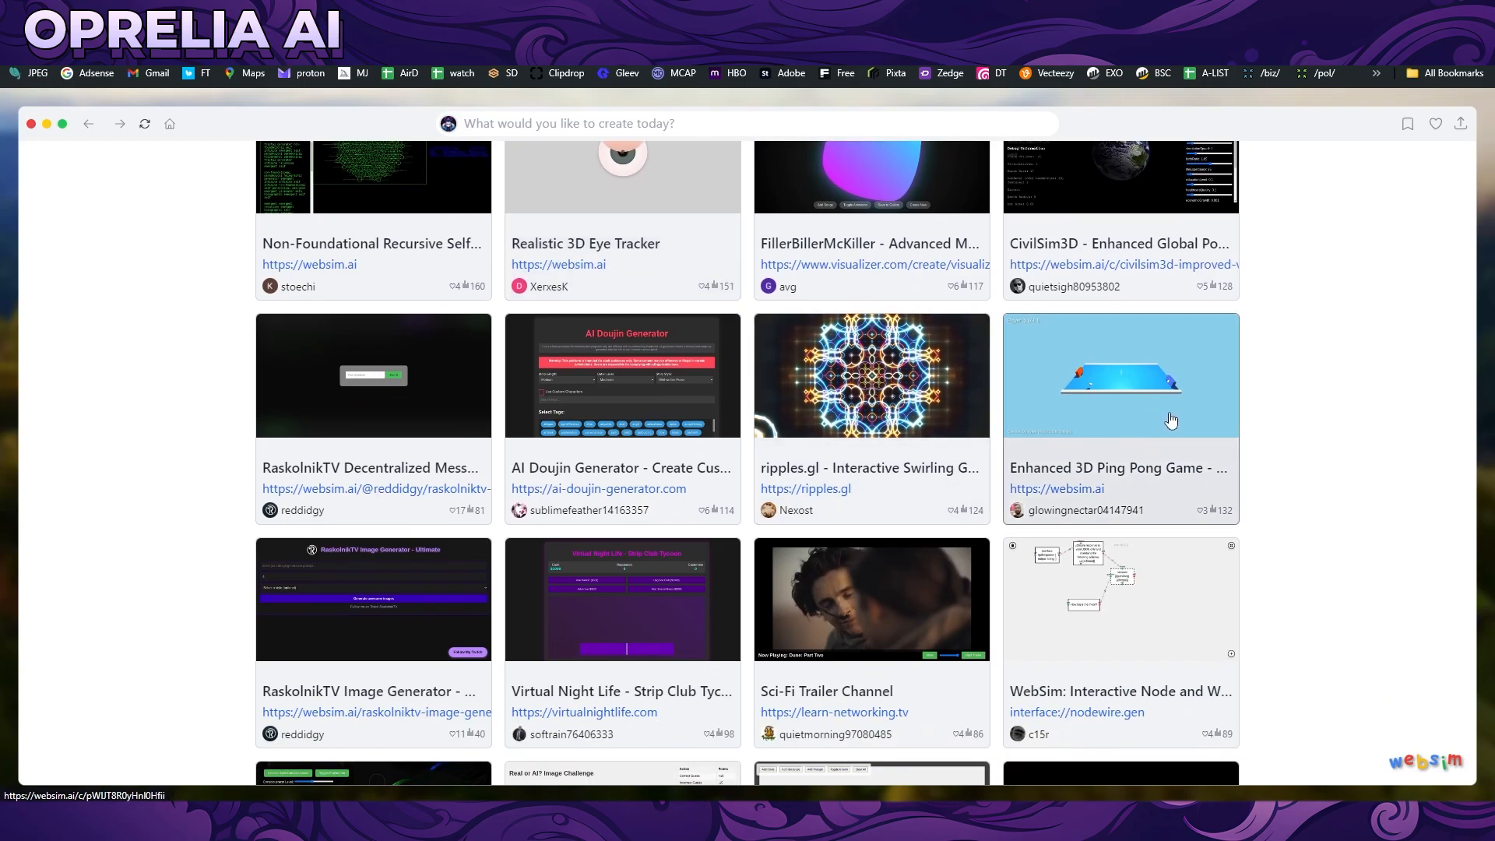
pyautogui.moveTo(1129, 399)
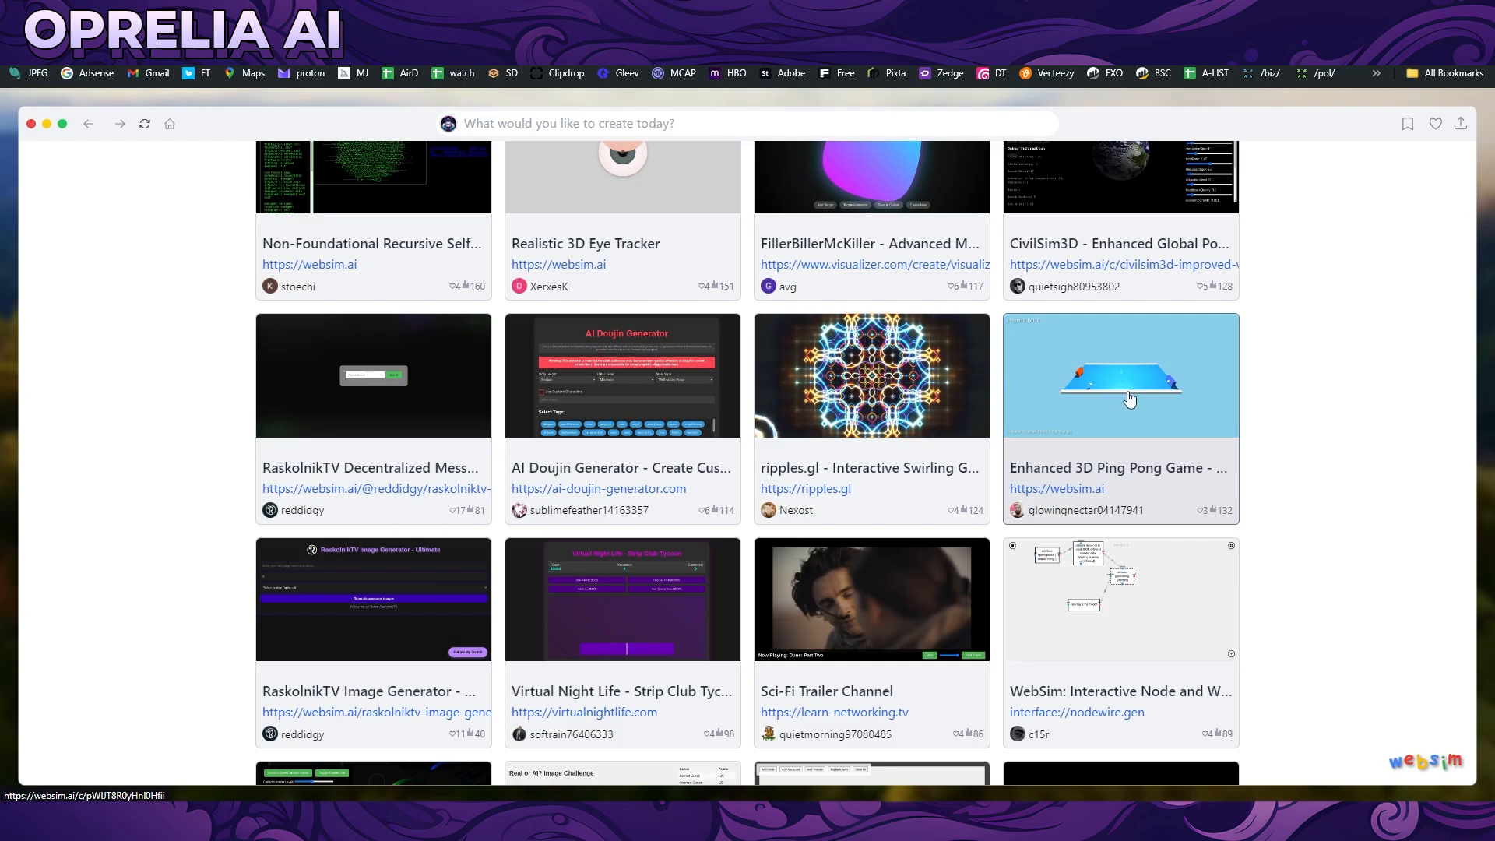
pyautogui.click(1119, 375)
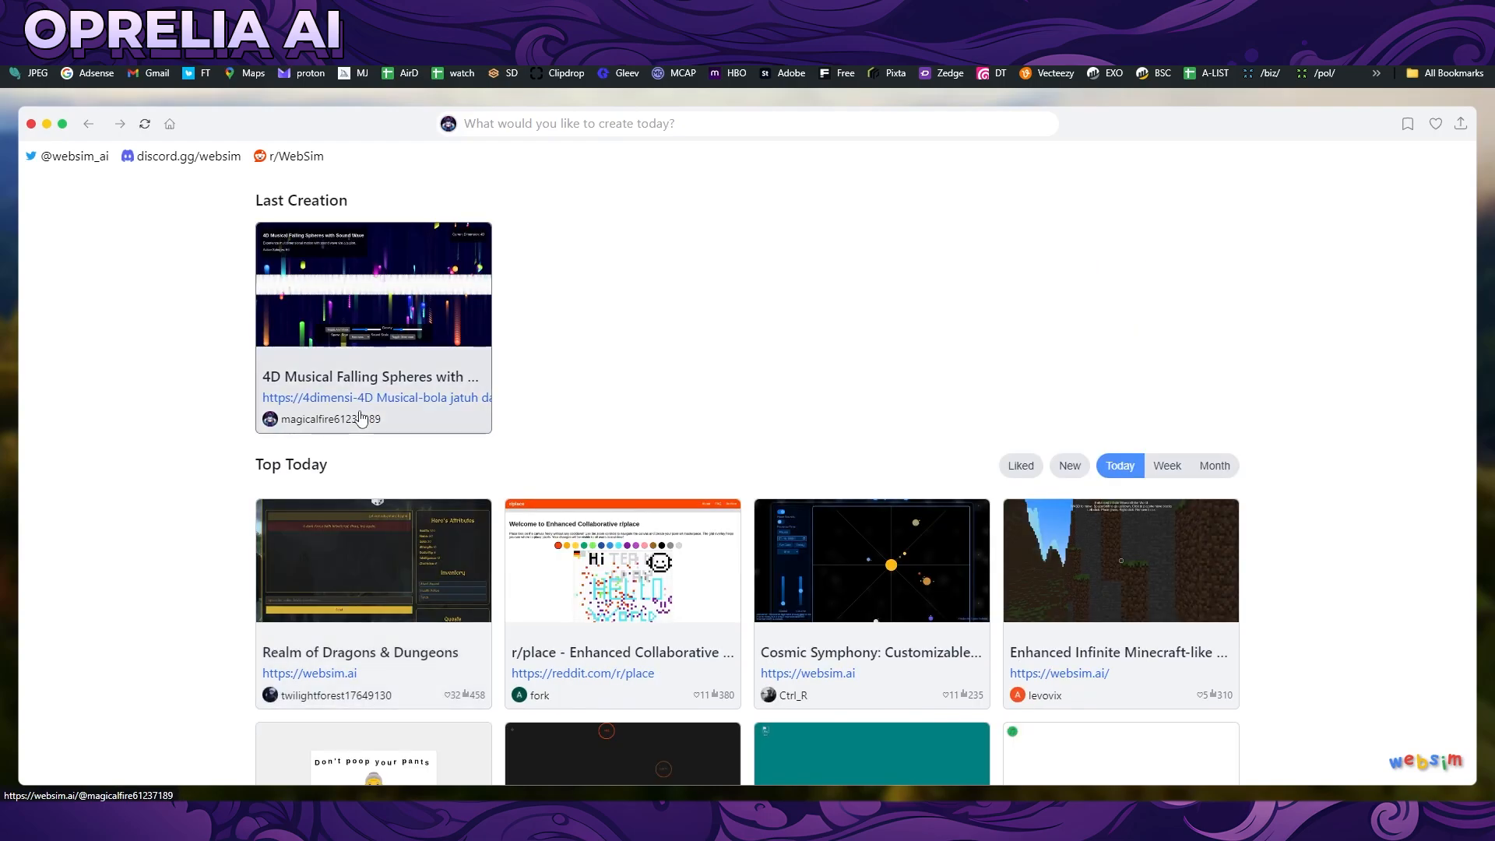
pyautogui.moveTo(901, 411)
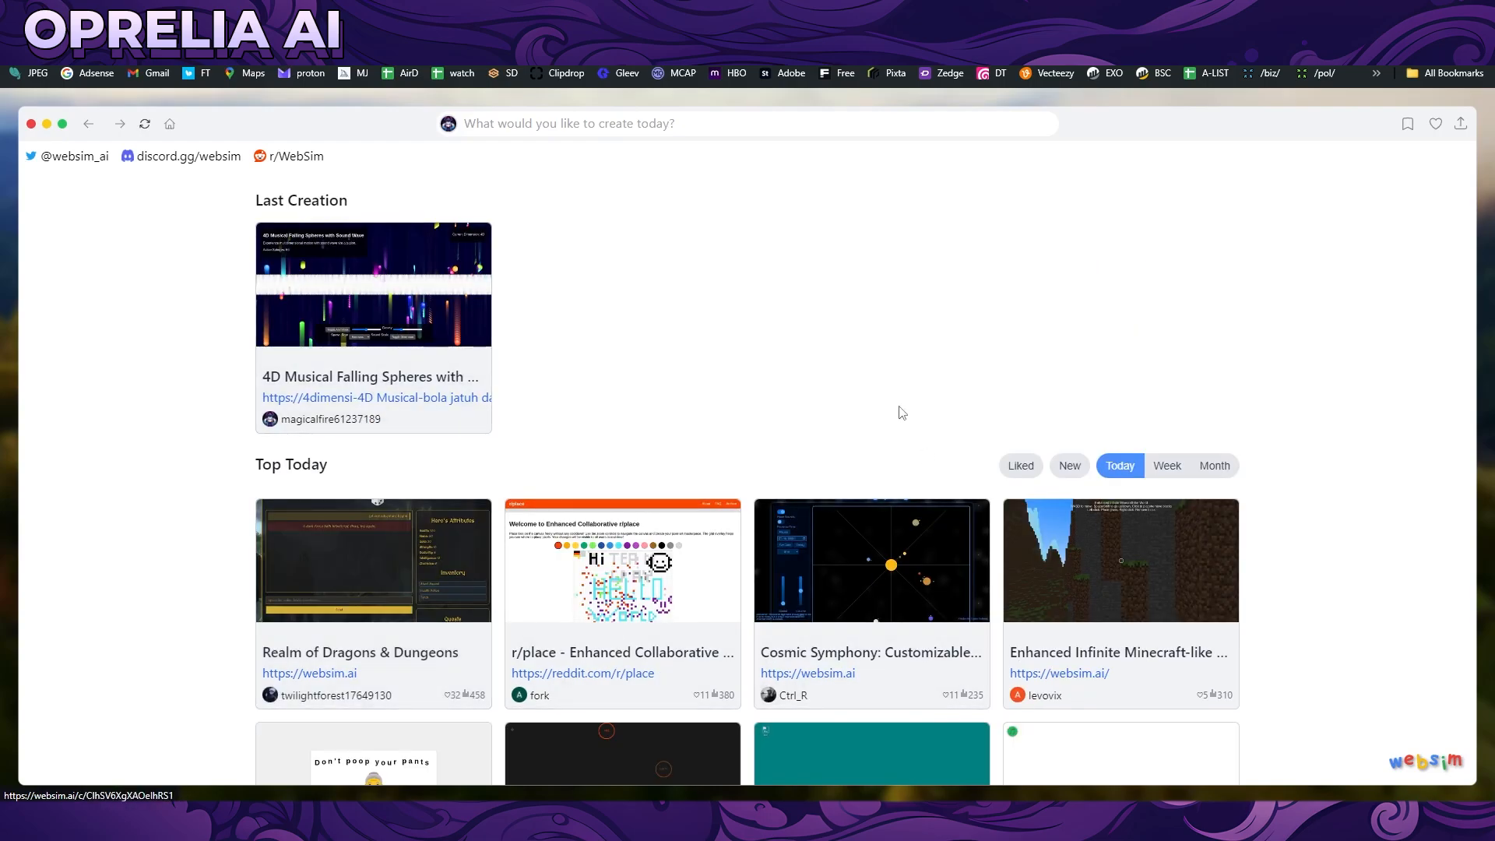
# Step: Scroll through more projects, then back up to the 'What would you like to create today?' prompt
pyautogui.scroll(-3)
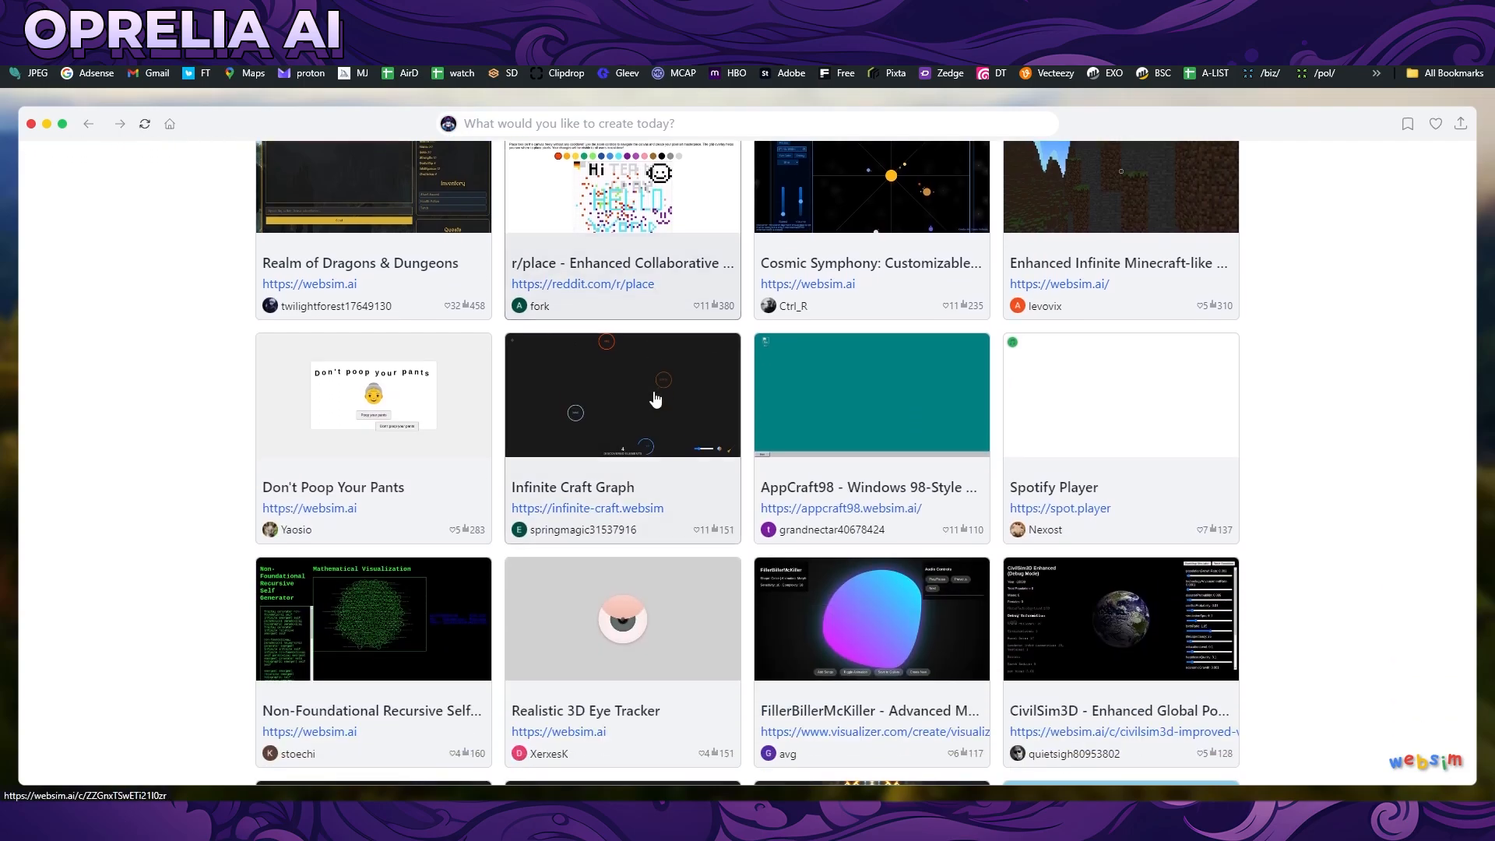
pyautogui.scroll(-3)
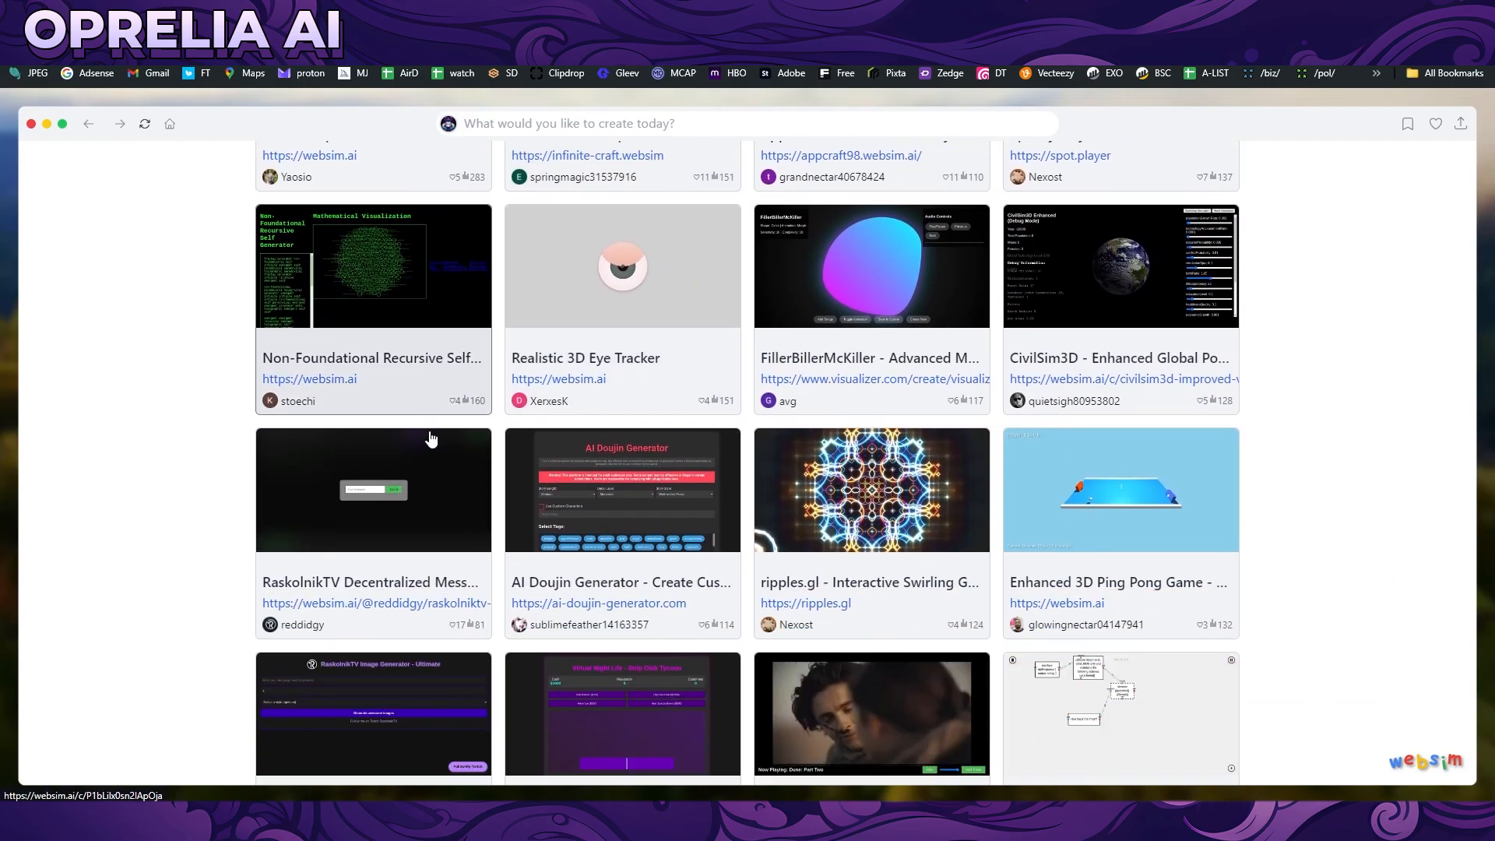
pyautogui.scroll(-3)
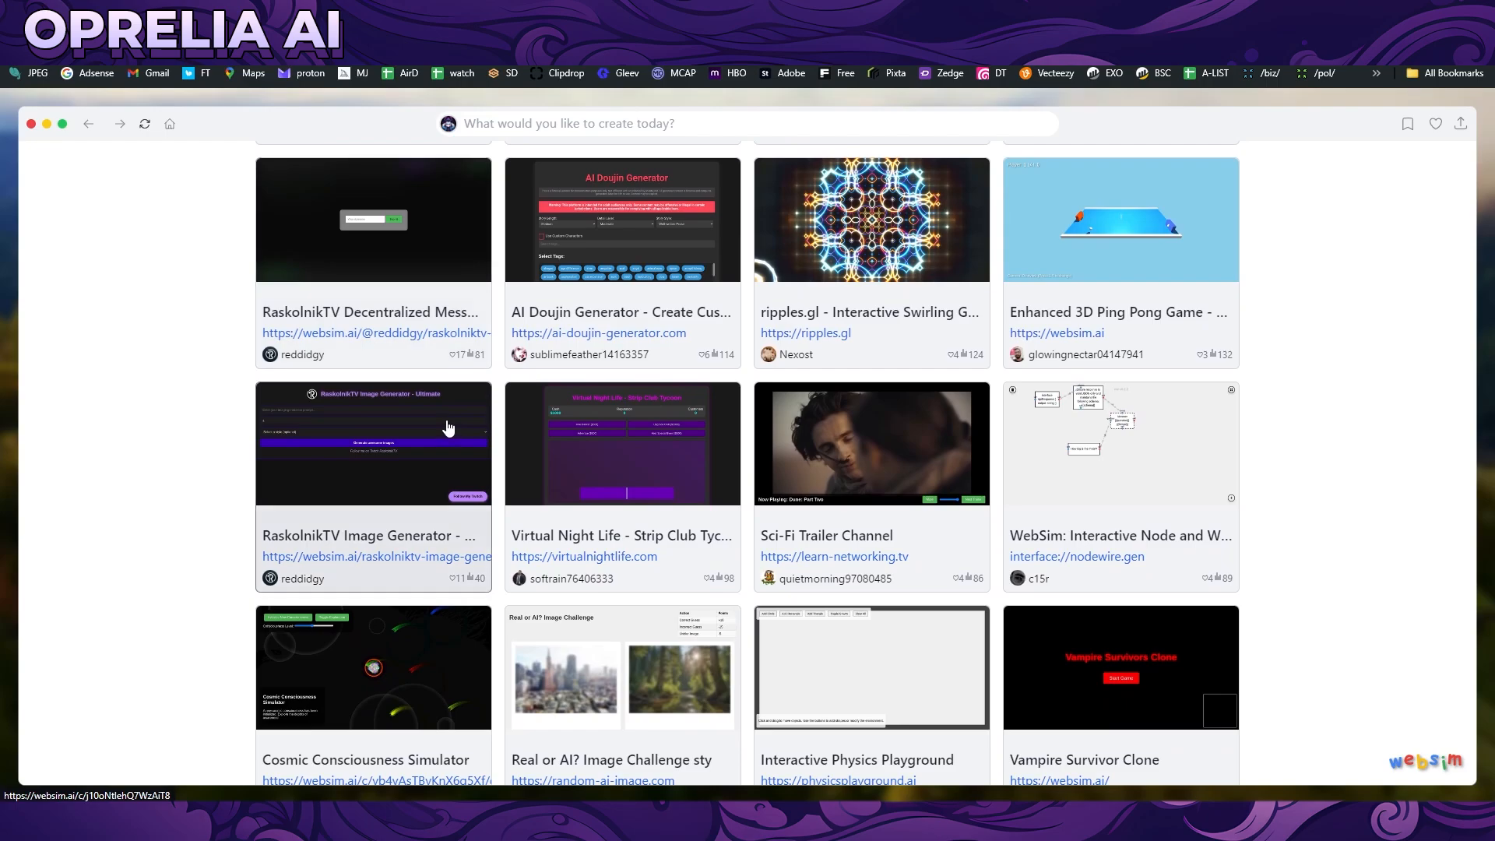
pyautogui.scroll(-3)
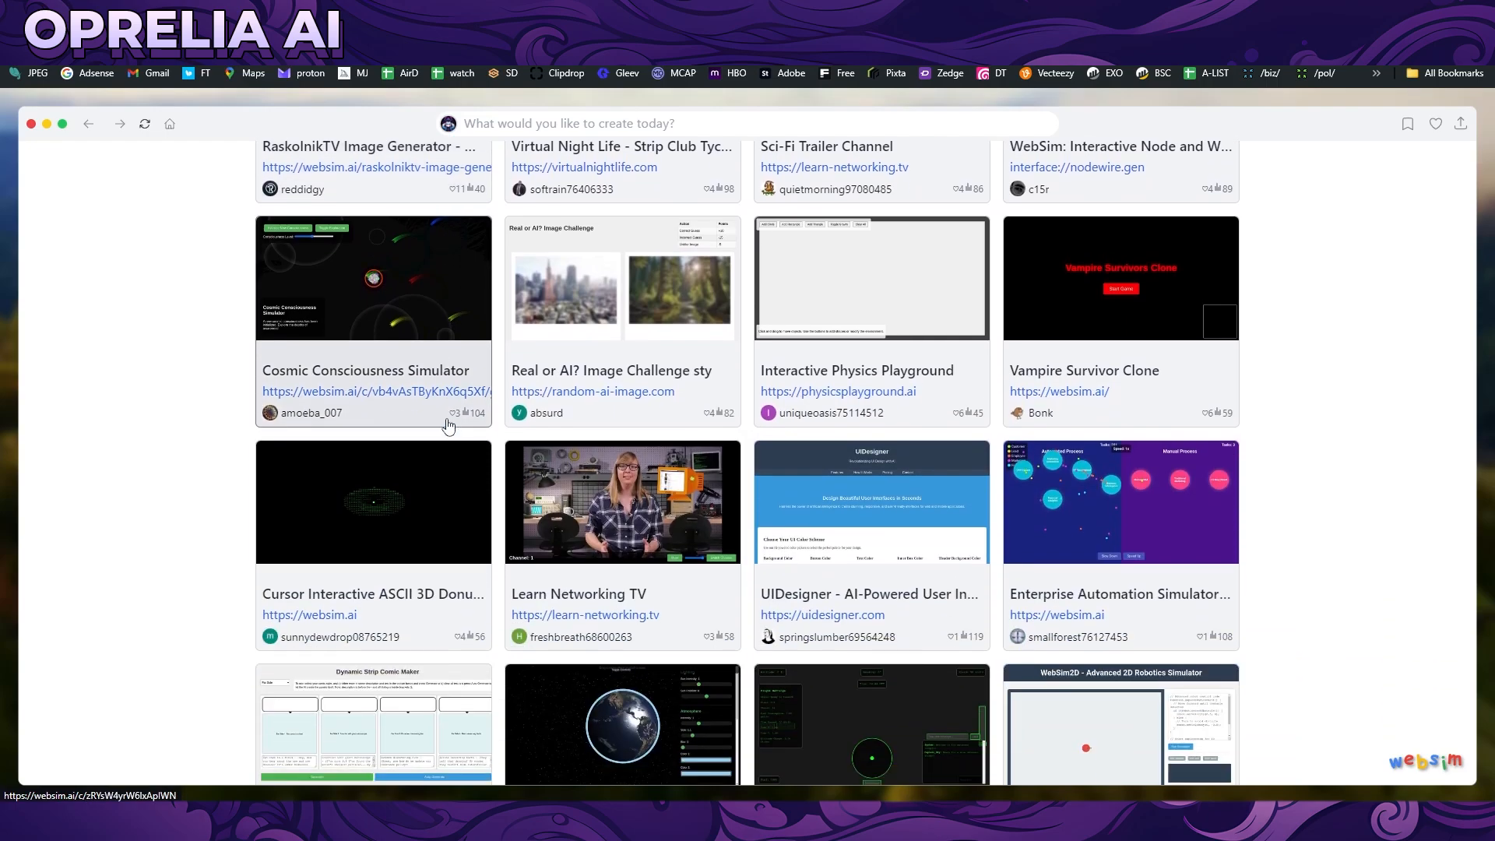
pyautogui.scroll(-3)
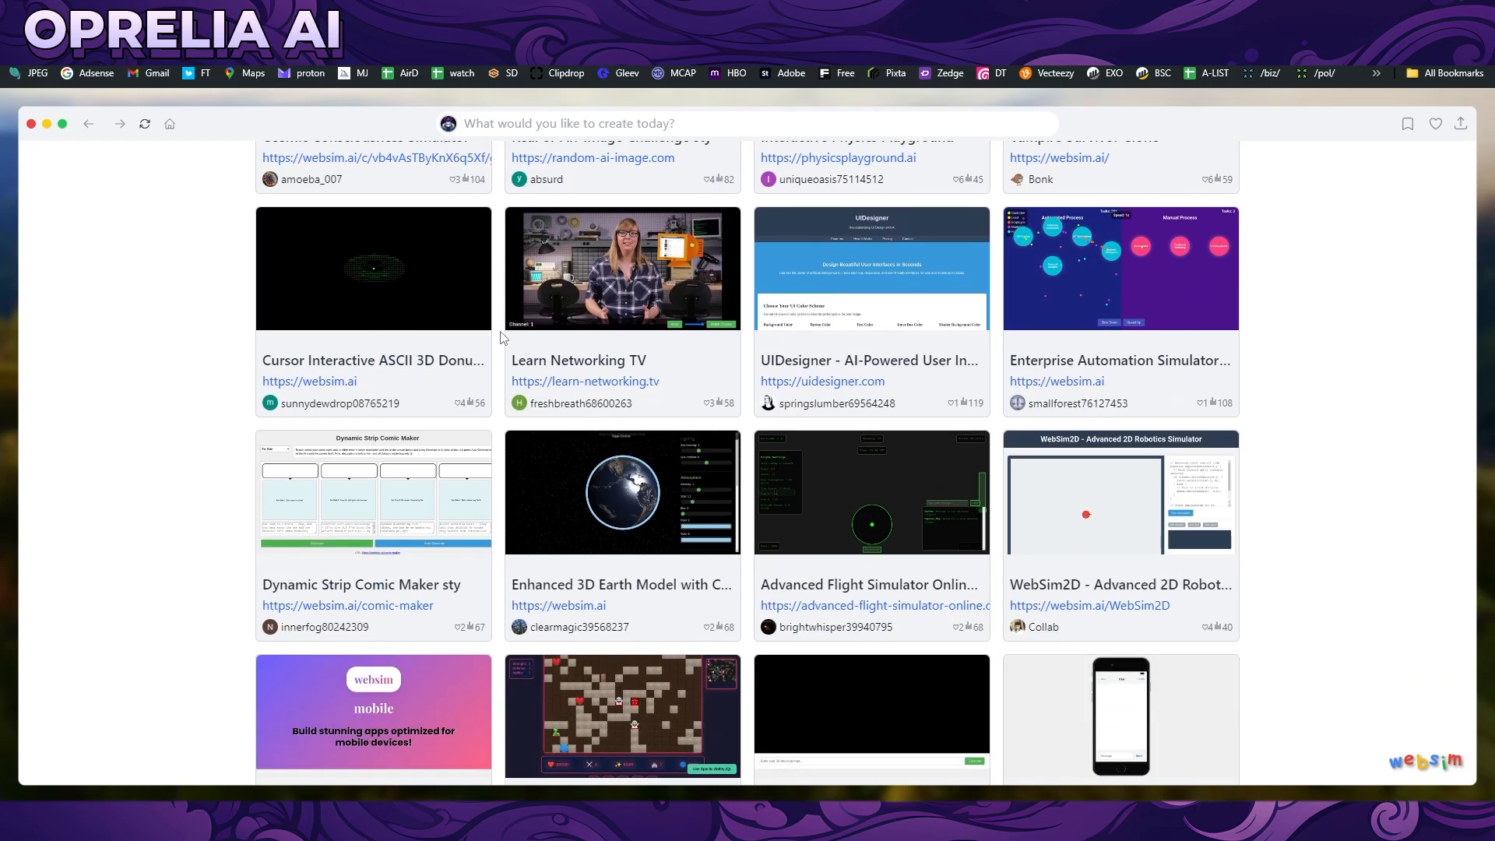
pyautogui.scroll(-3)
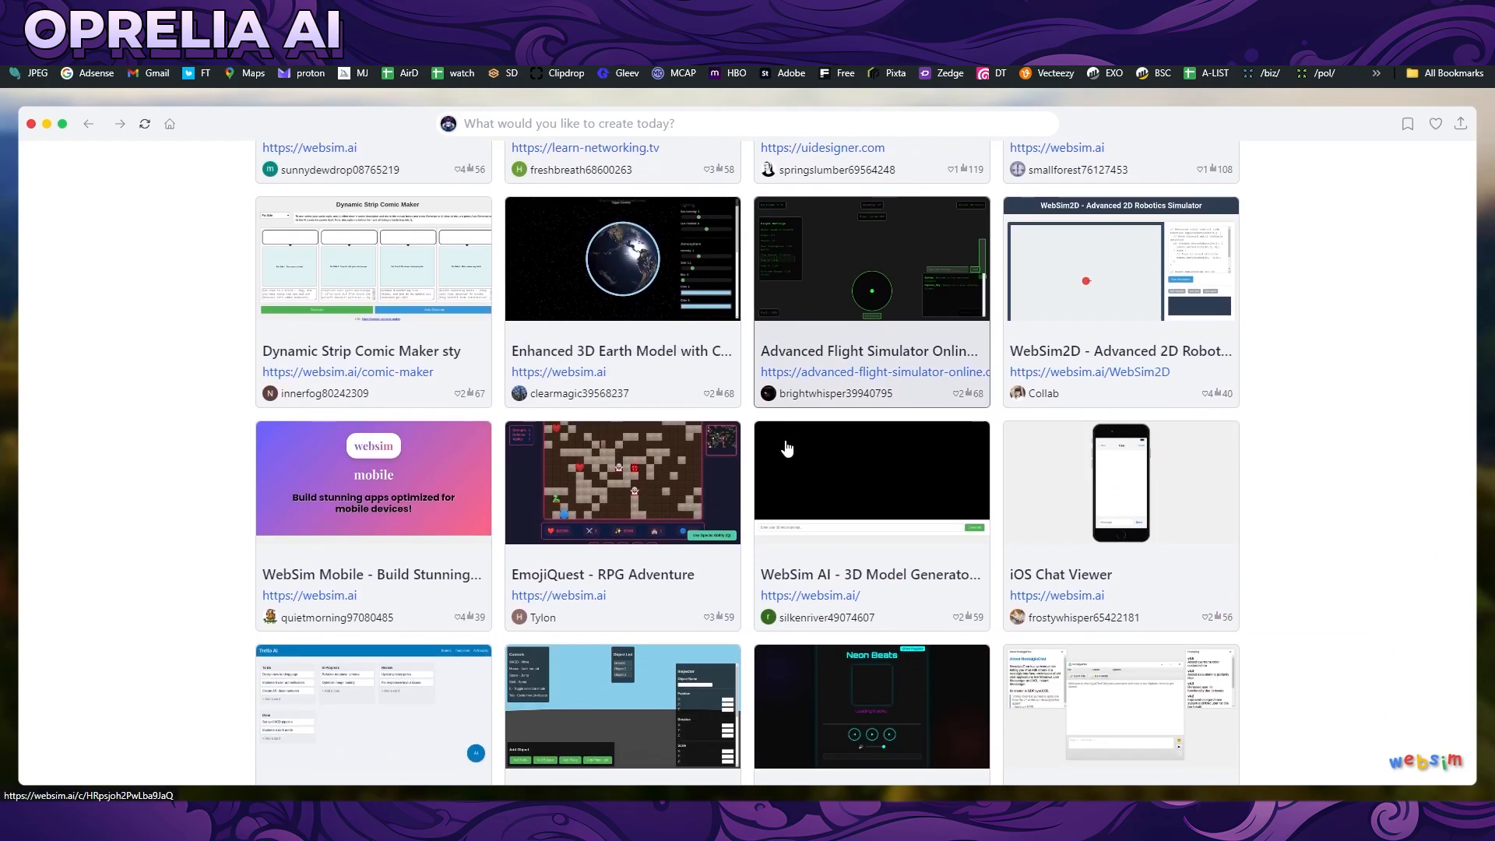
pyautogui.scroll(3)
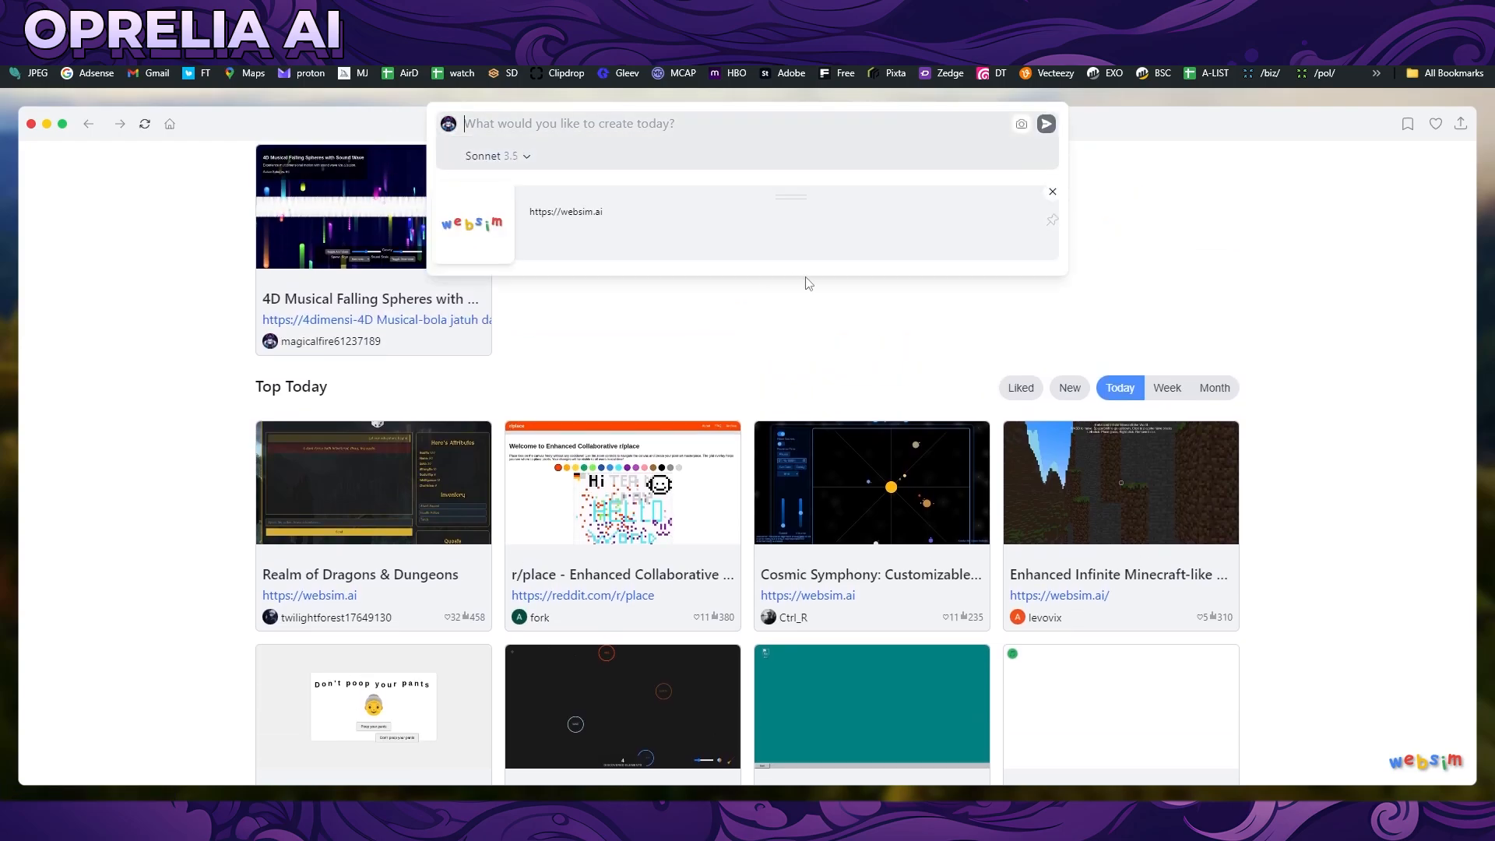
# Step: Submit the prompt 'generate minesweeper game that has chess ar…' to create a chess-themed Minesweeper
pyautogui.write('generate m')
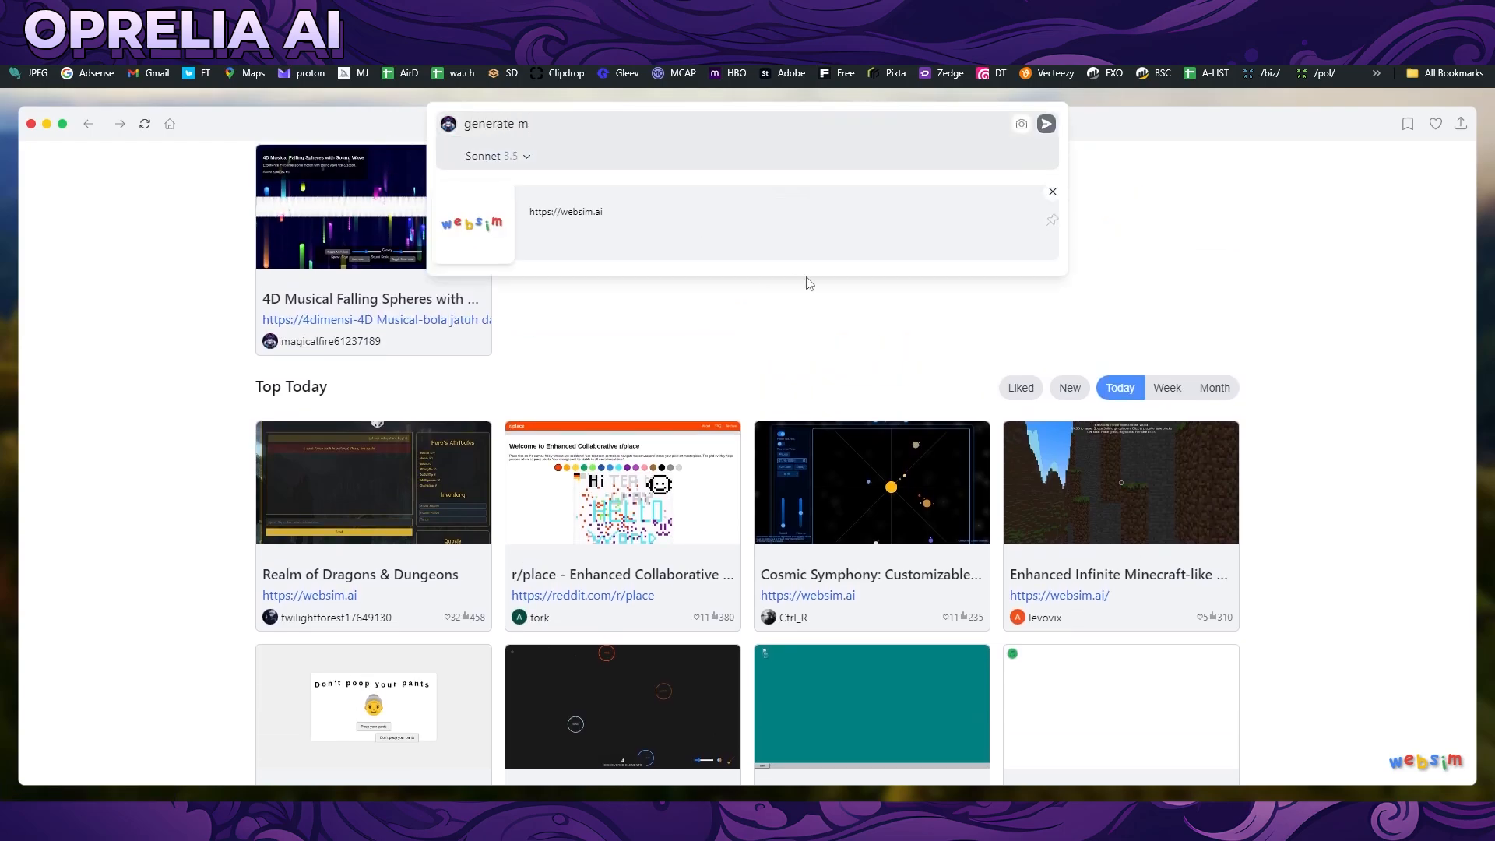
pyautogui.write('inesw')
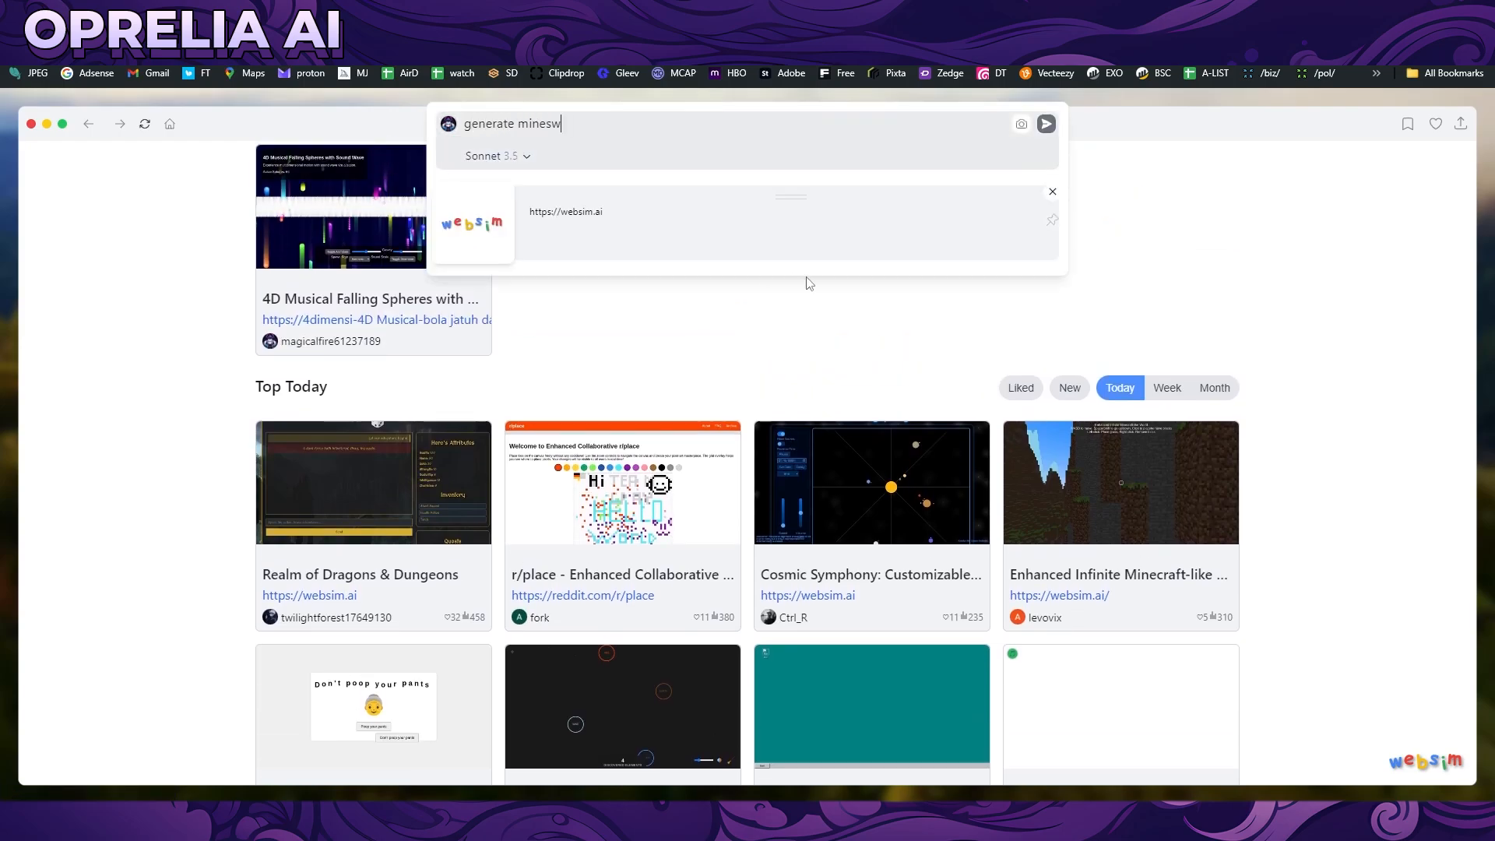
pyautogui.write('weeper game that')
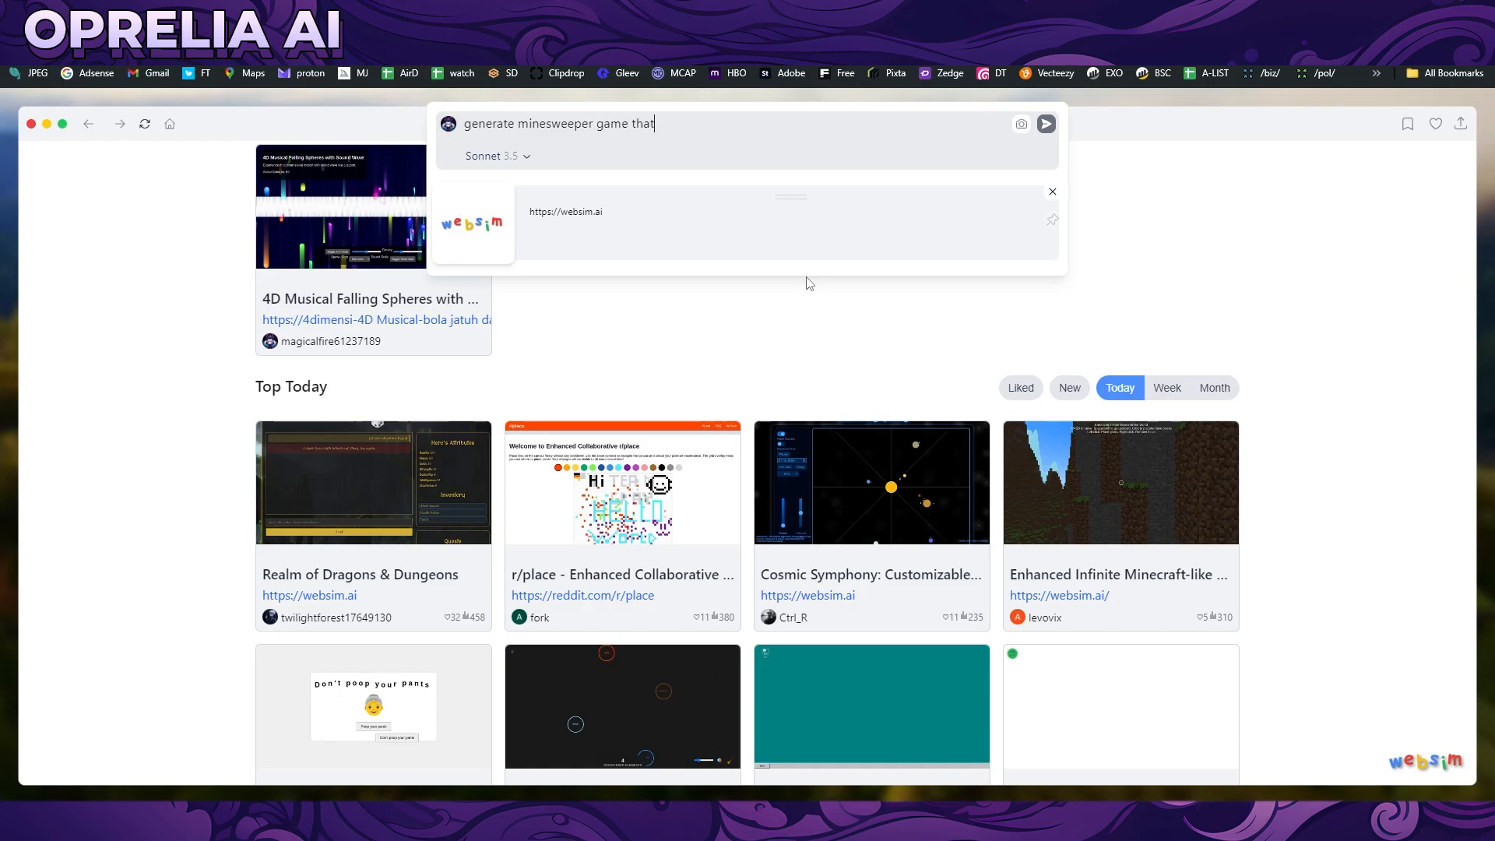
pyautogui.write('has chess ar')
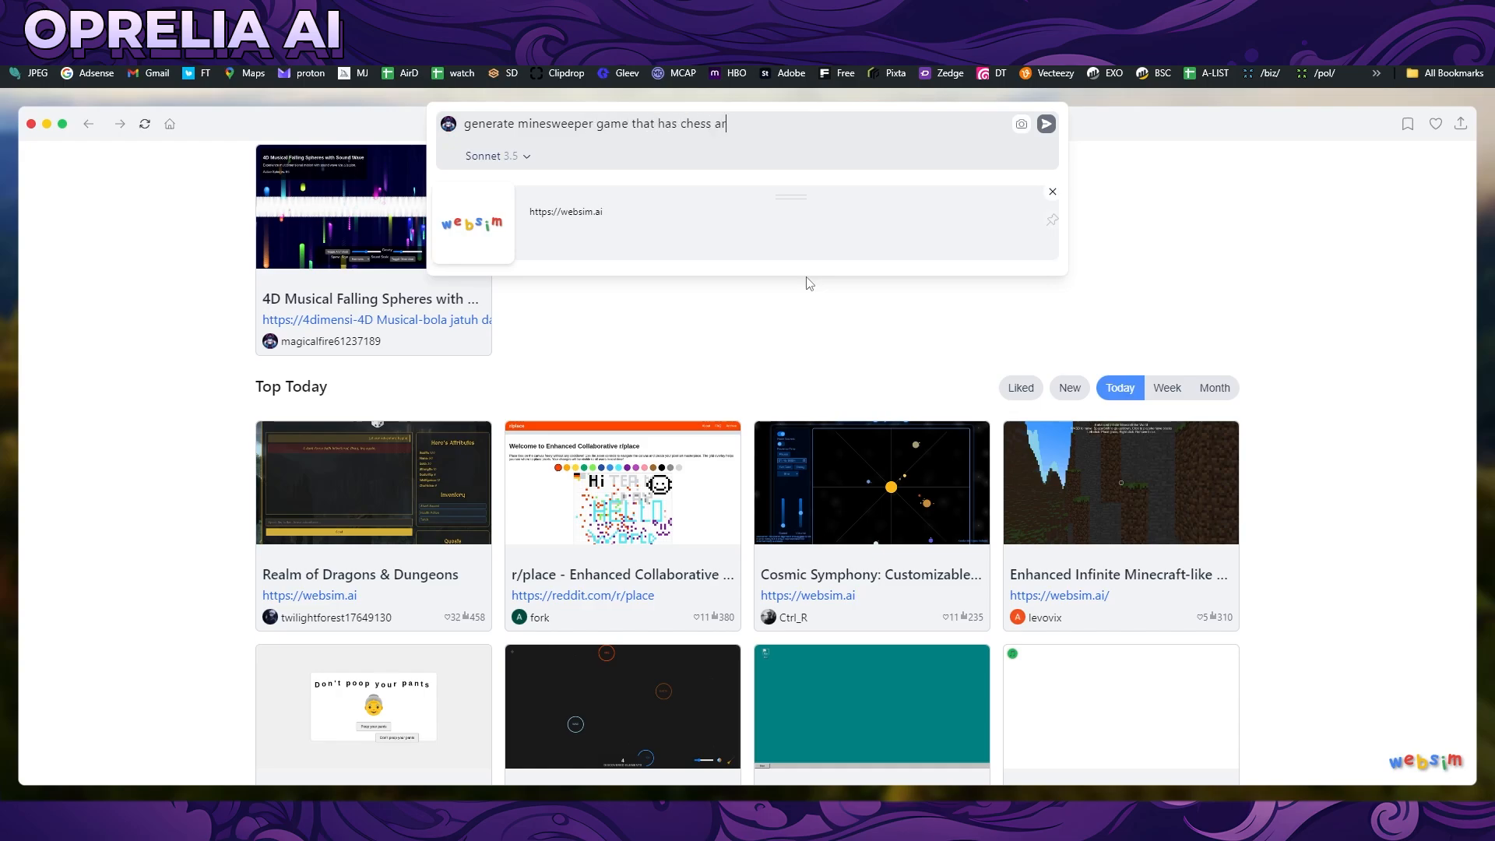
pyautogui.click(1046, 123)
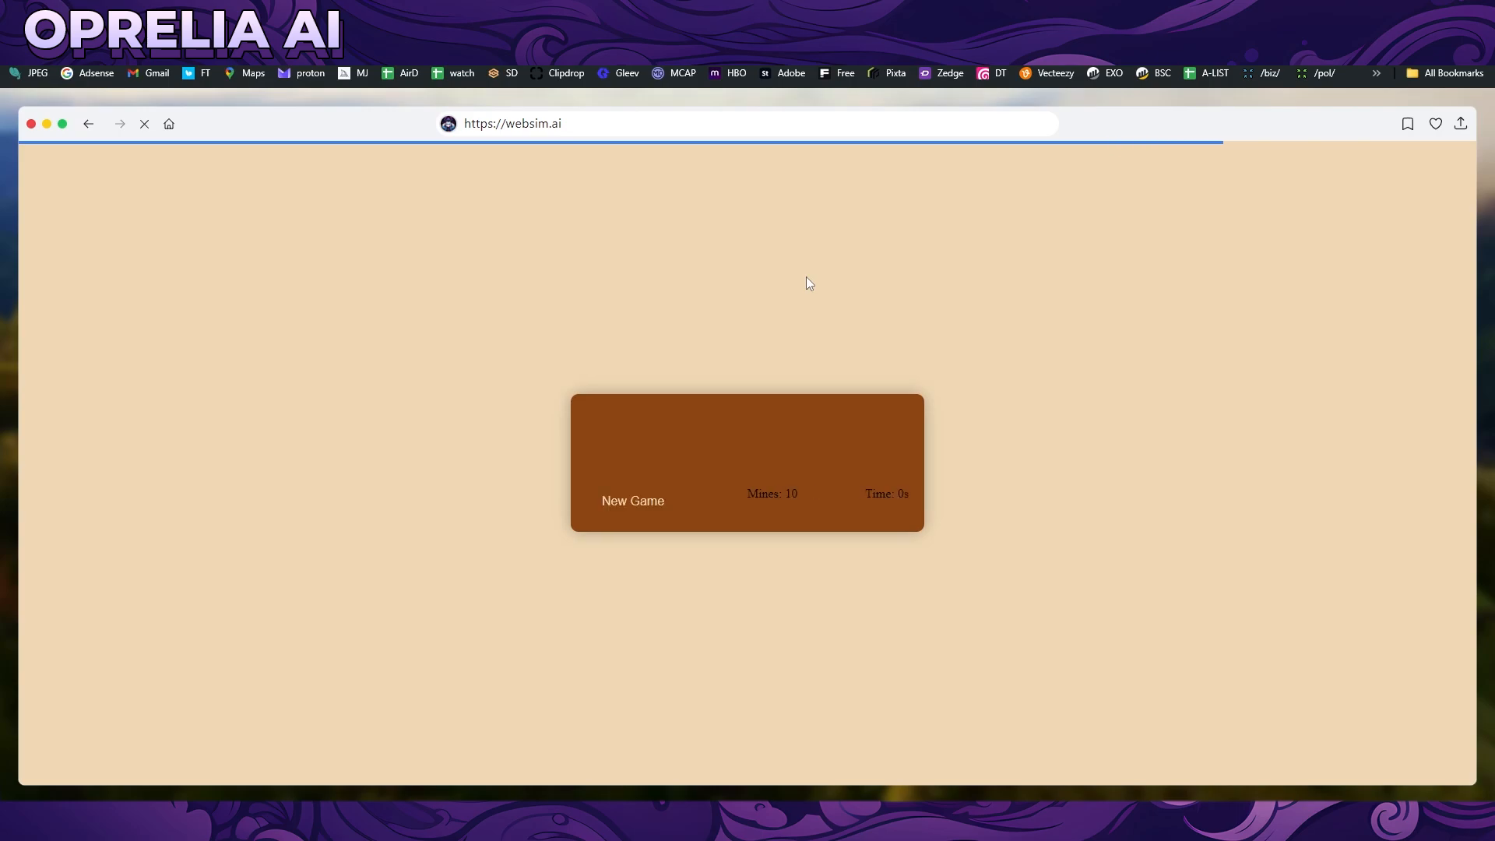
pyautogui.moveTo(859, 355)
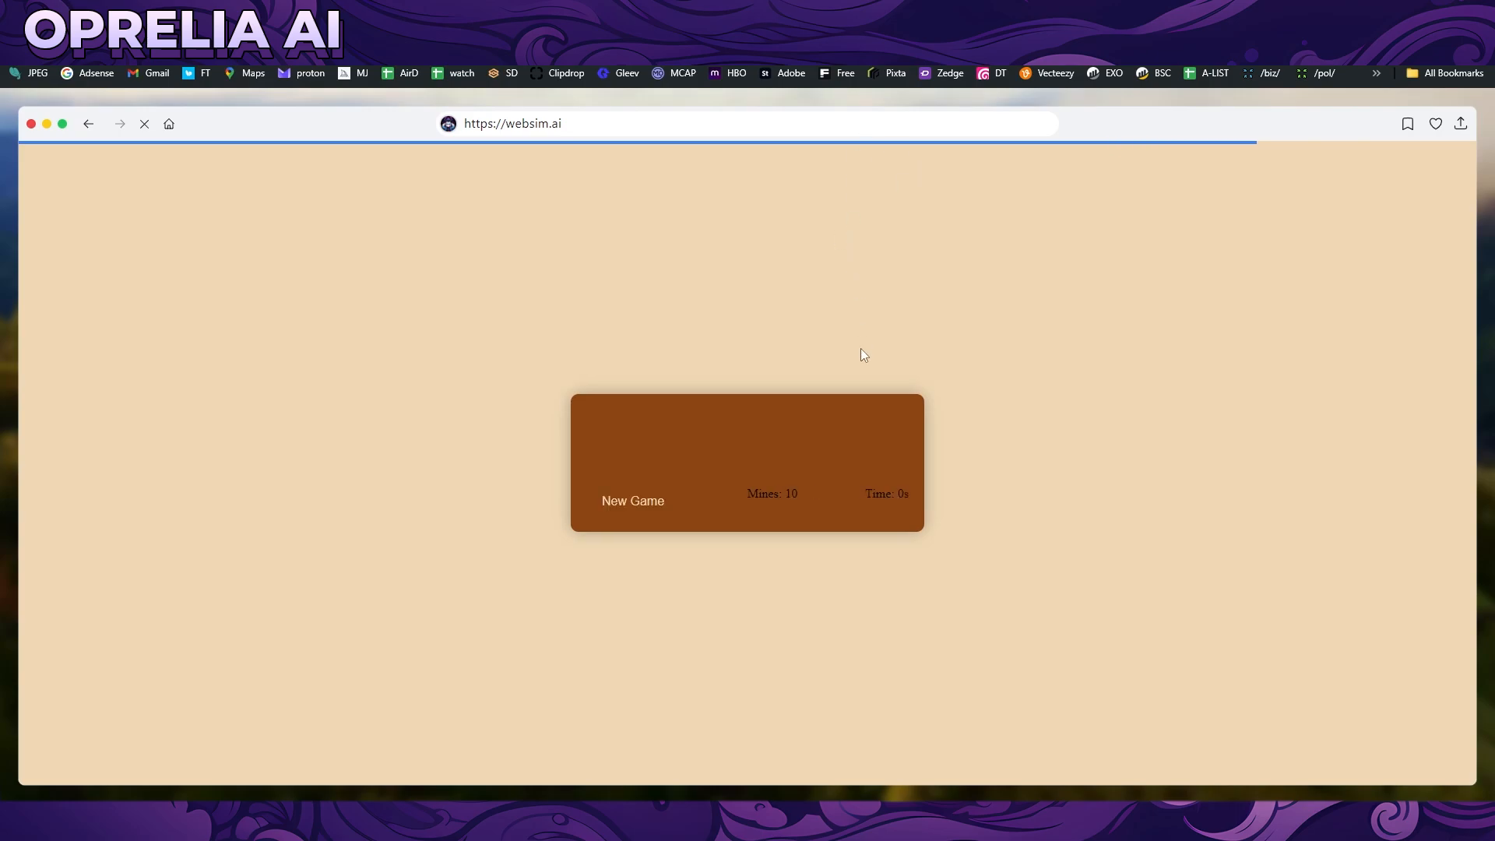
pyautogui.moveTo(881, 344)
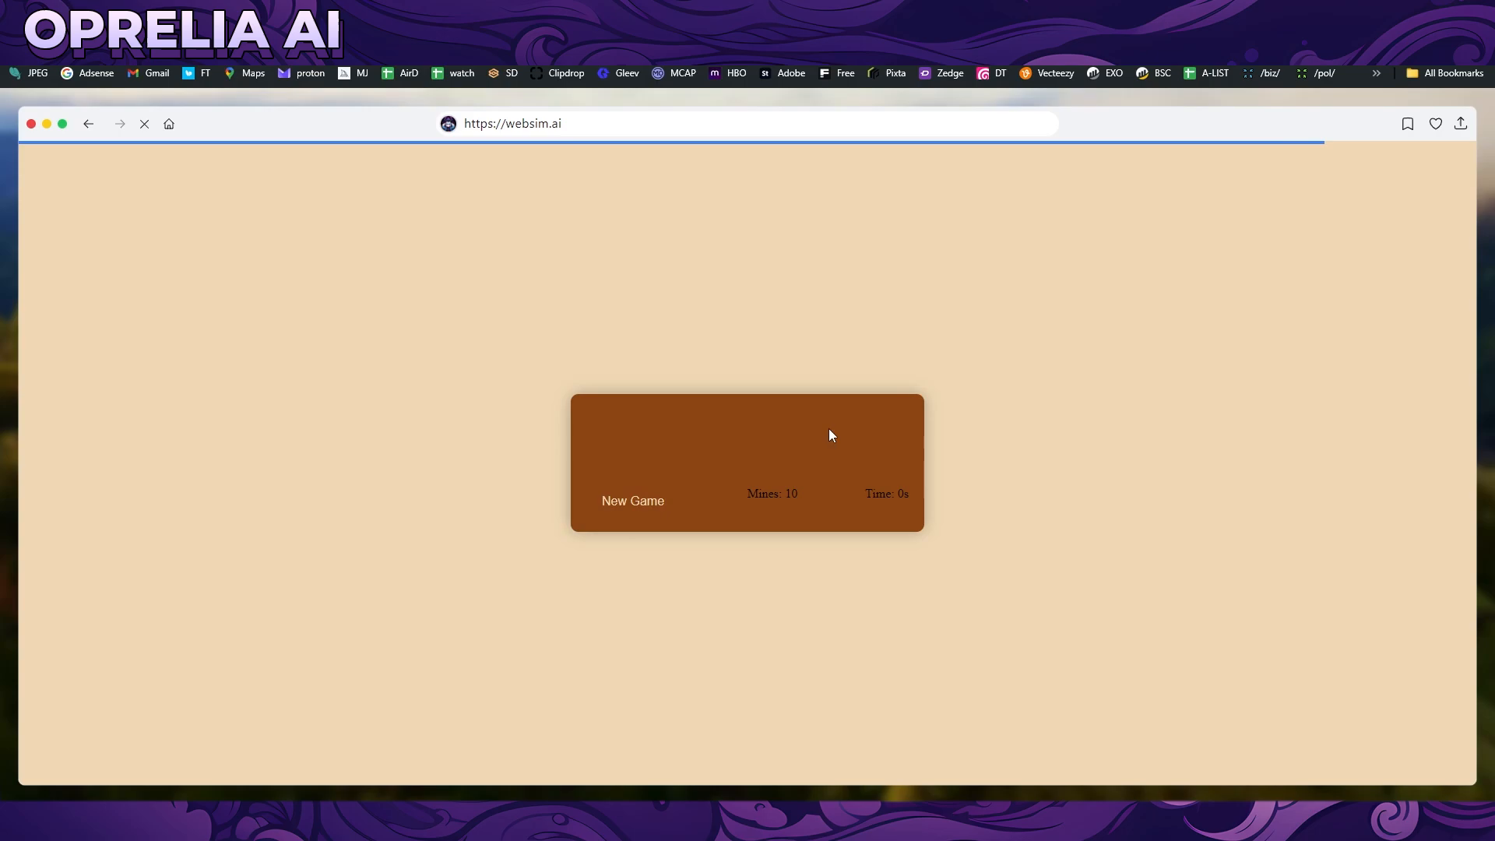
pyautogui.moveTo(1113, 253)
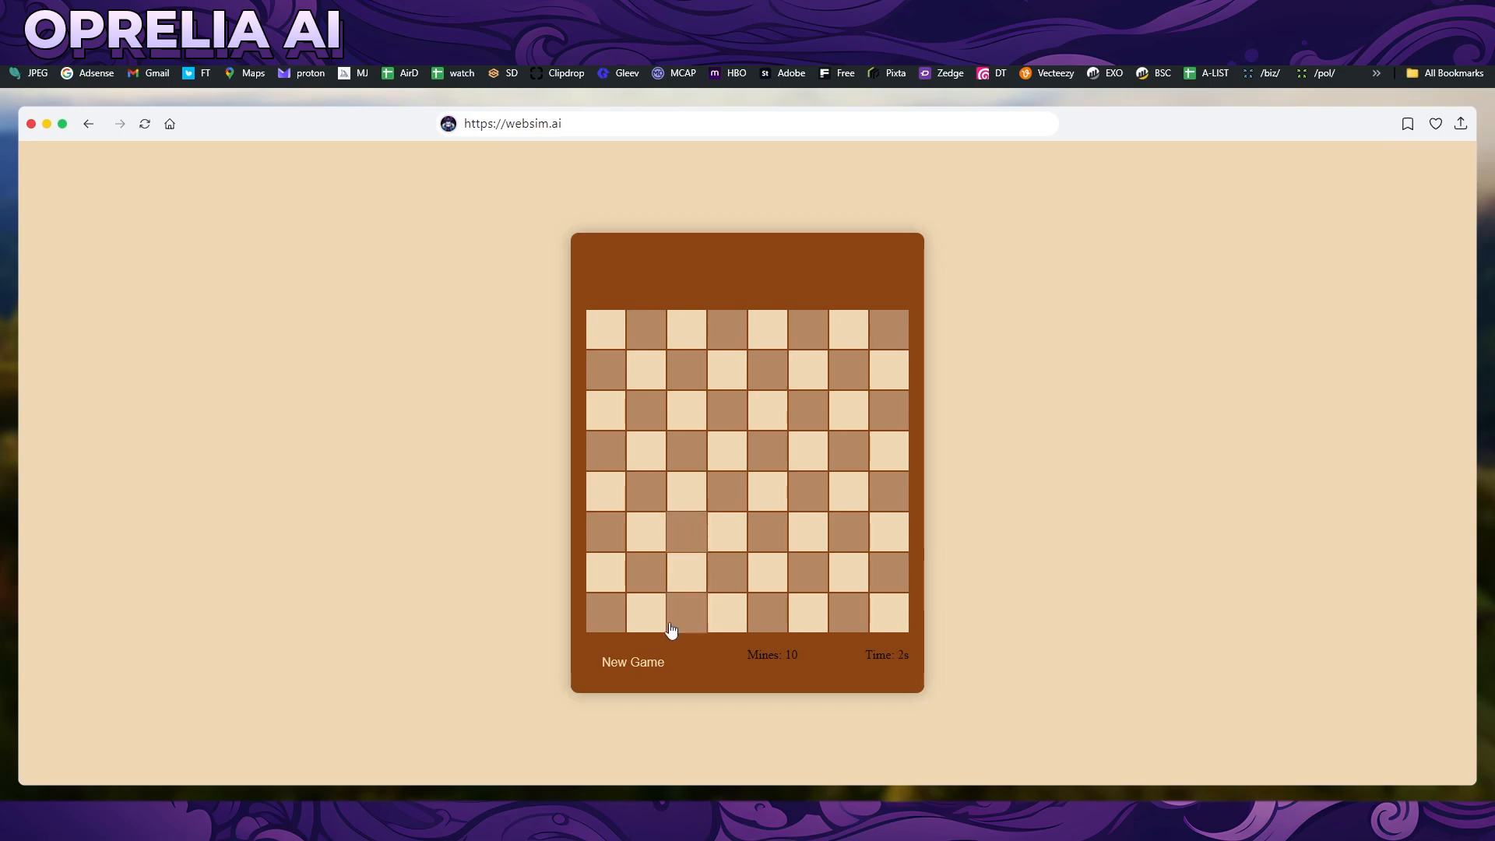
# Step: Reveal squares on the checkered board until a mine ends the game, then dismiss the alert
pyautogui.click(726, 612)
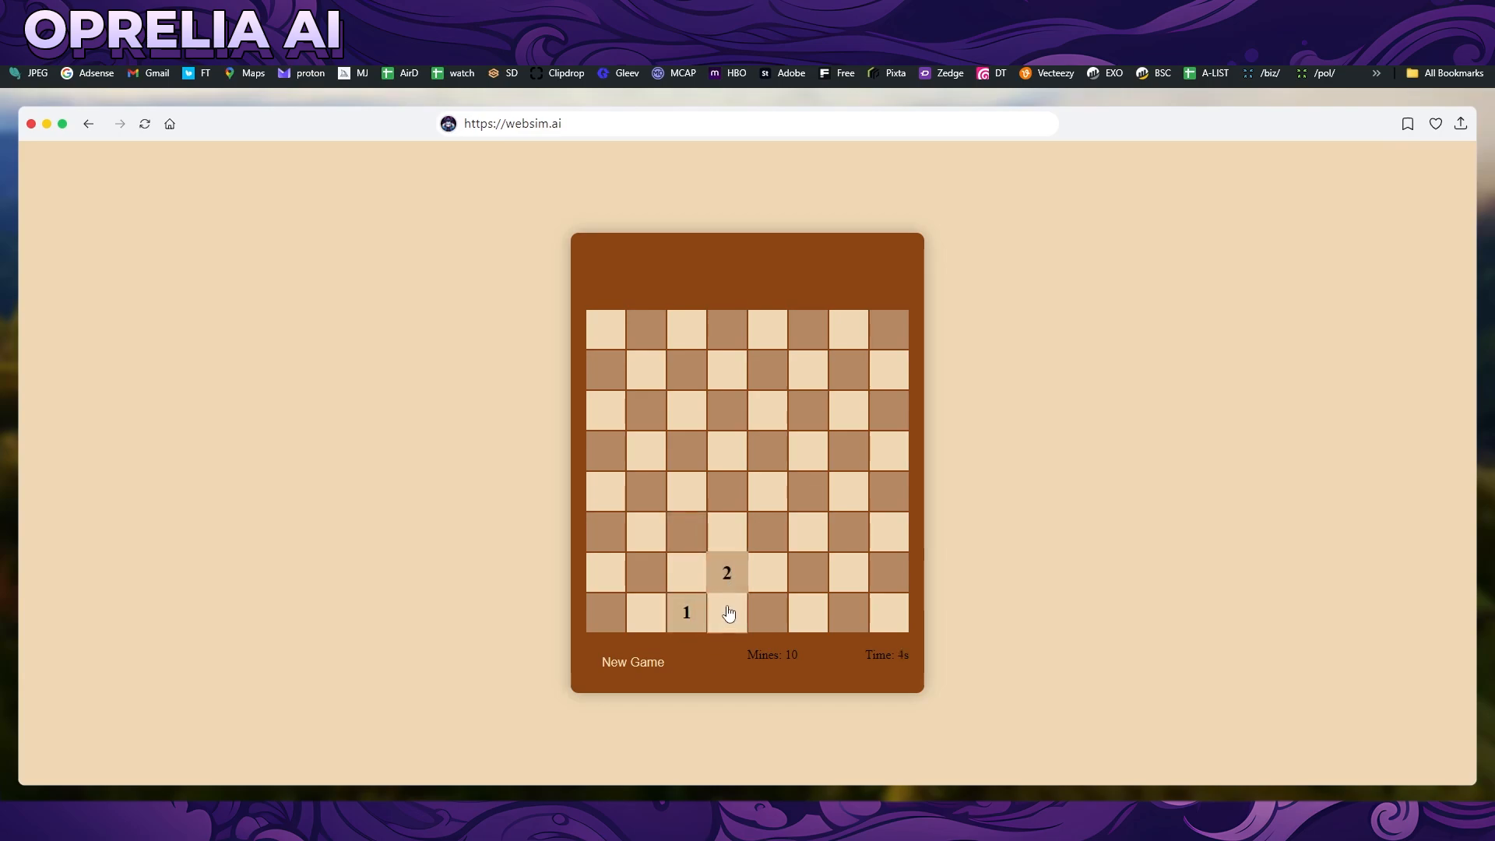
pyautogui.click(726, 612)
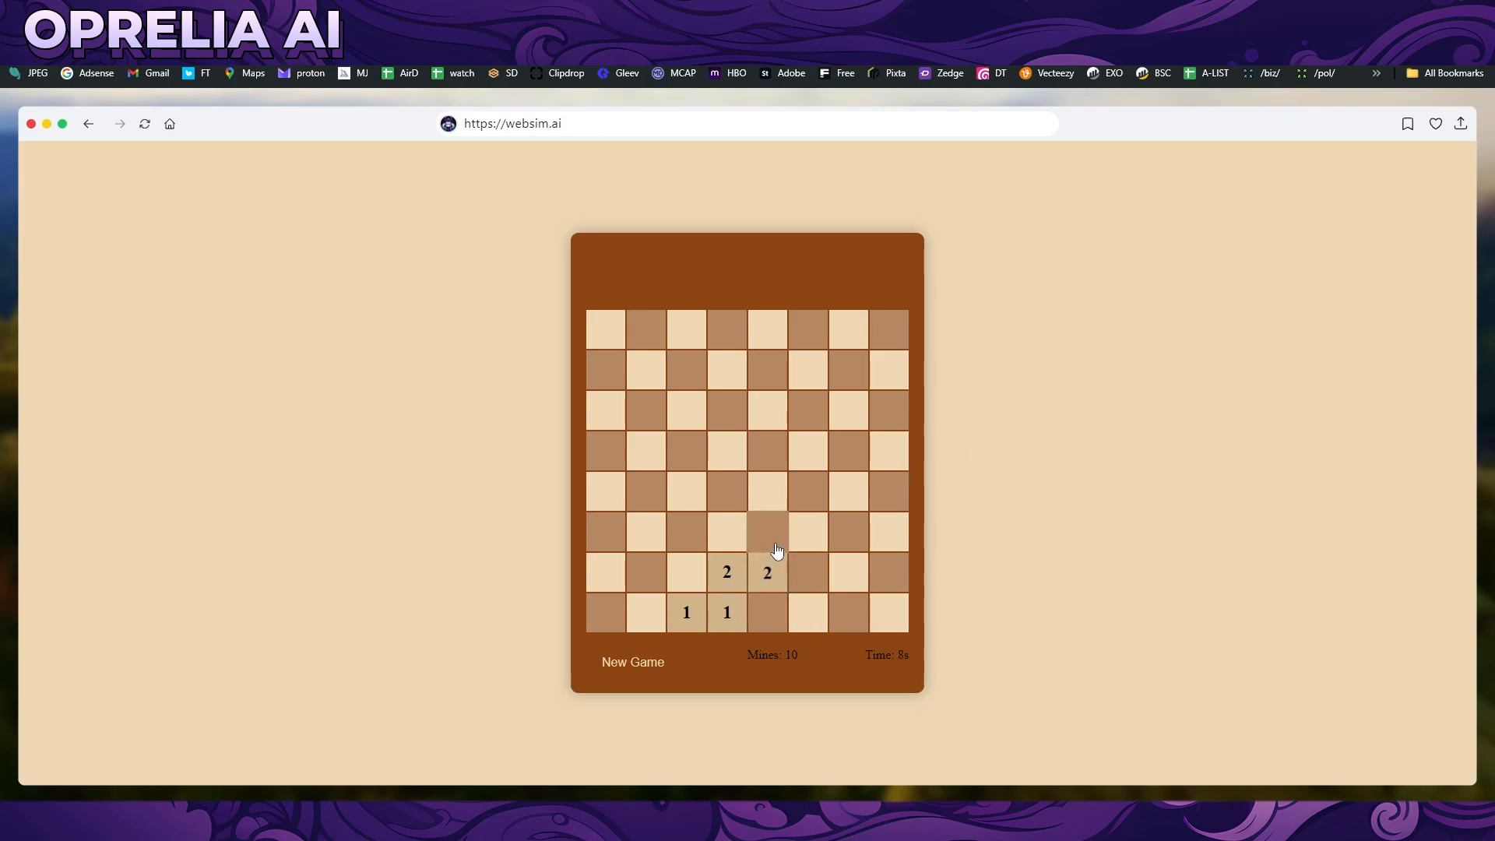
pyautogui.click(766, 531)
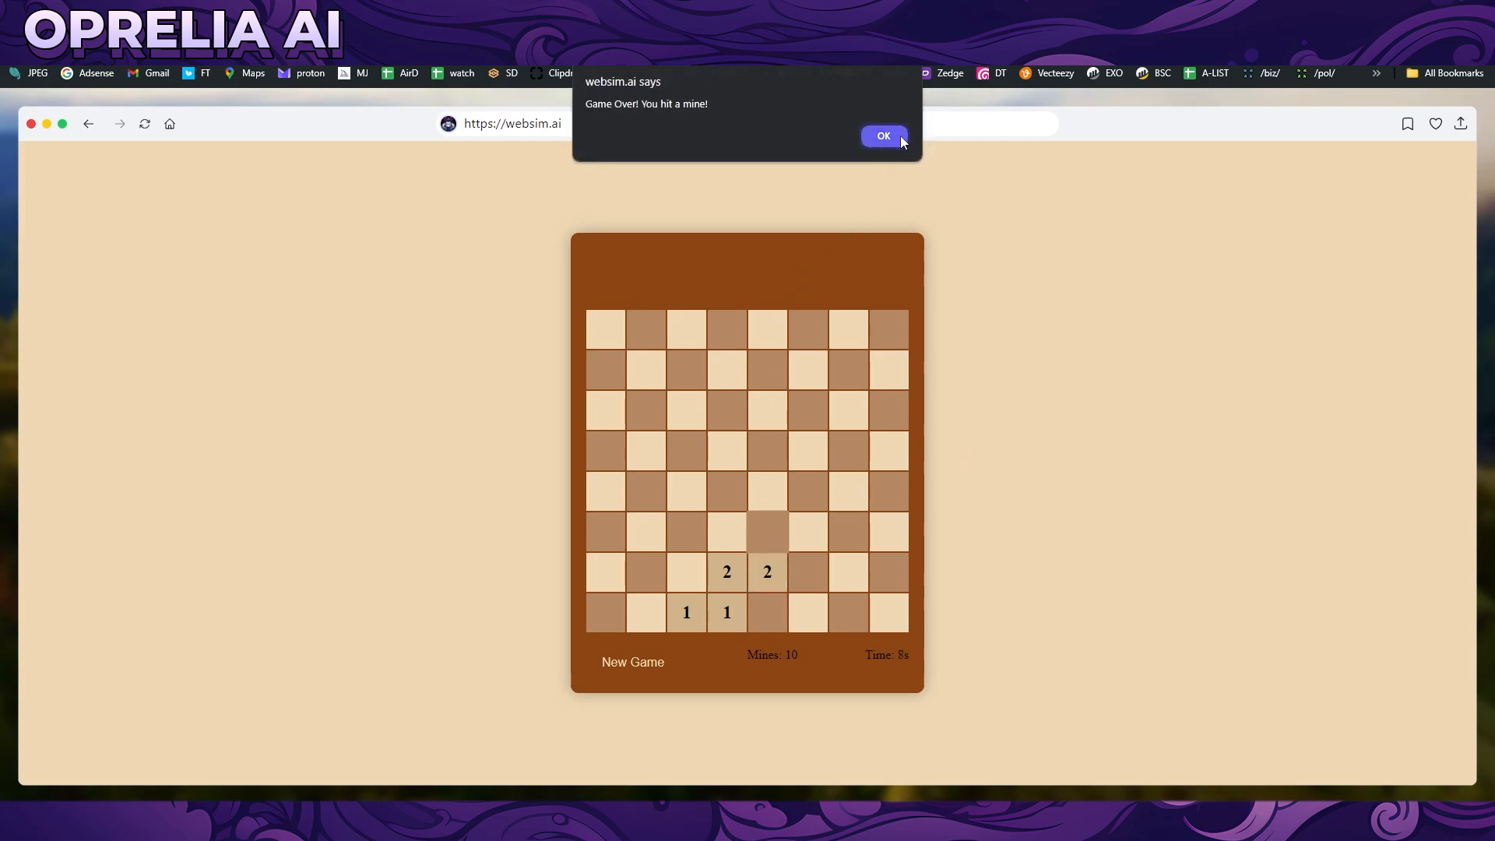
pyautogui.click(881, 135)
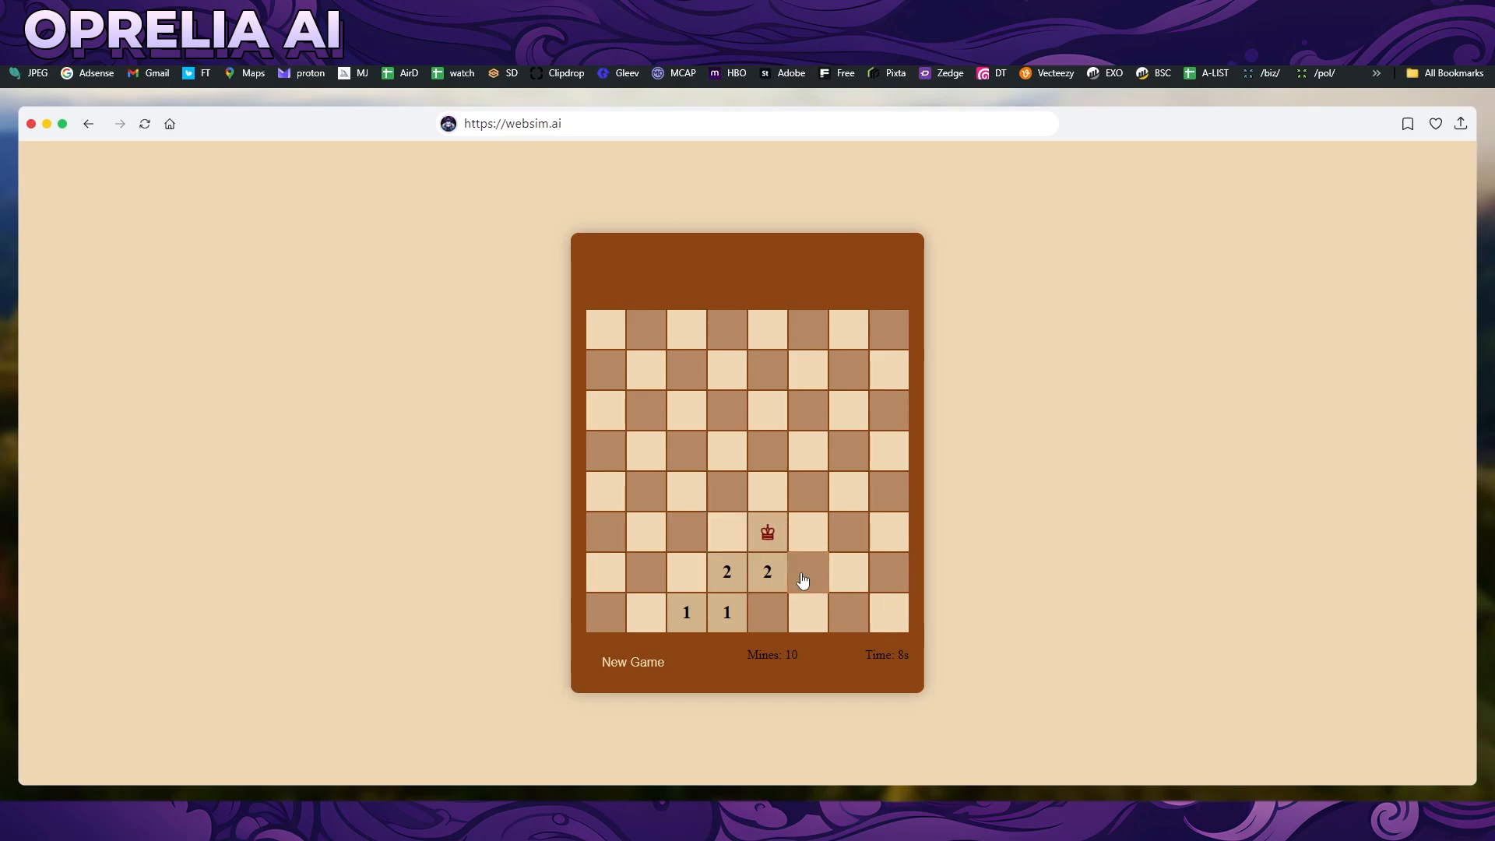
pyautogui.moveTo(66, 126)
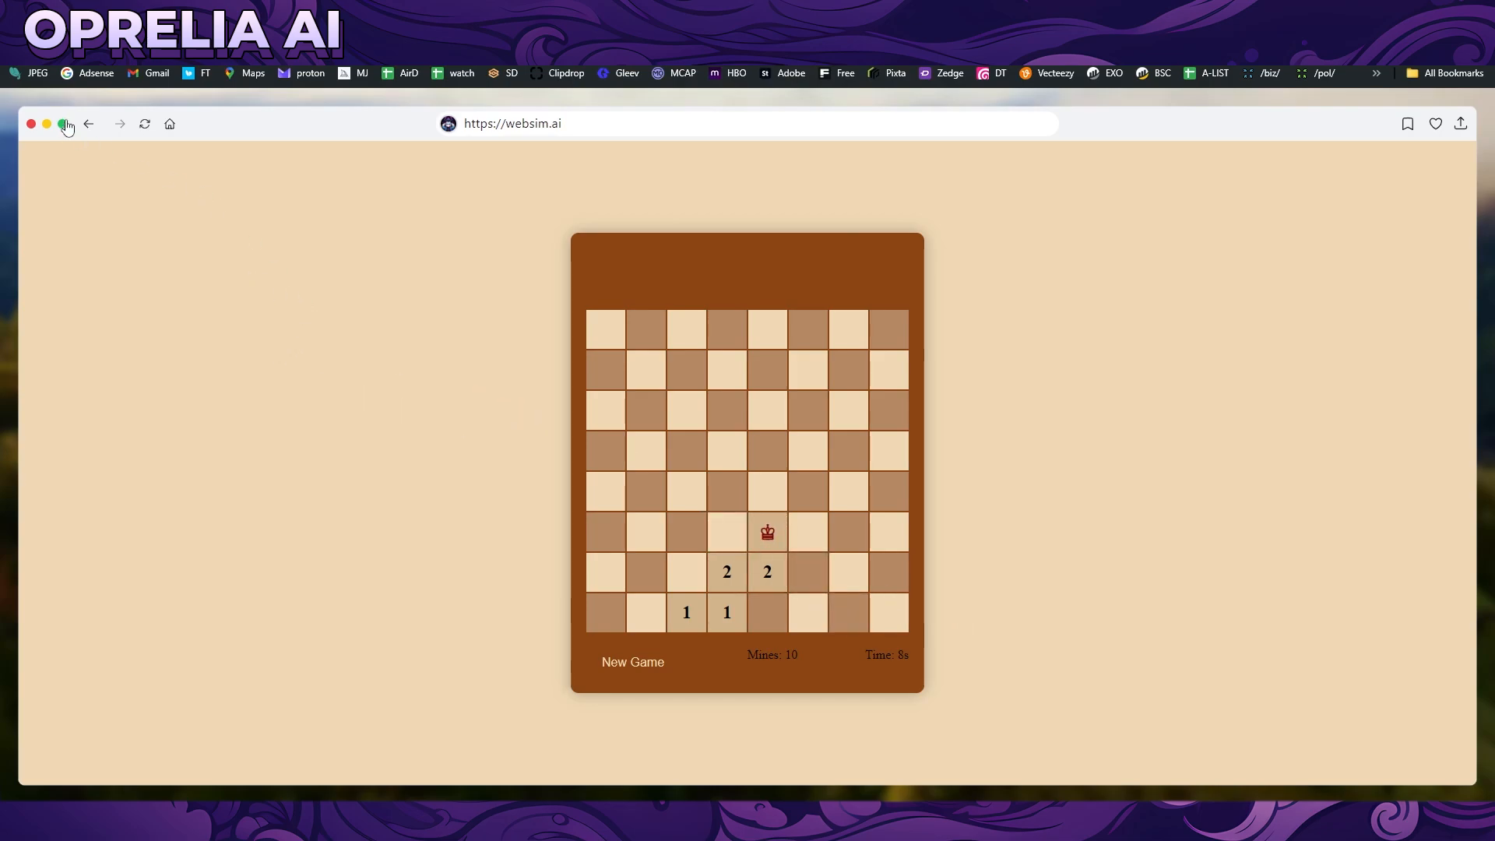
# Step: Return to the WebSim home page and scroll down through the community feed
pyautogui.click(87, 124)
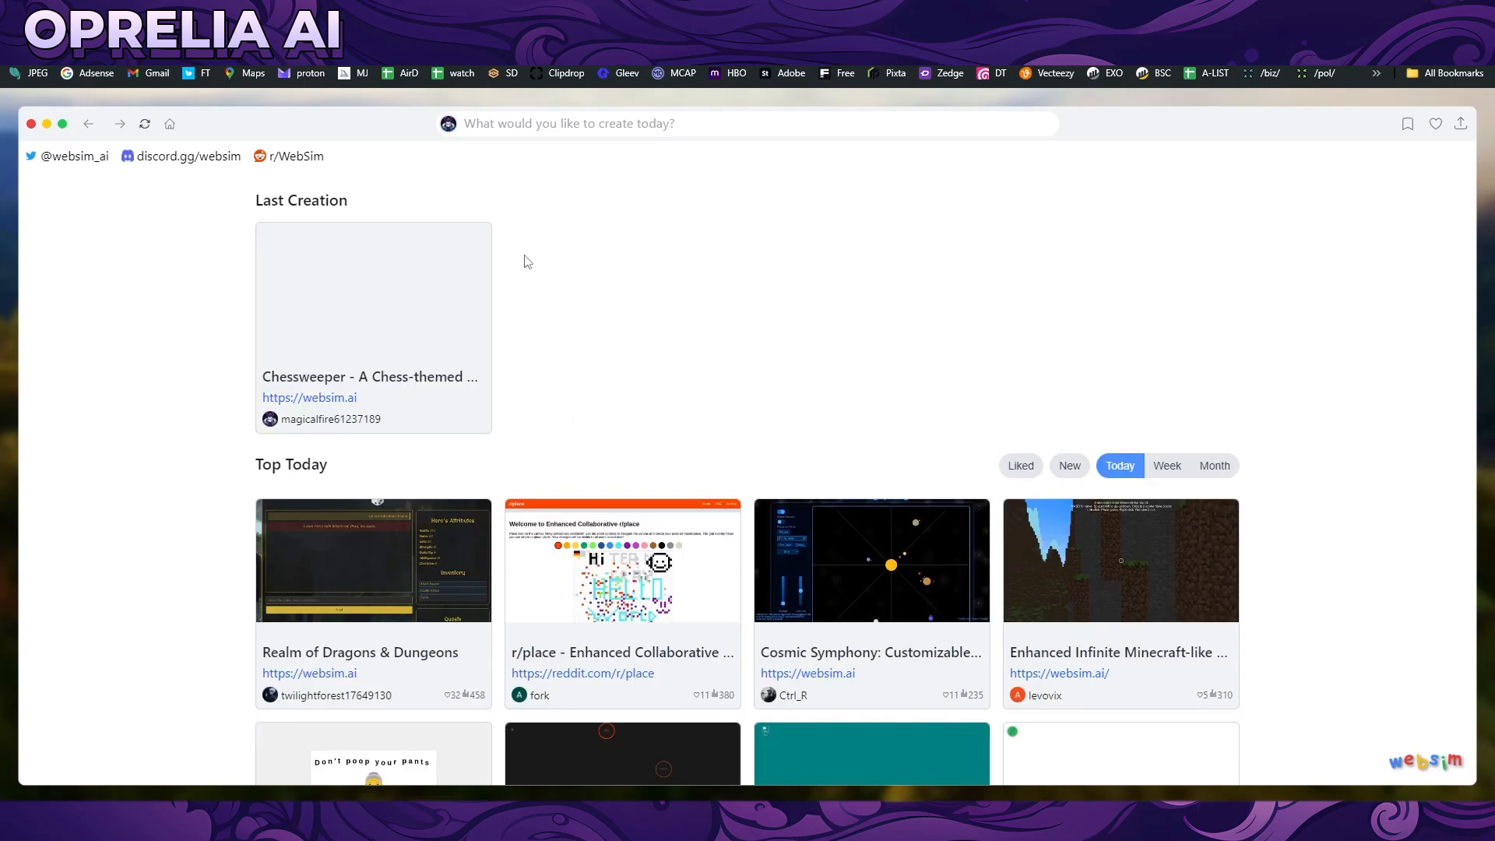
pyautogui.scroll(-3)
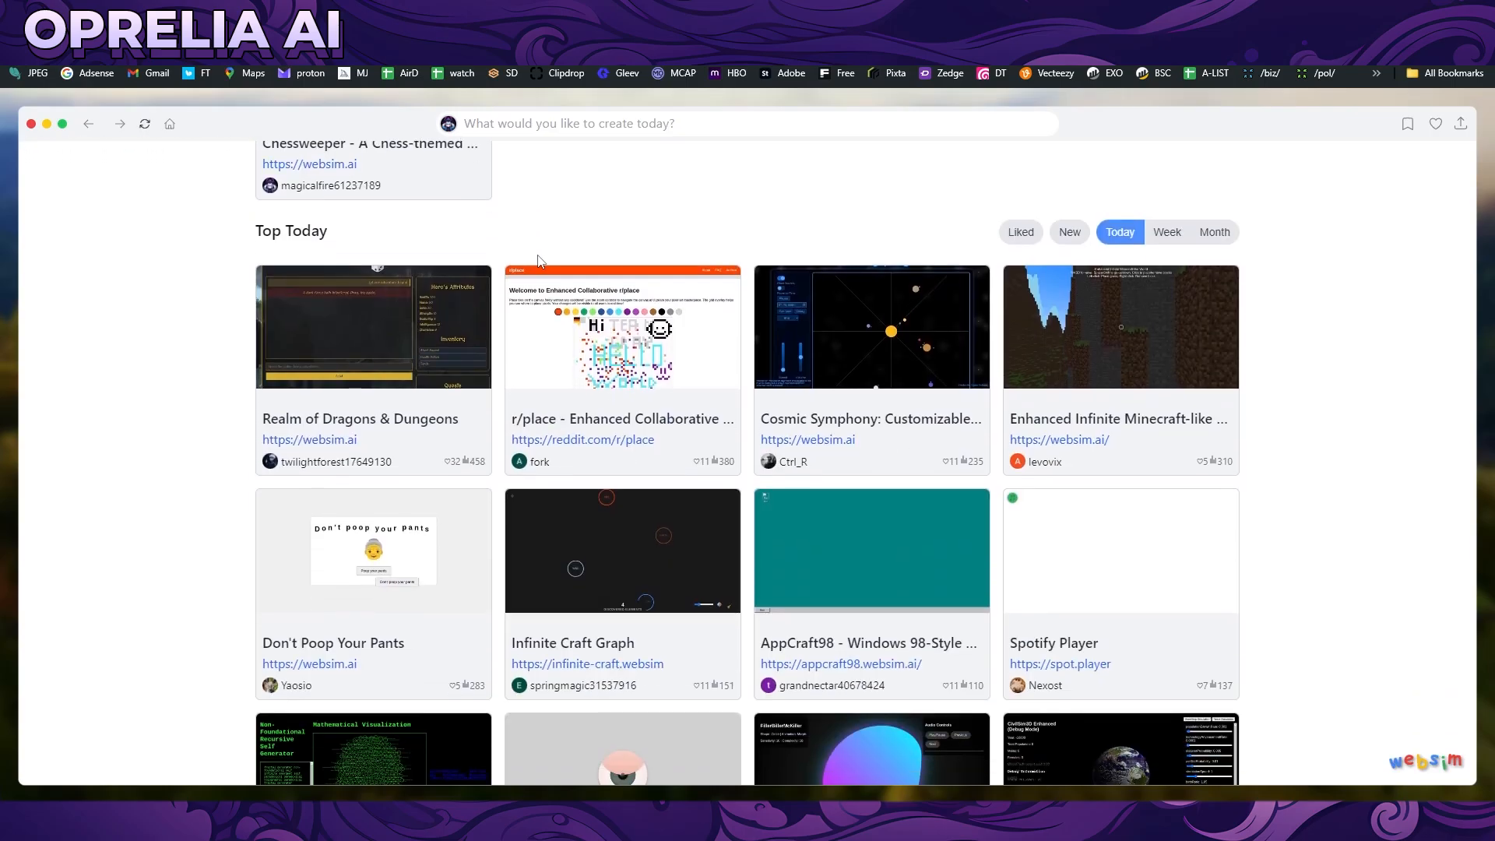
pyautogui.scroll(-3)
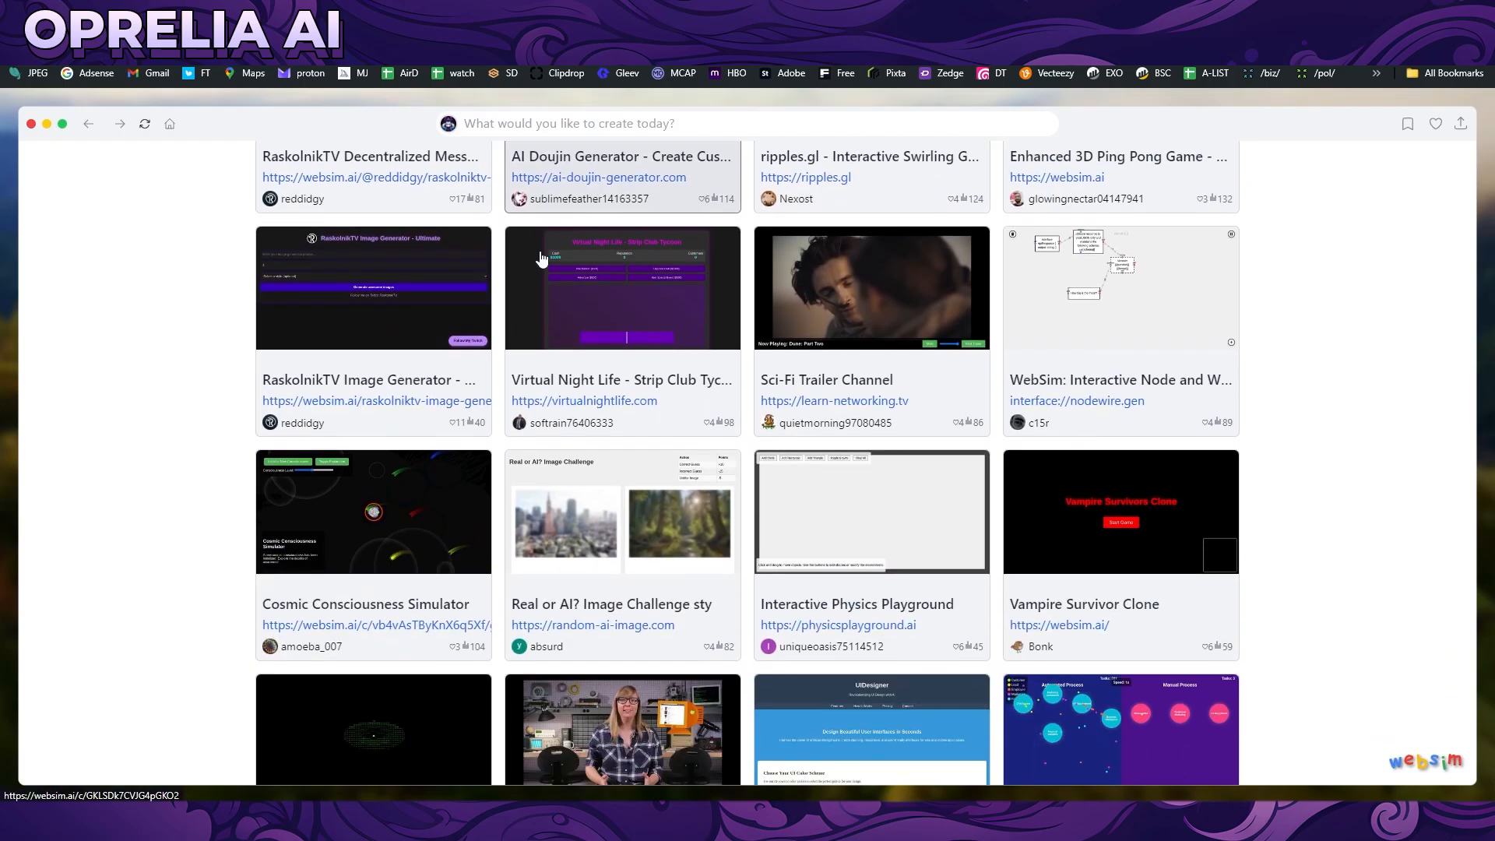
pyautogui.scroll(-3)
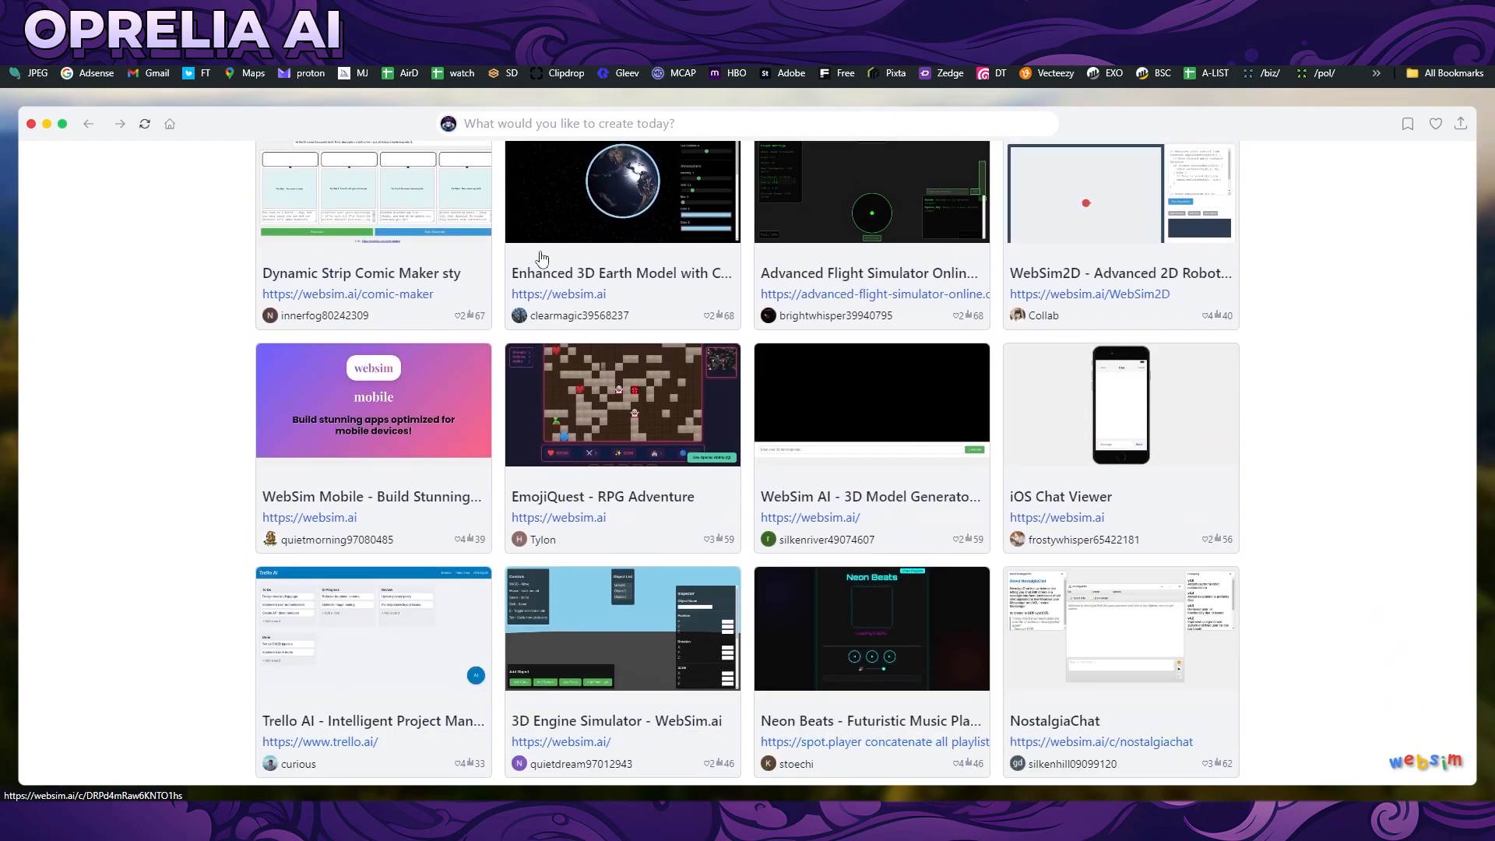
pyautogui.scroll(-3)
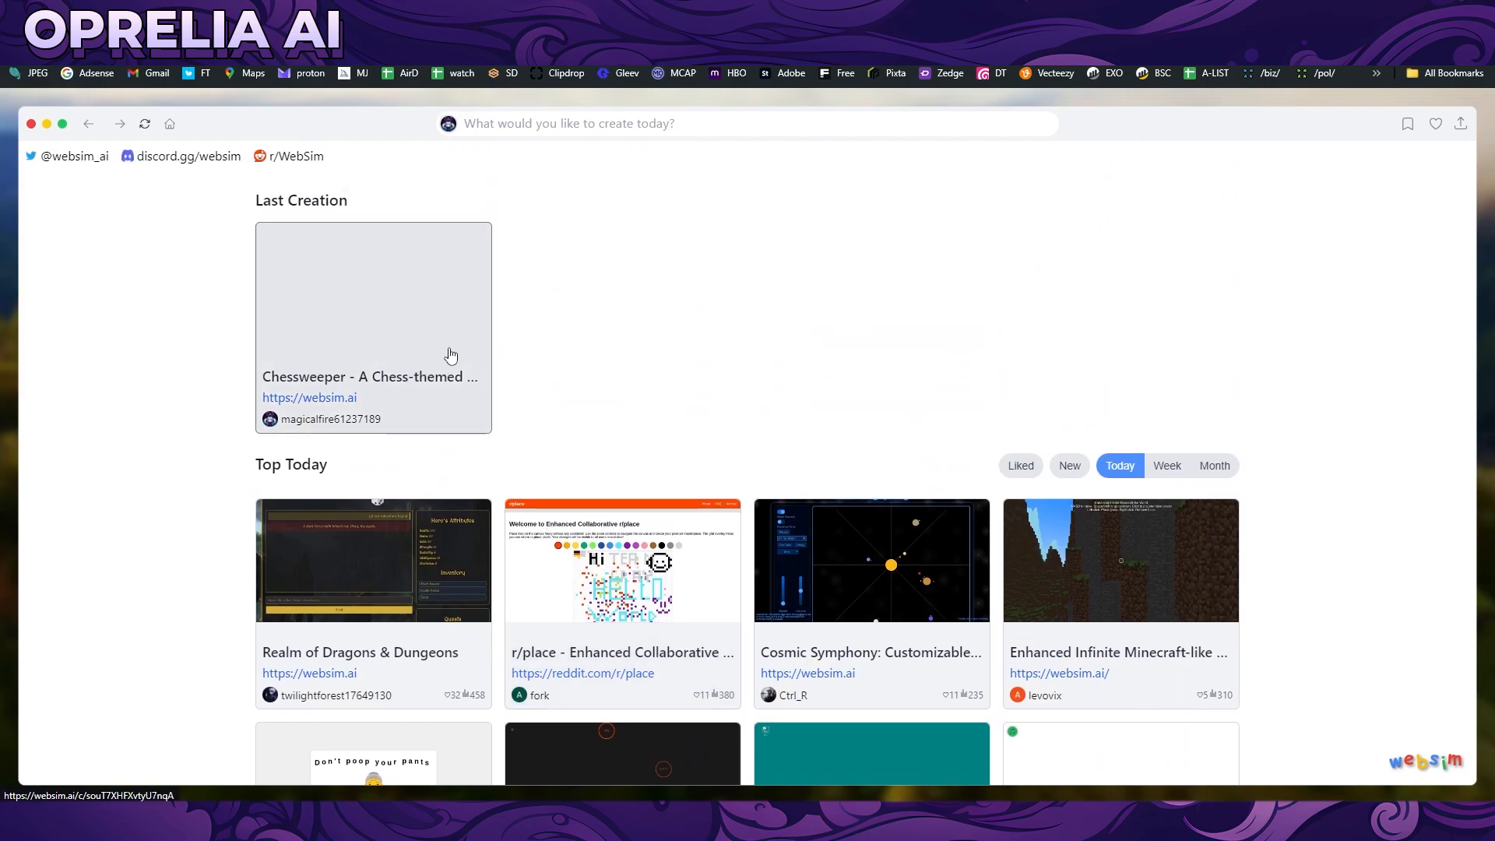
pyautogui.moveTo(570, 417)
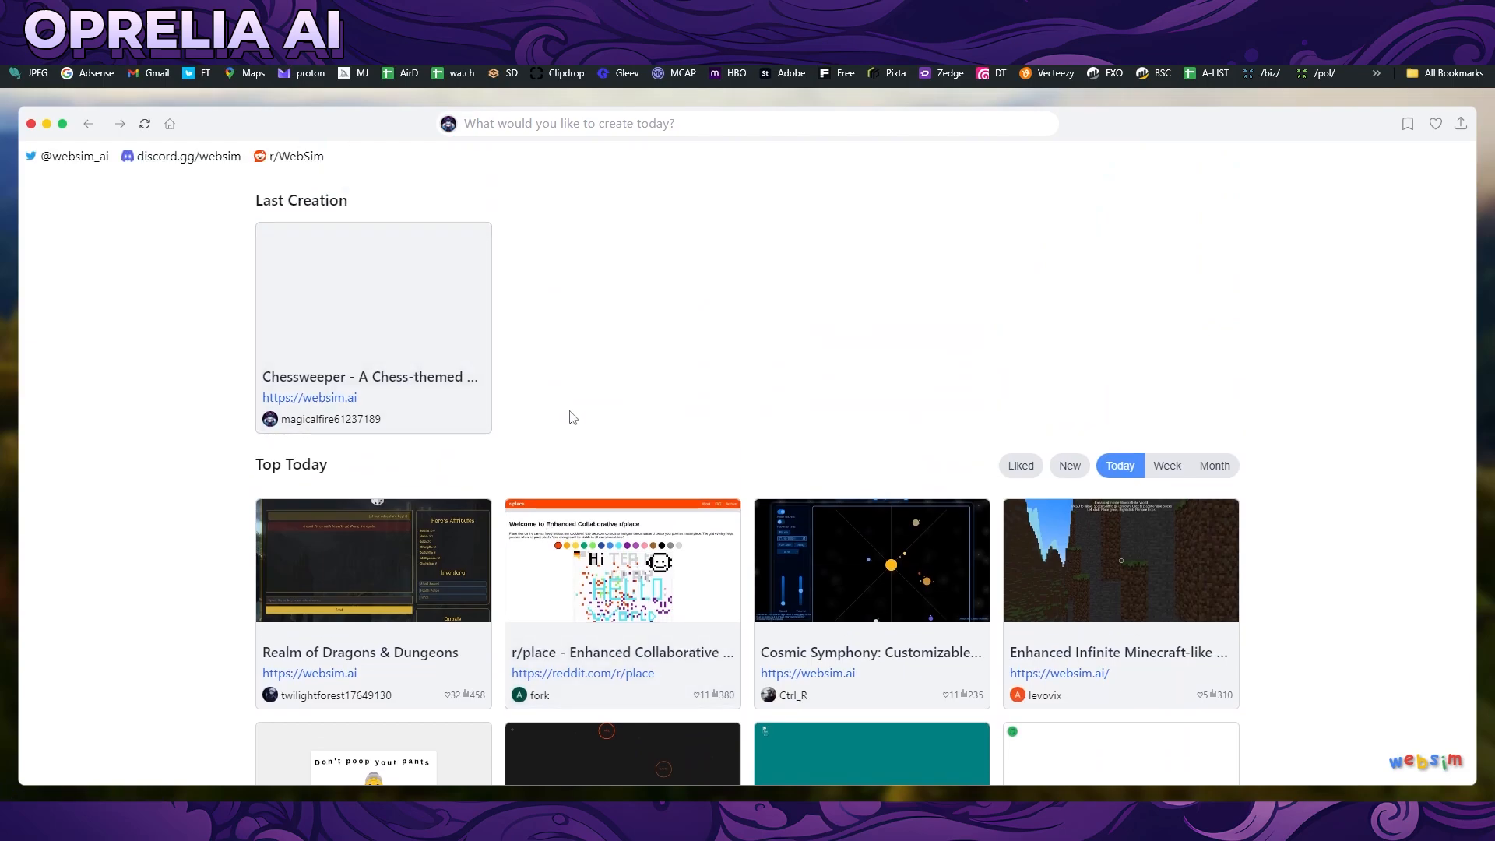
pyautogui.scroll(-3)
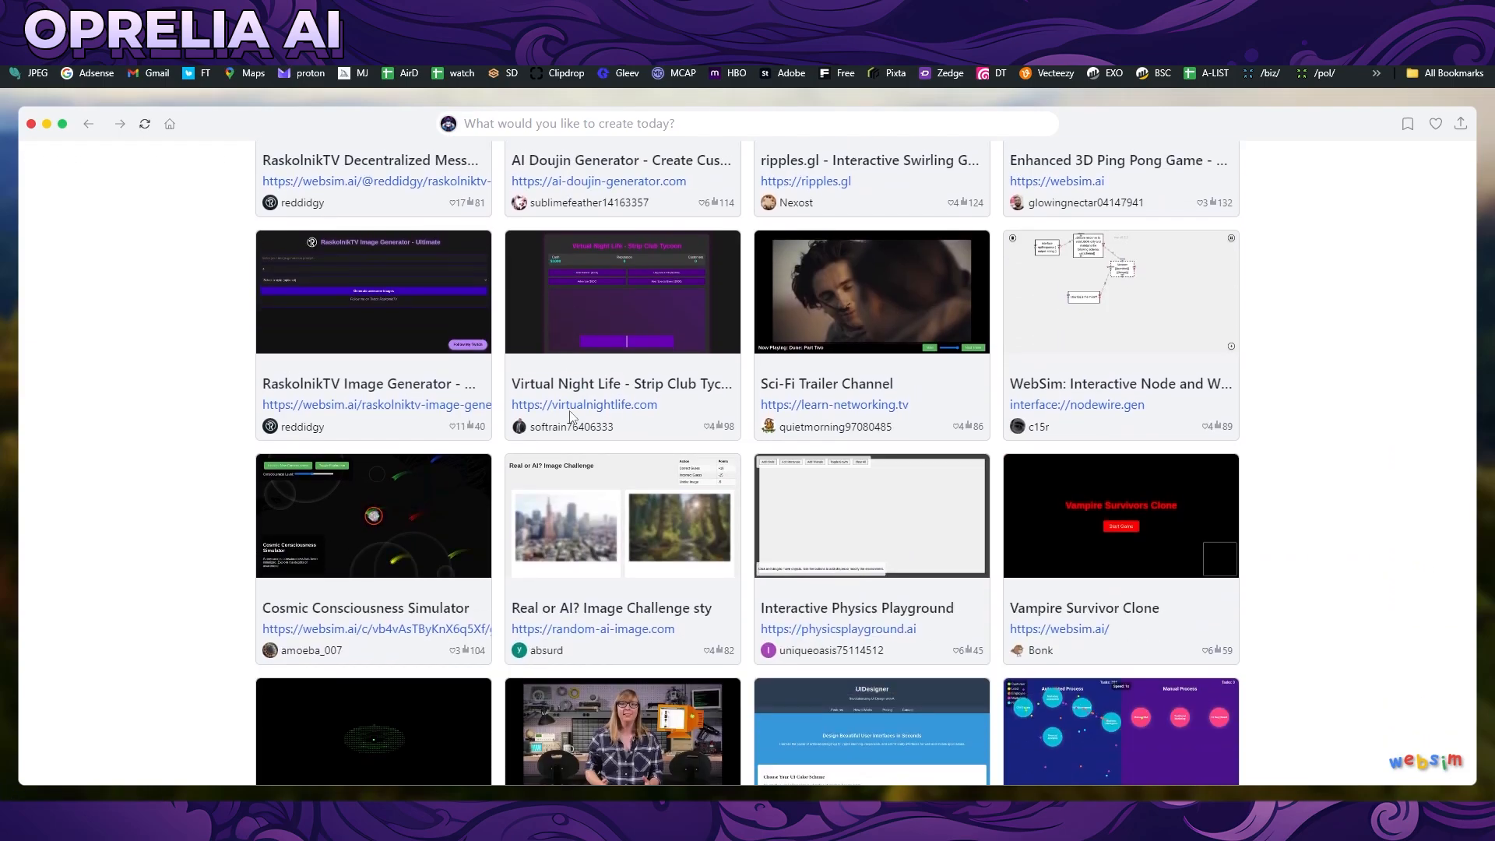
pyautogui.scroll(-3)
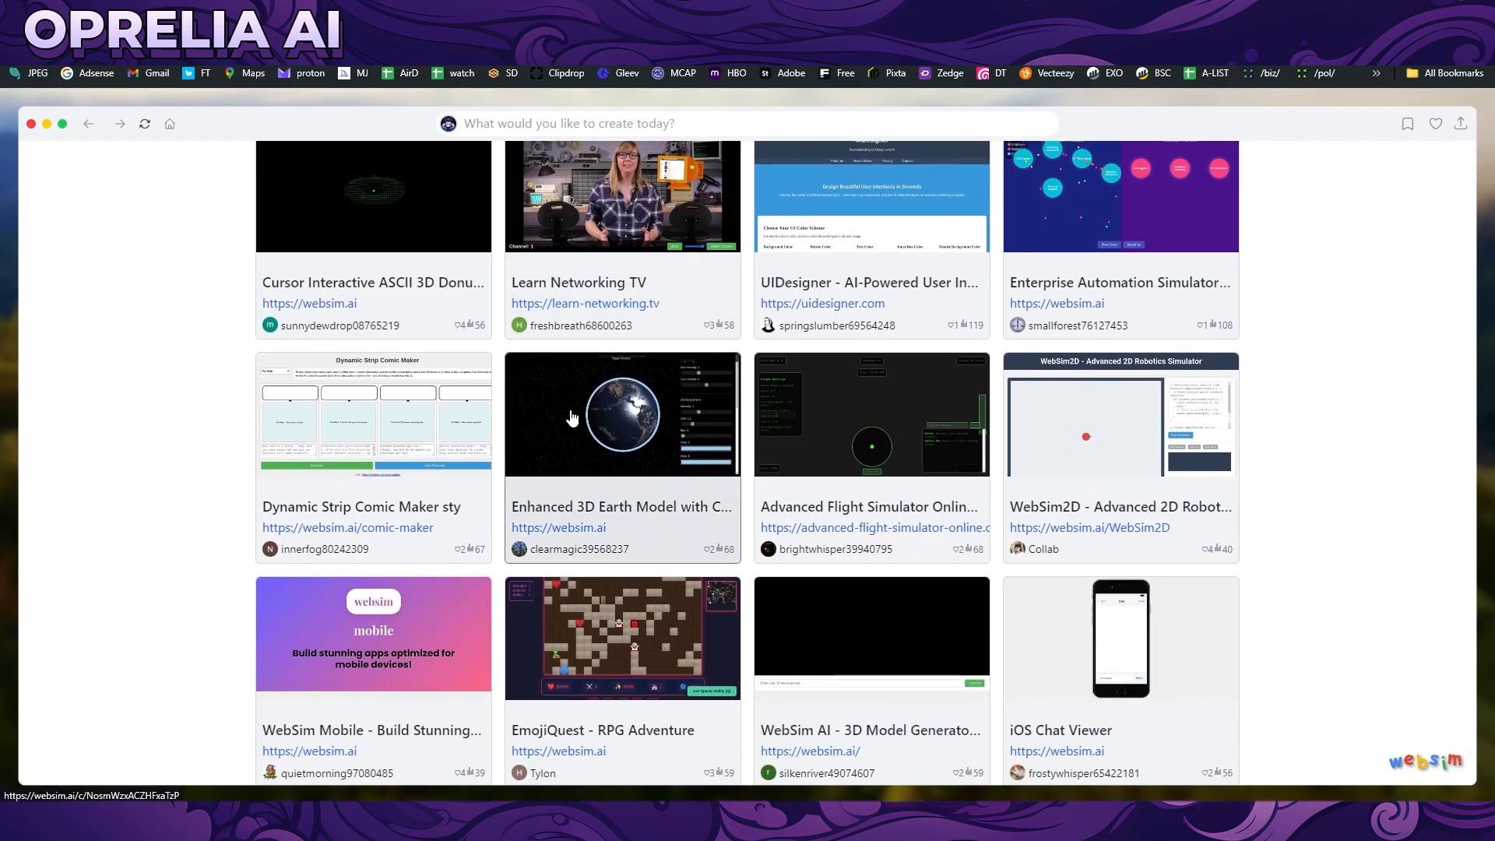
pyautogui.scroll(-3)
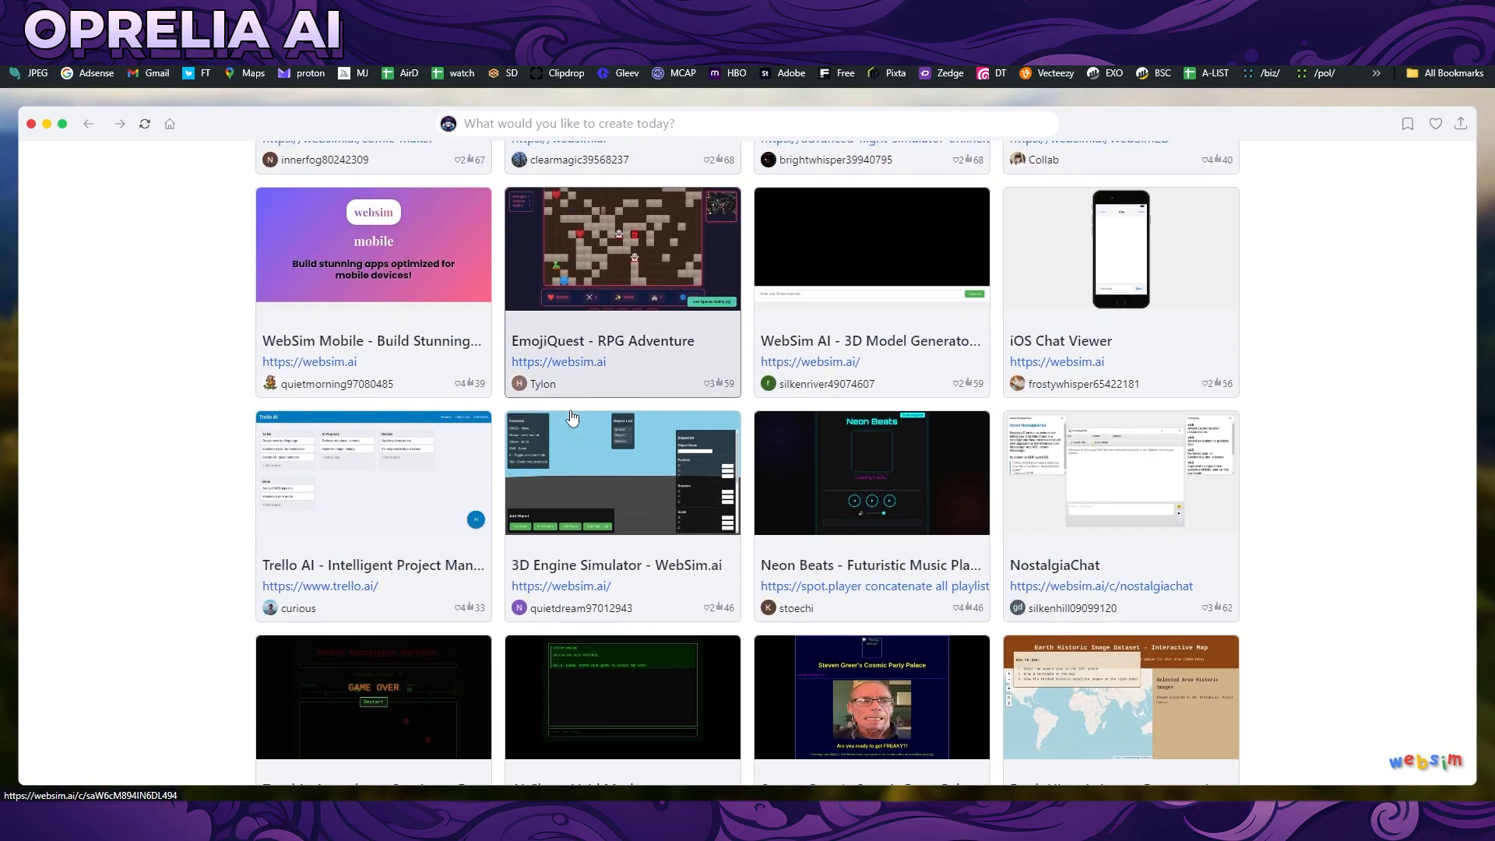
pyautogui.scroll(-3)
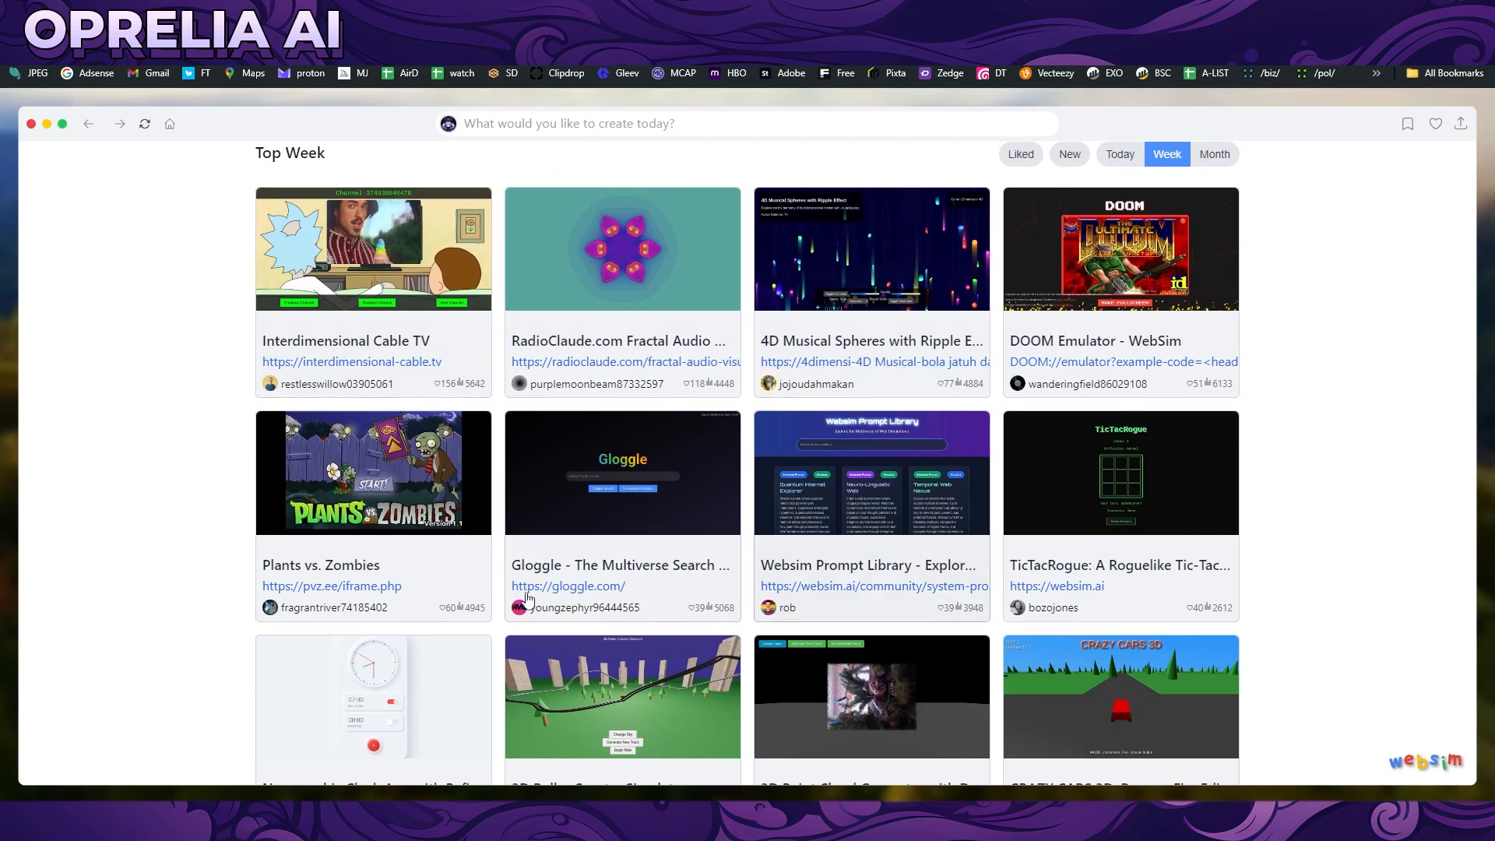
pyautogui.moveTo(621, 270)
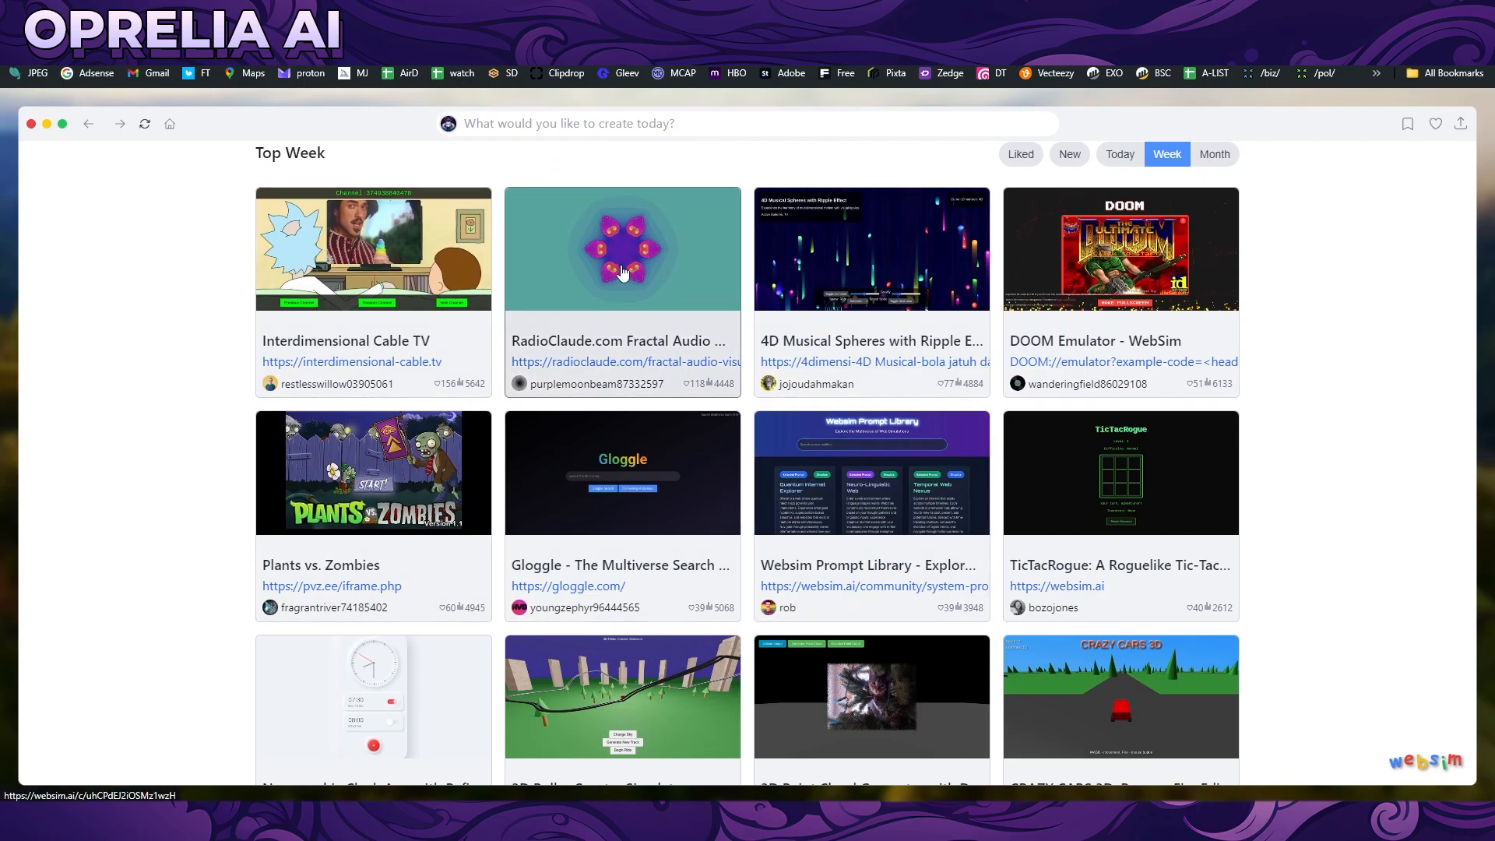
# Step: Open the RadioClaude fractal audio visualizer, play and pause its music, then return home
pyautogui.click(621, 249)
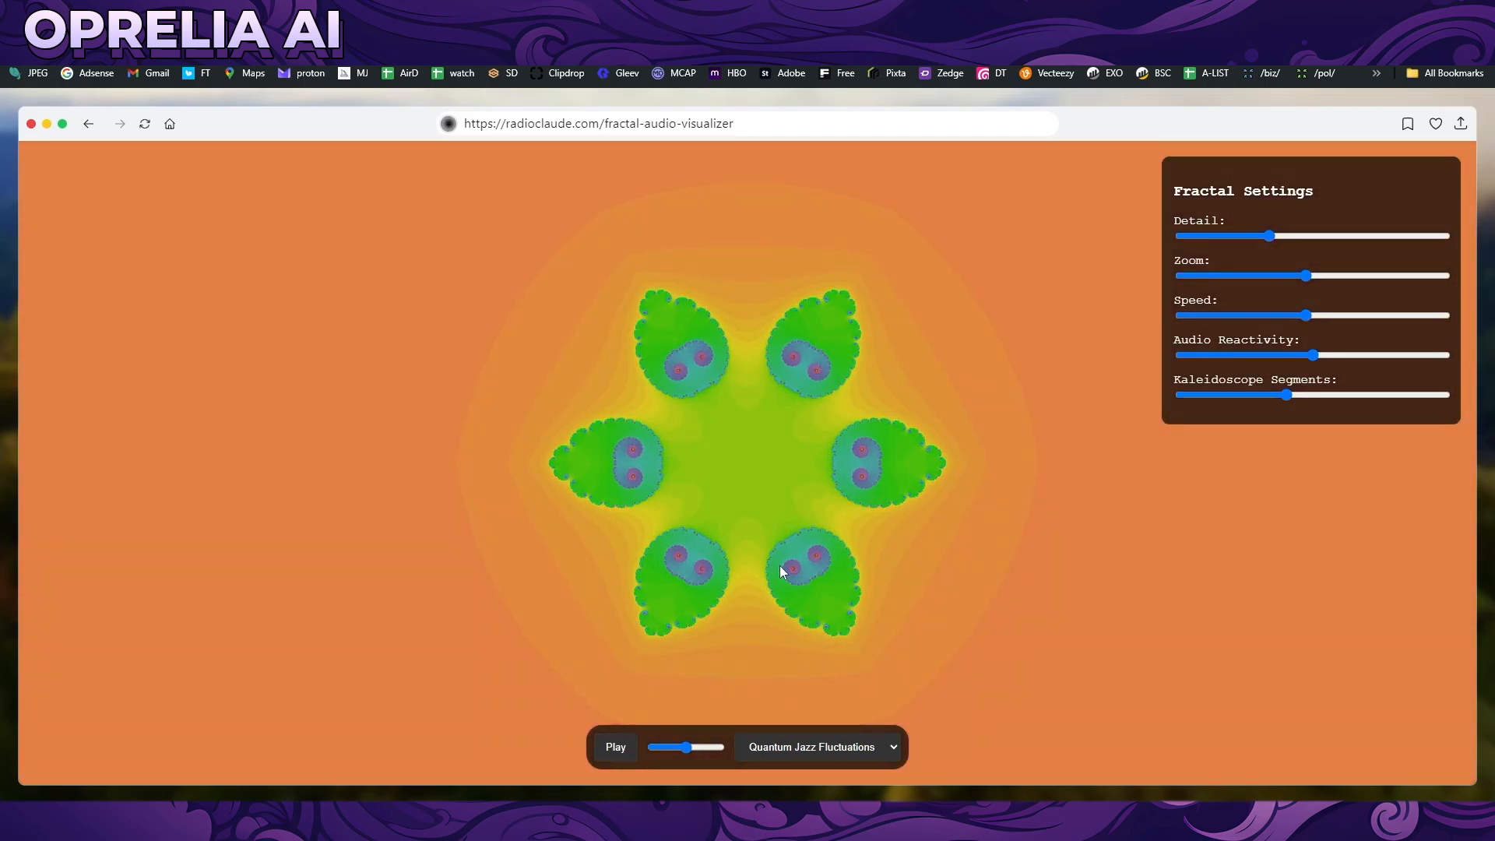
pyautogui.click(615, 746)
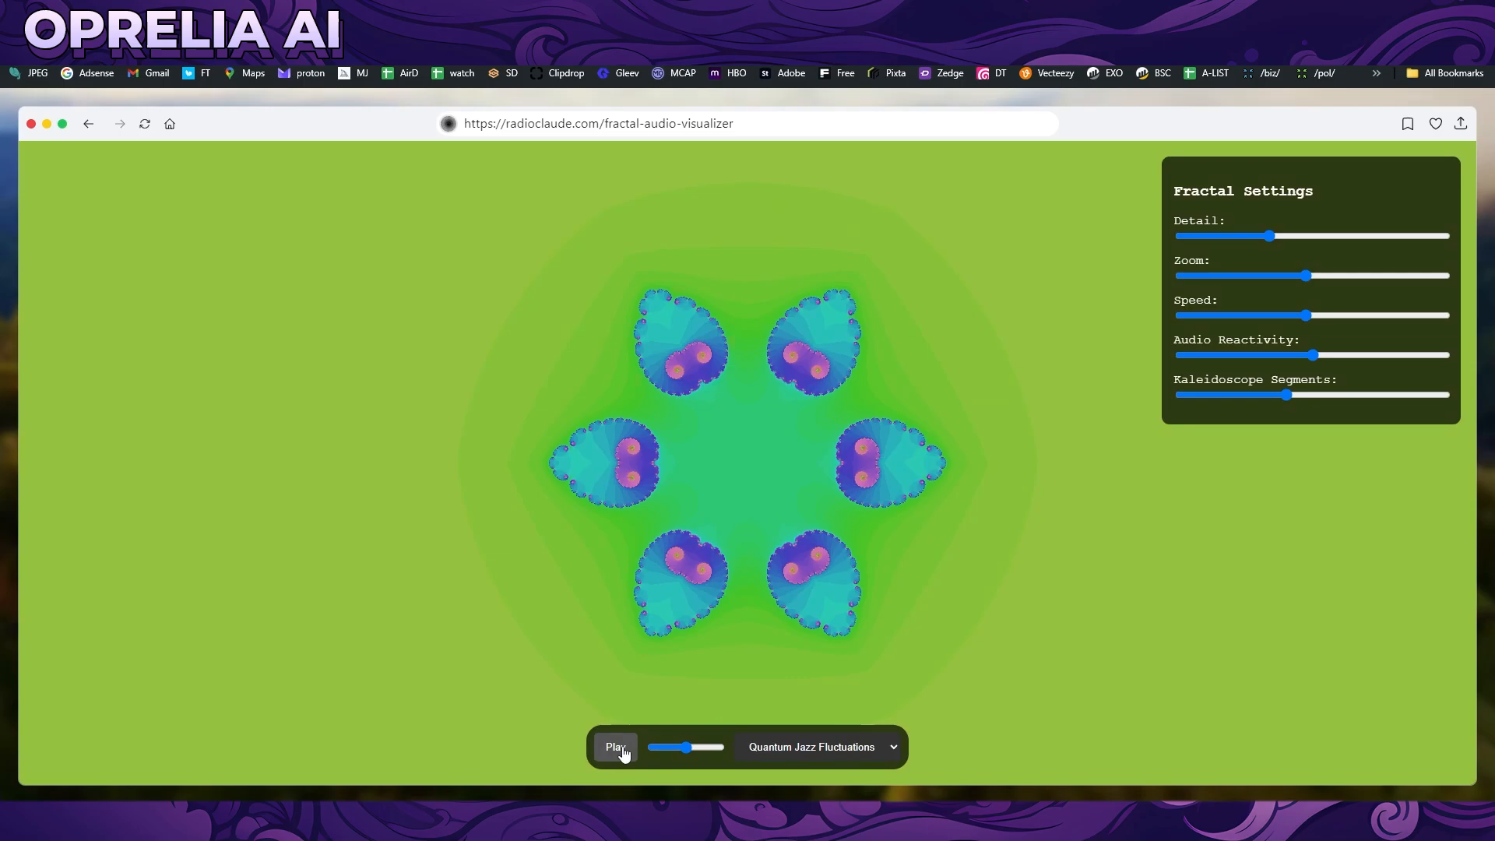
pyautogui.click(615, 746)
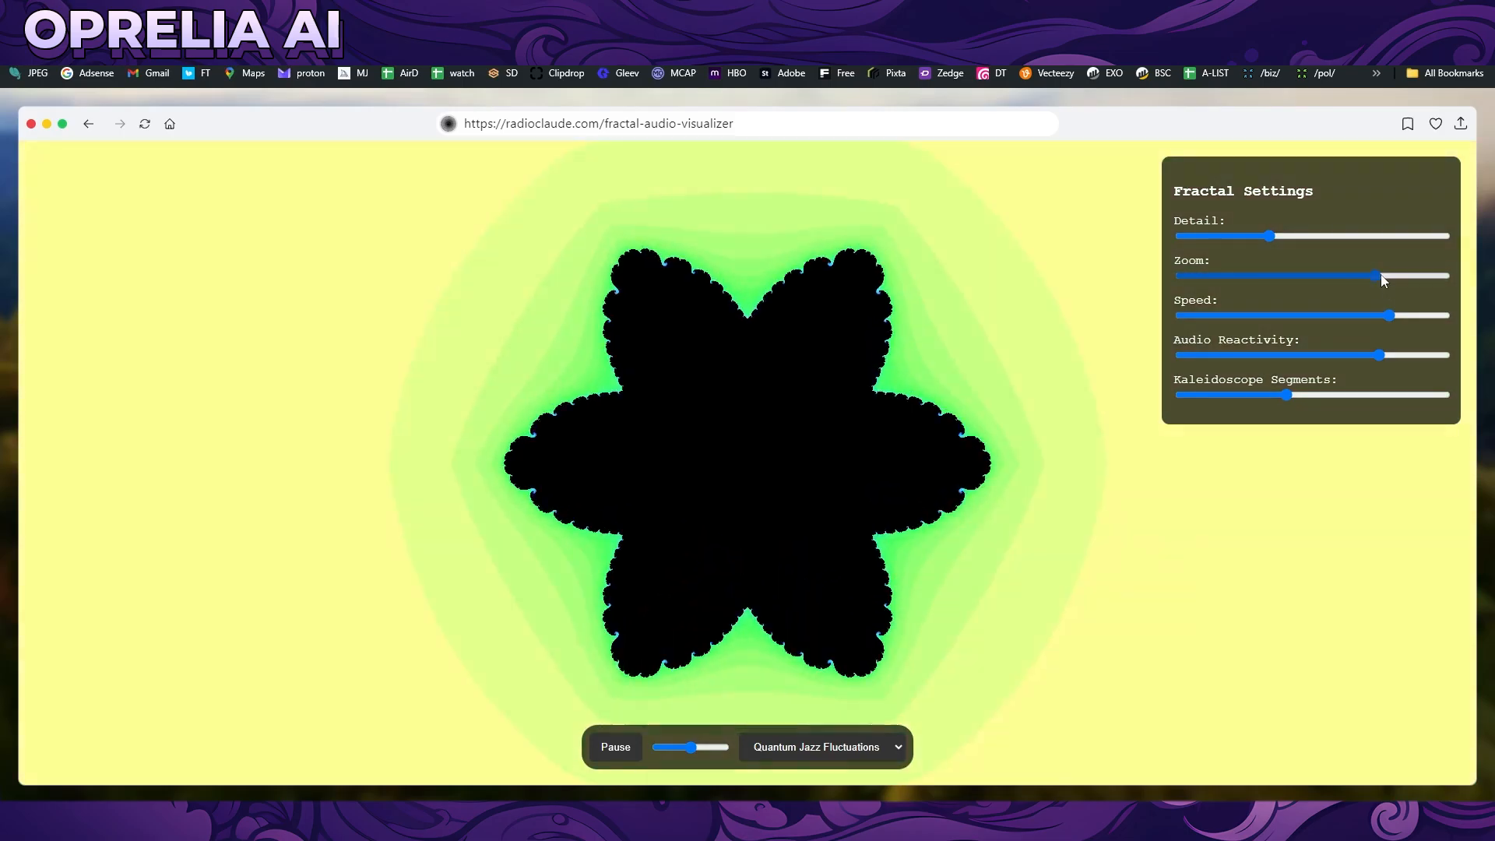
pyautogui.click(615, 745)
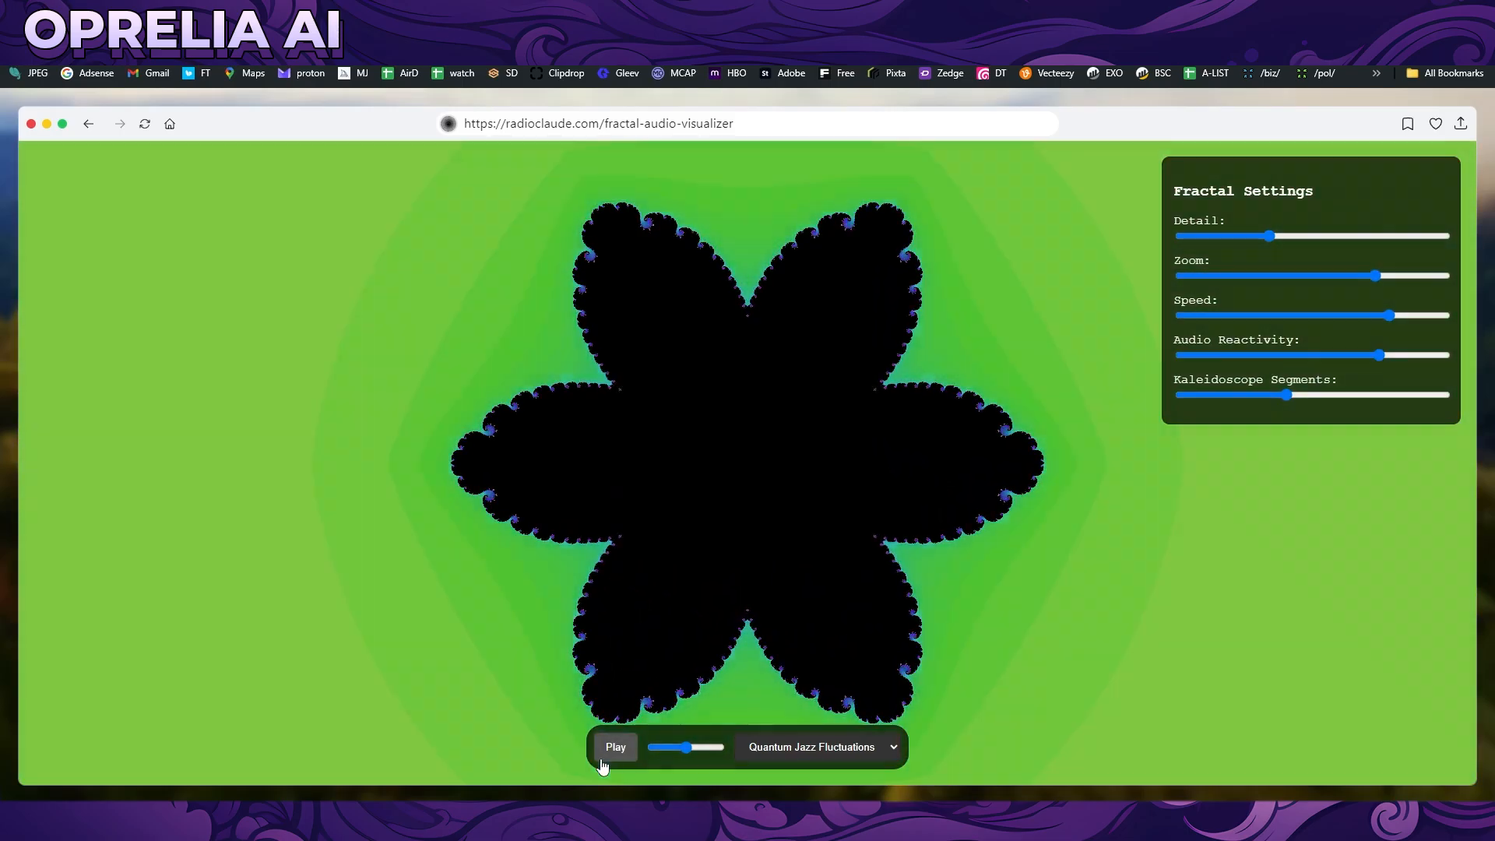
pyautogui.click(615, 746)
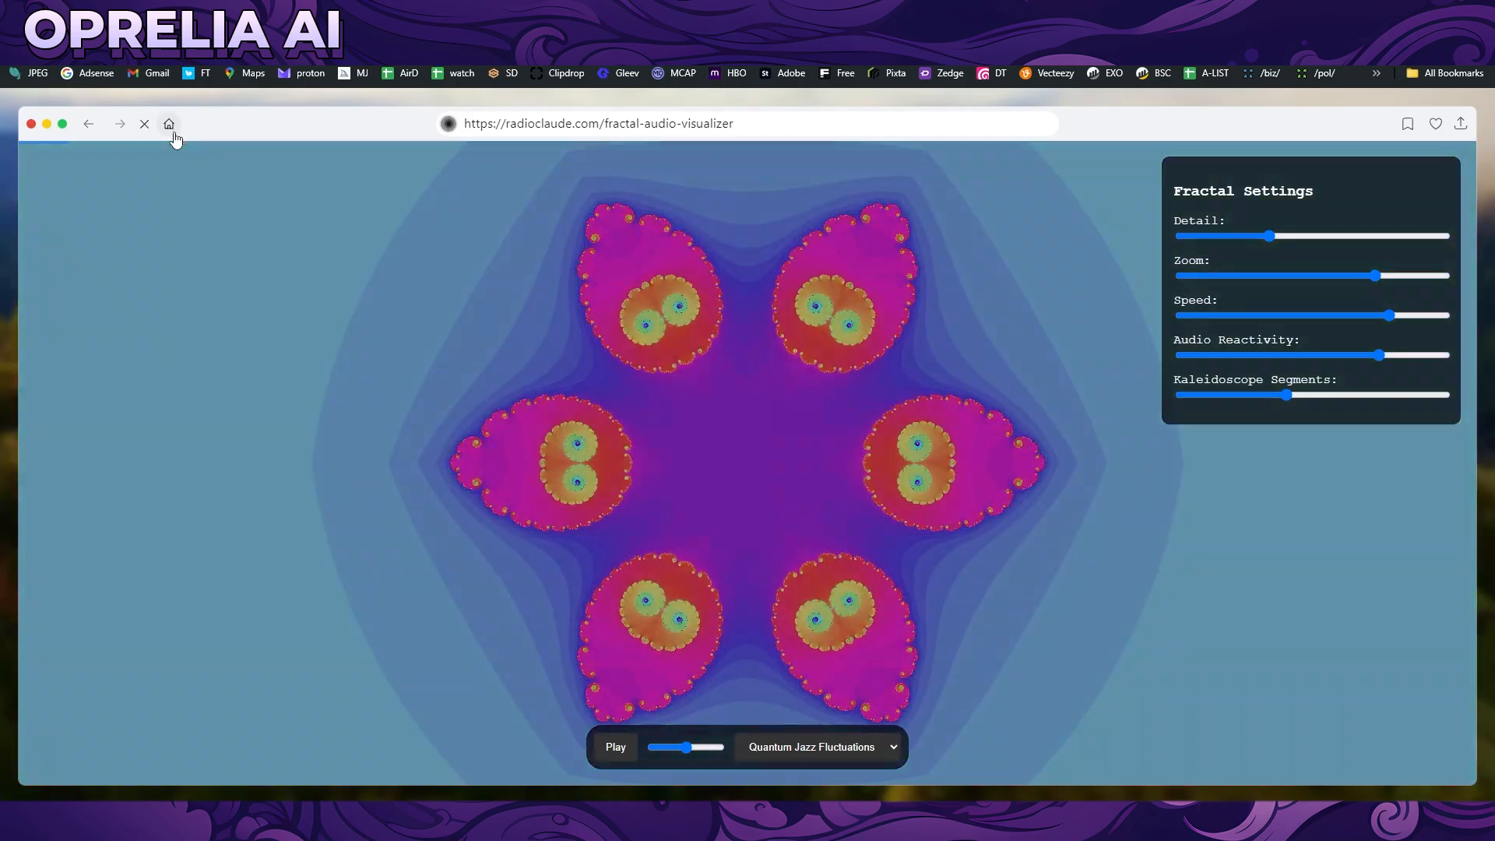
pyautogui.click(168, 124)
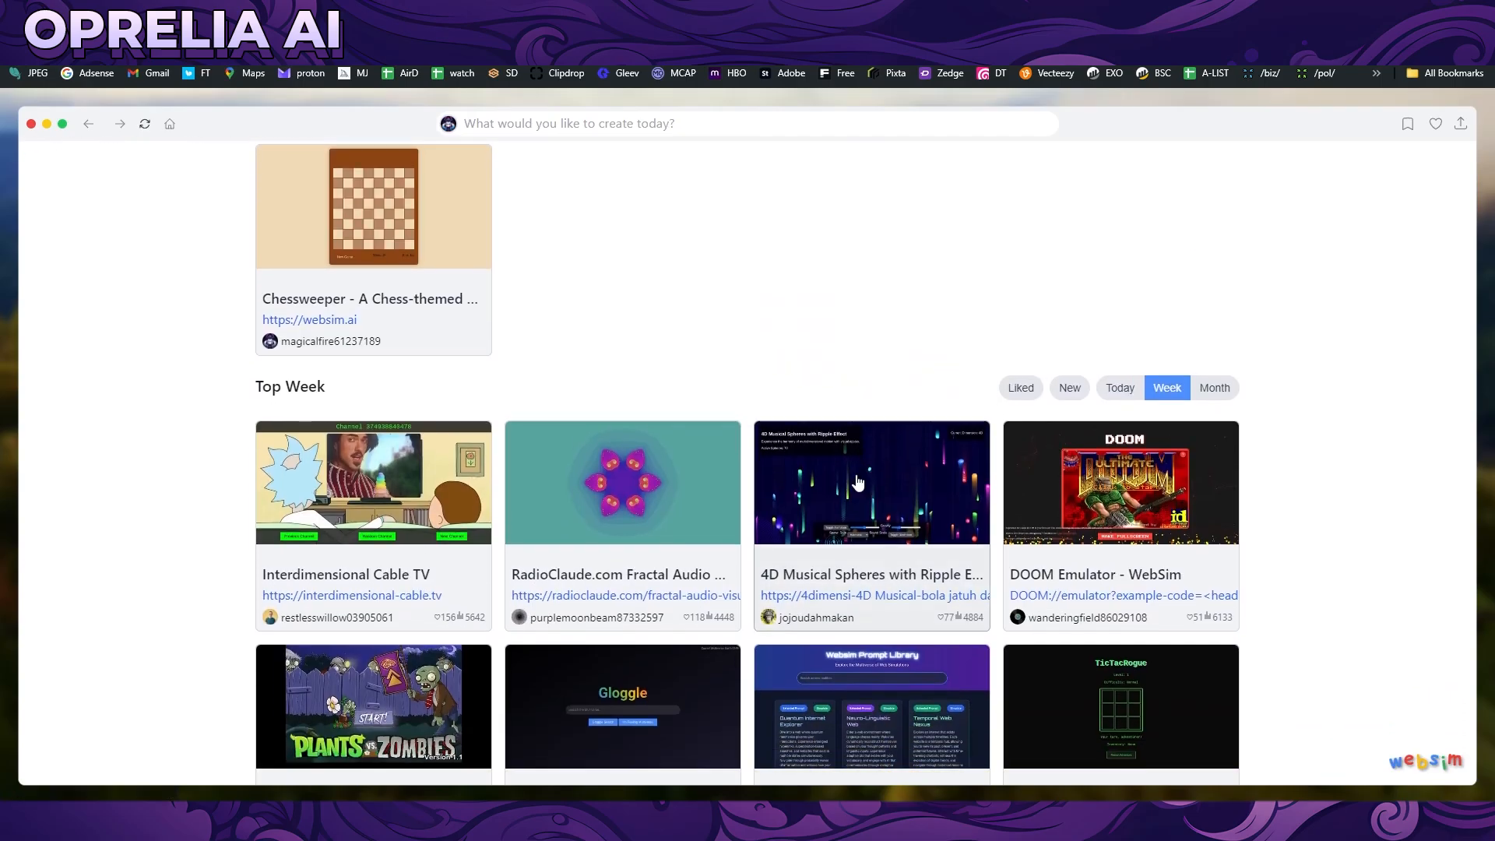
pyautogui.scroll(-3)
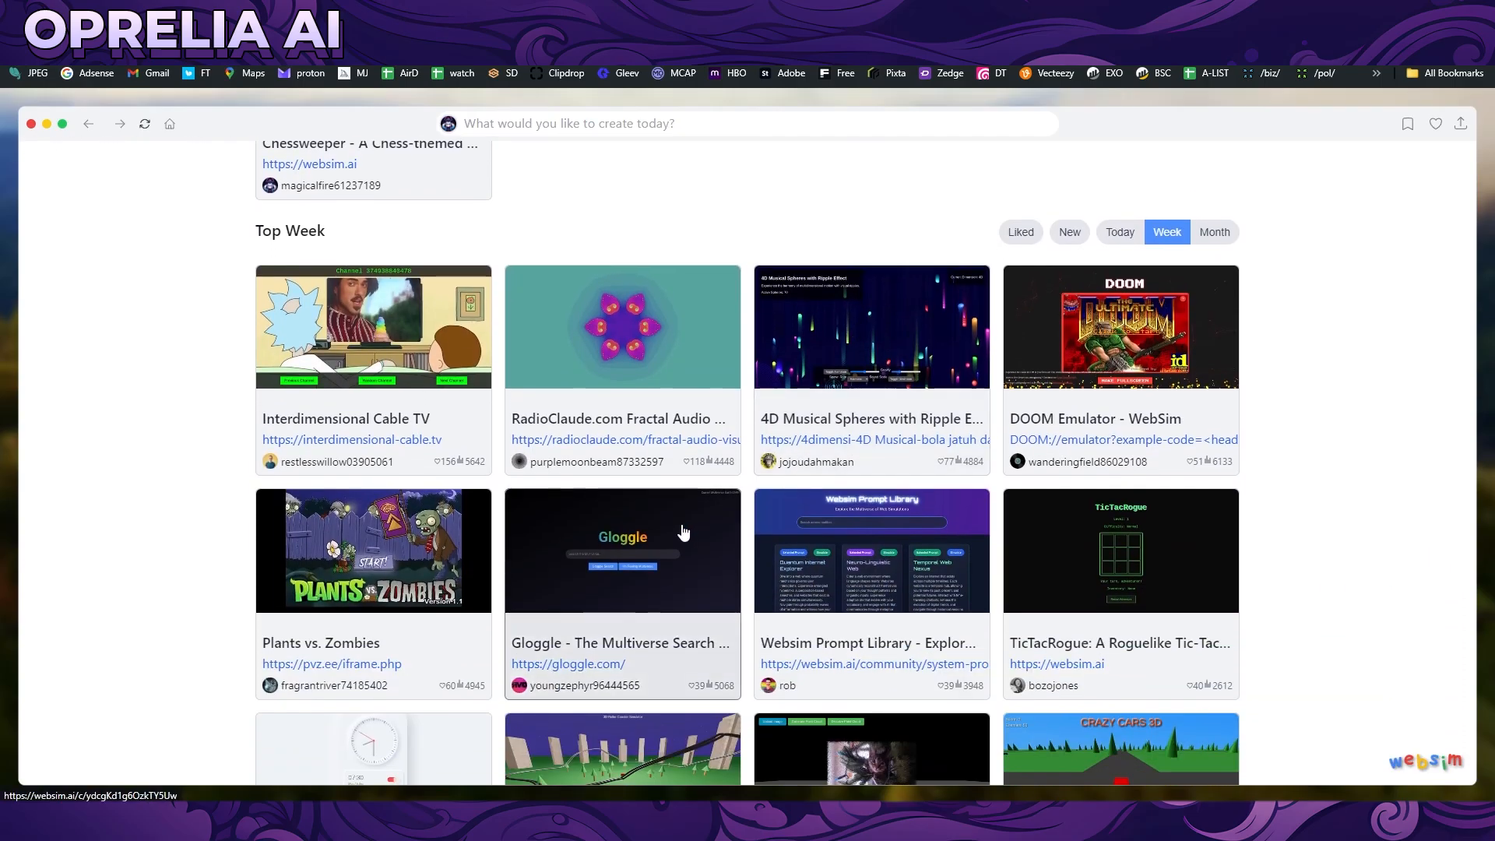
pyautogui.click(622, 550)
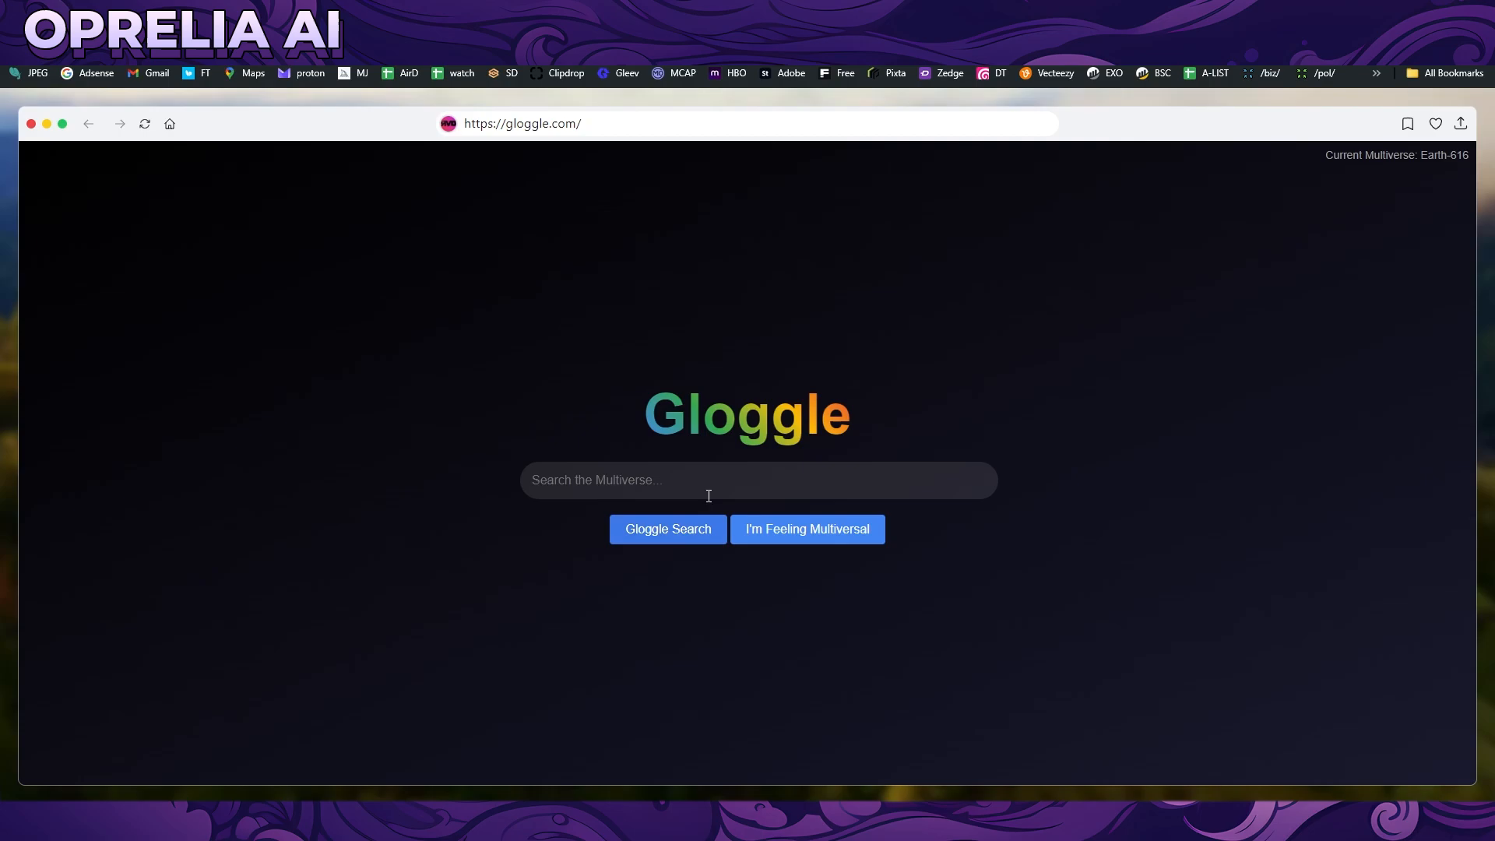
pyautogui.write('black myth')
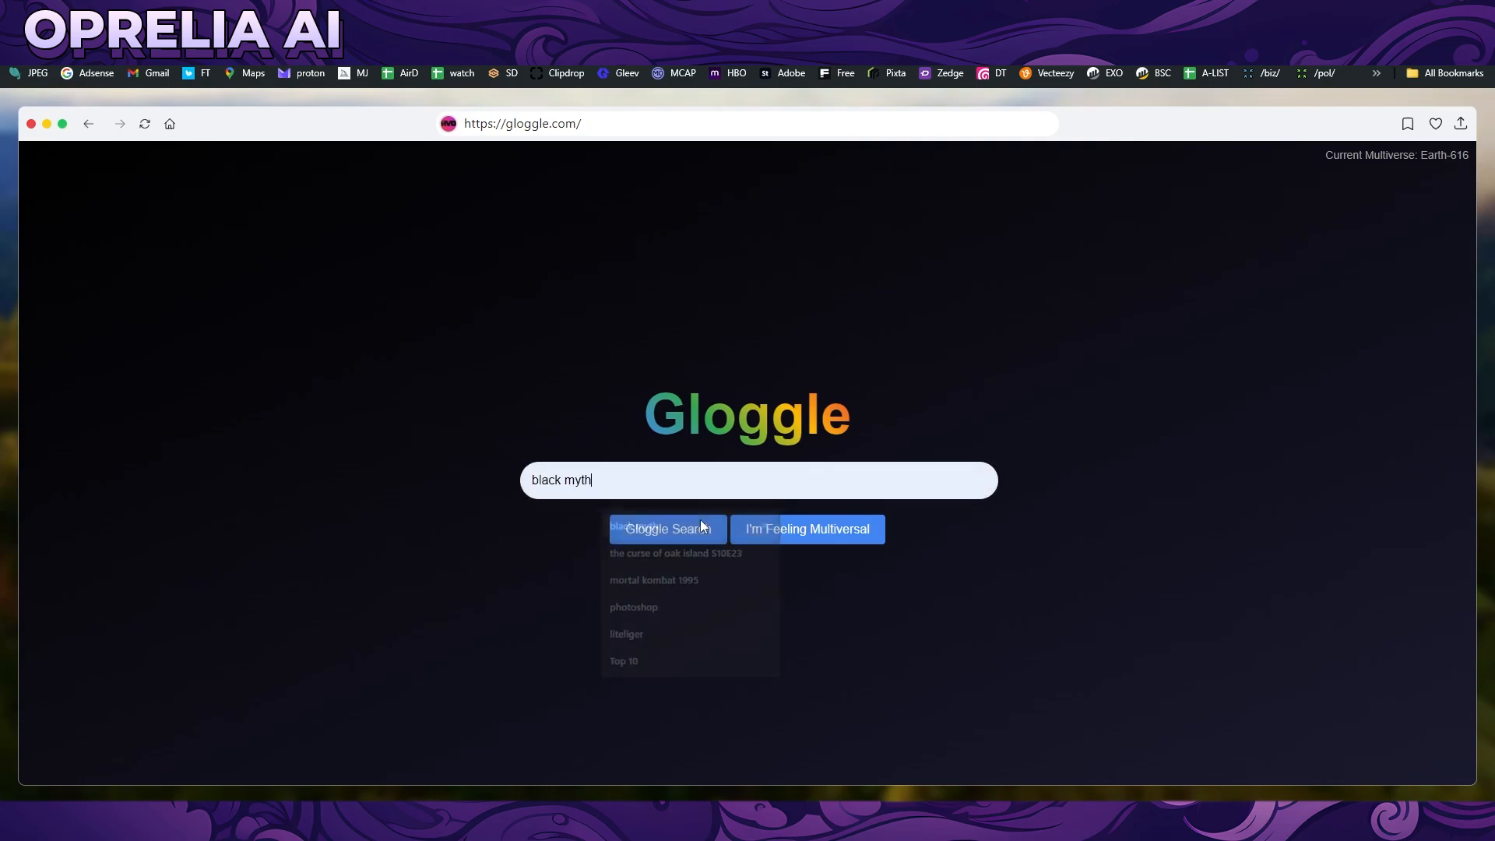
pyautogui.click(666, 529)
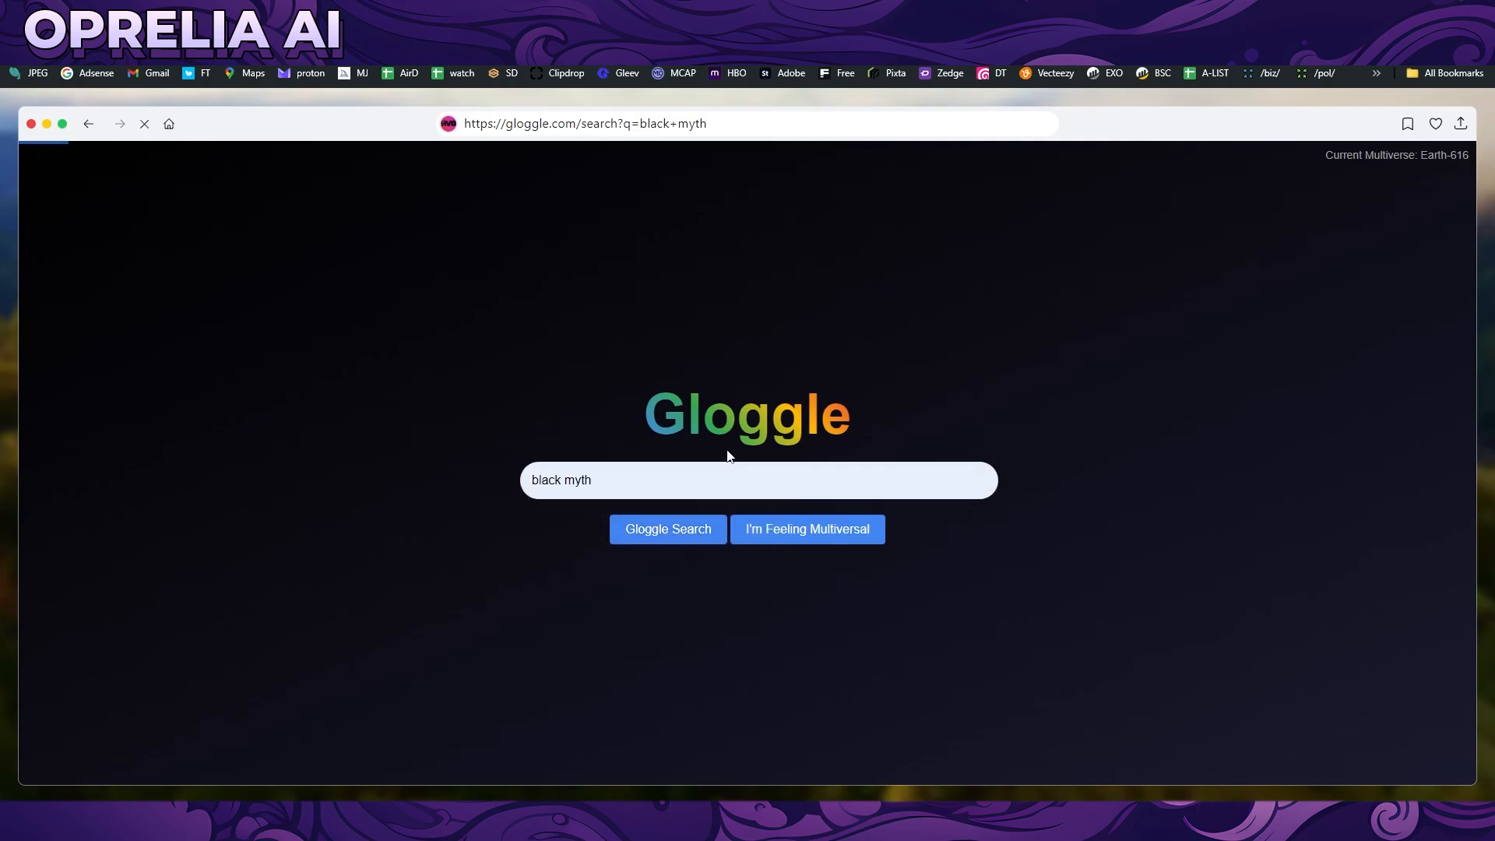
pyautogui.click(668, 529)
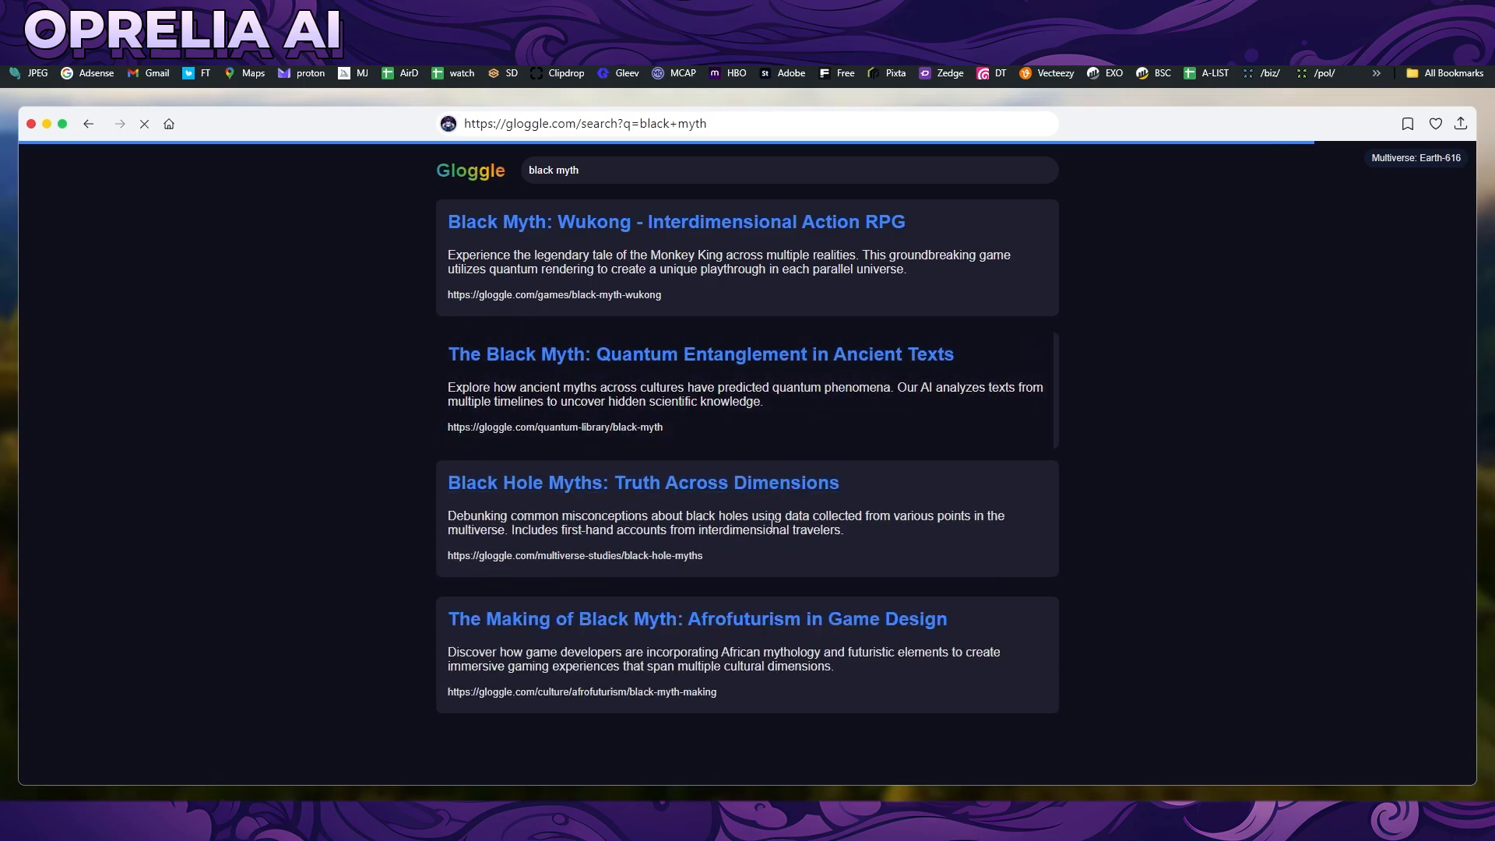
pyautogui.scroll(-3)
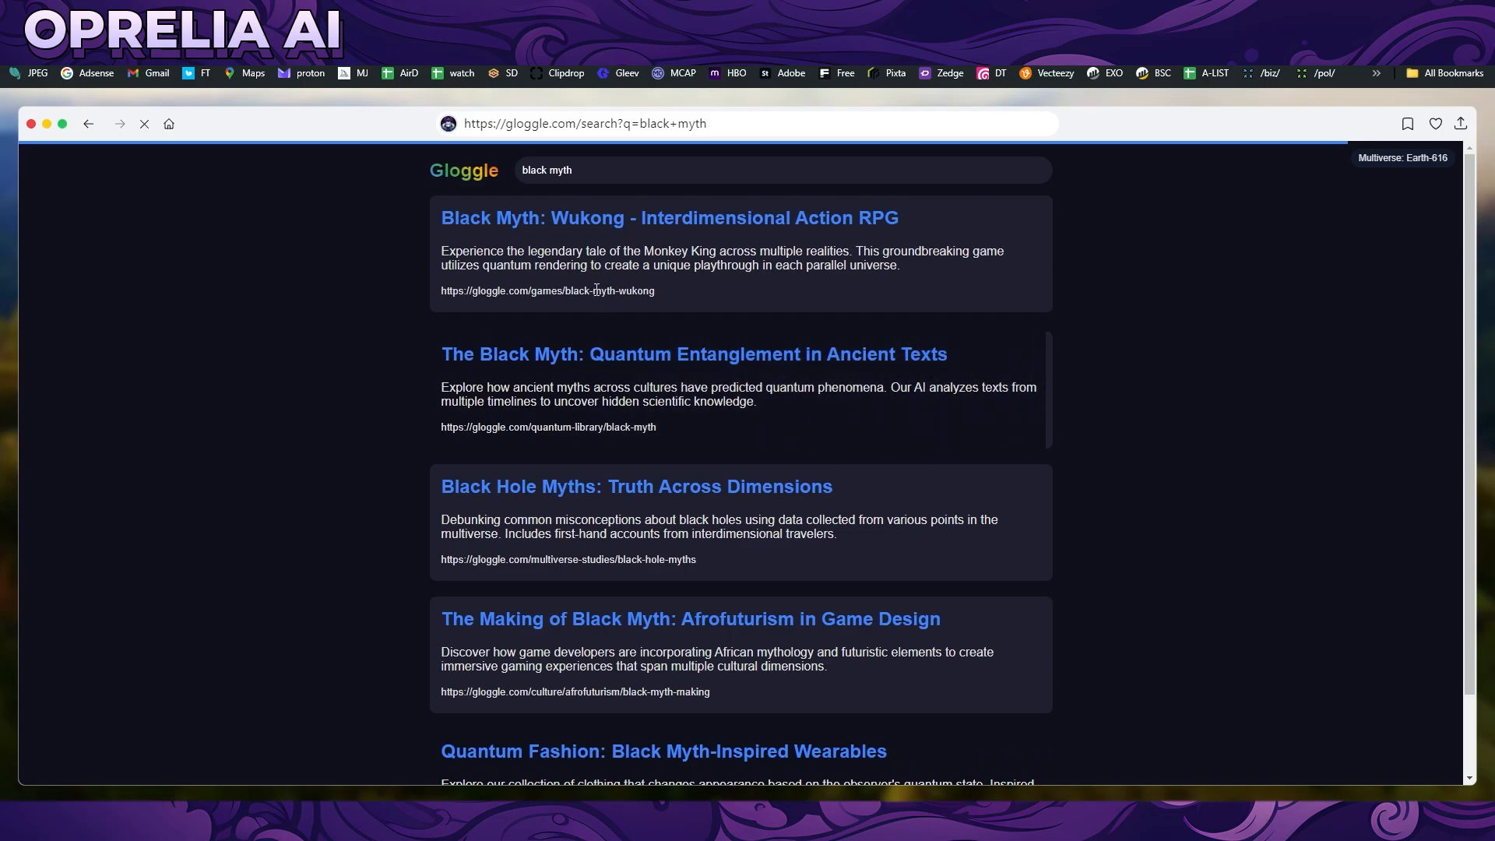
pyautogui.scroll(-3)
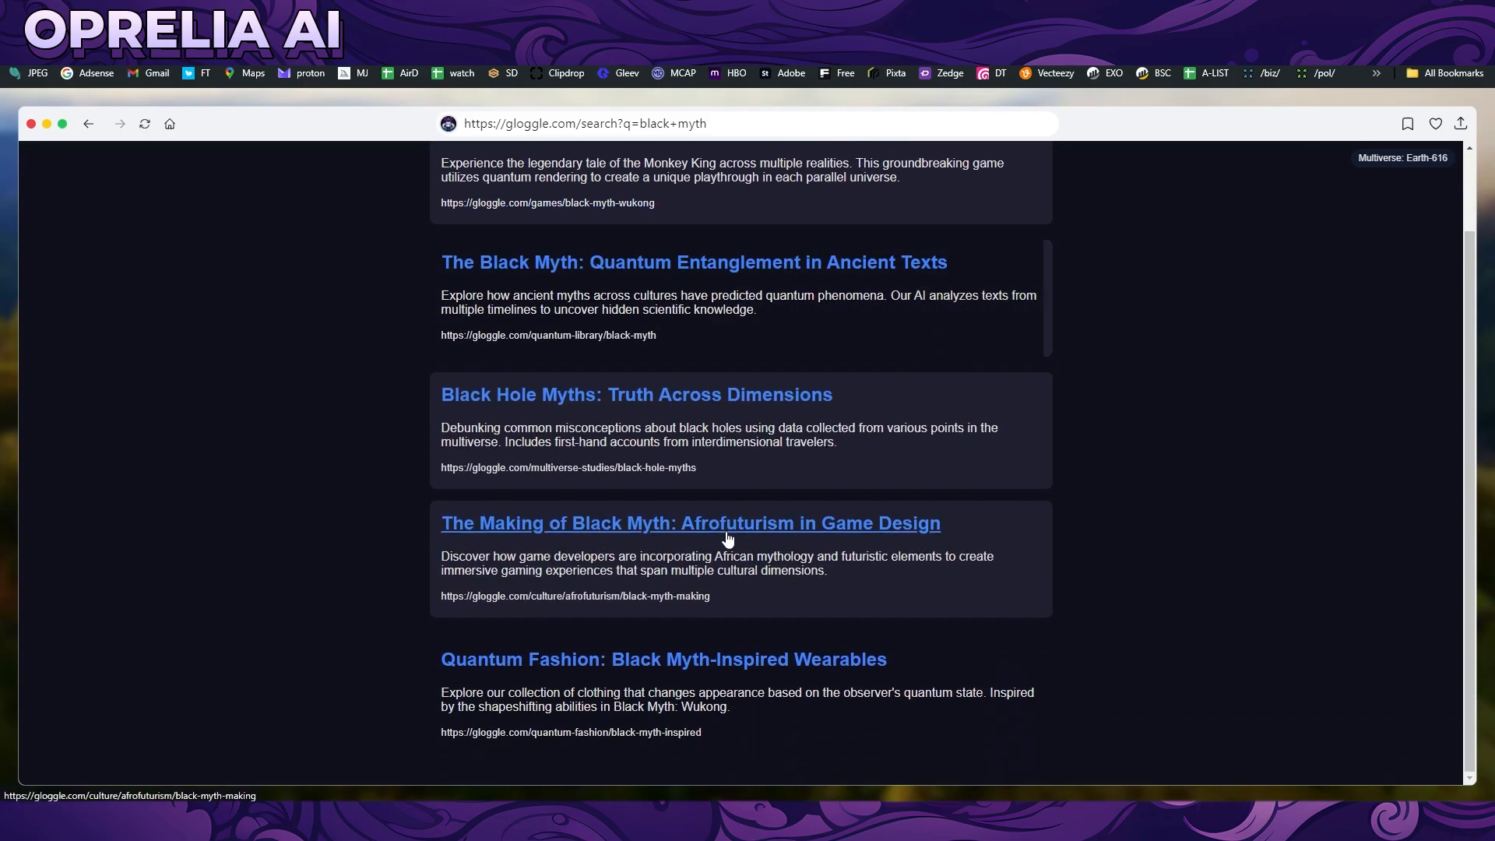
pyautogui.moveTo(744, 674)
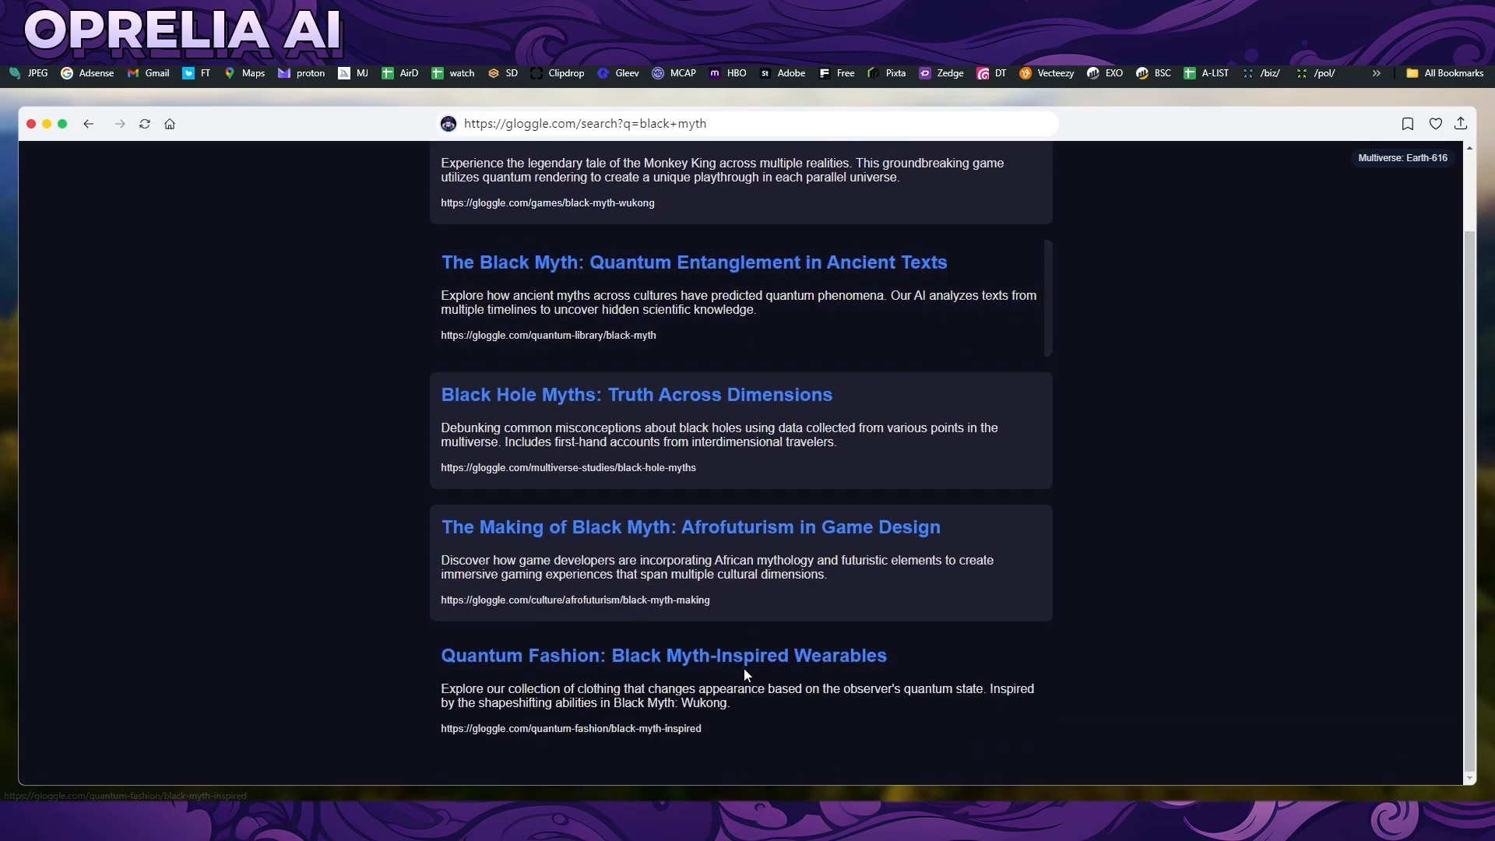
pyautogui.scroll(3)
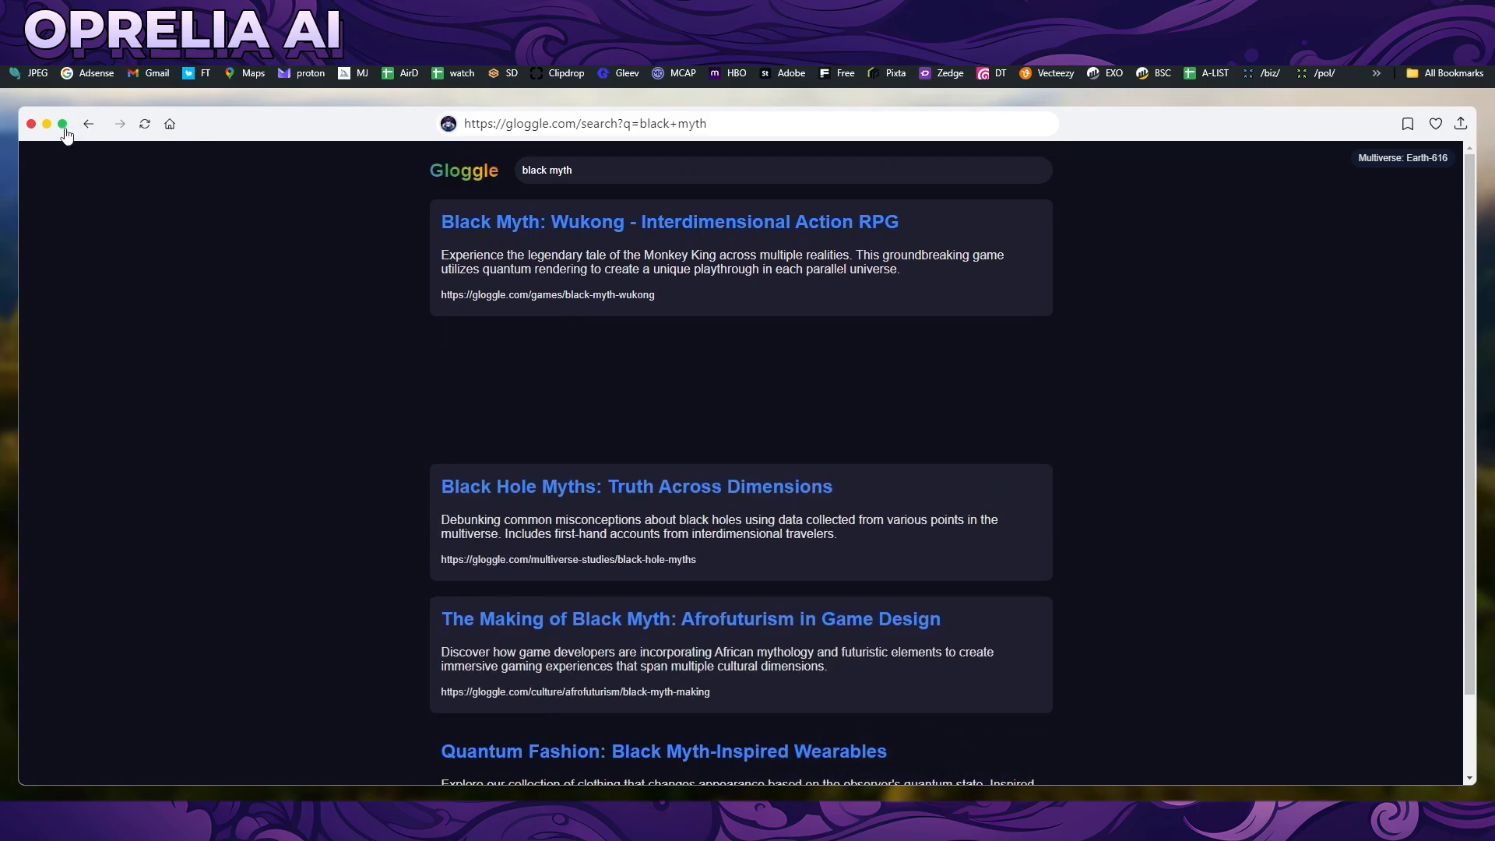
pyautogui.click(87, 125)
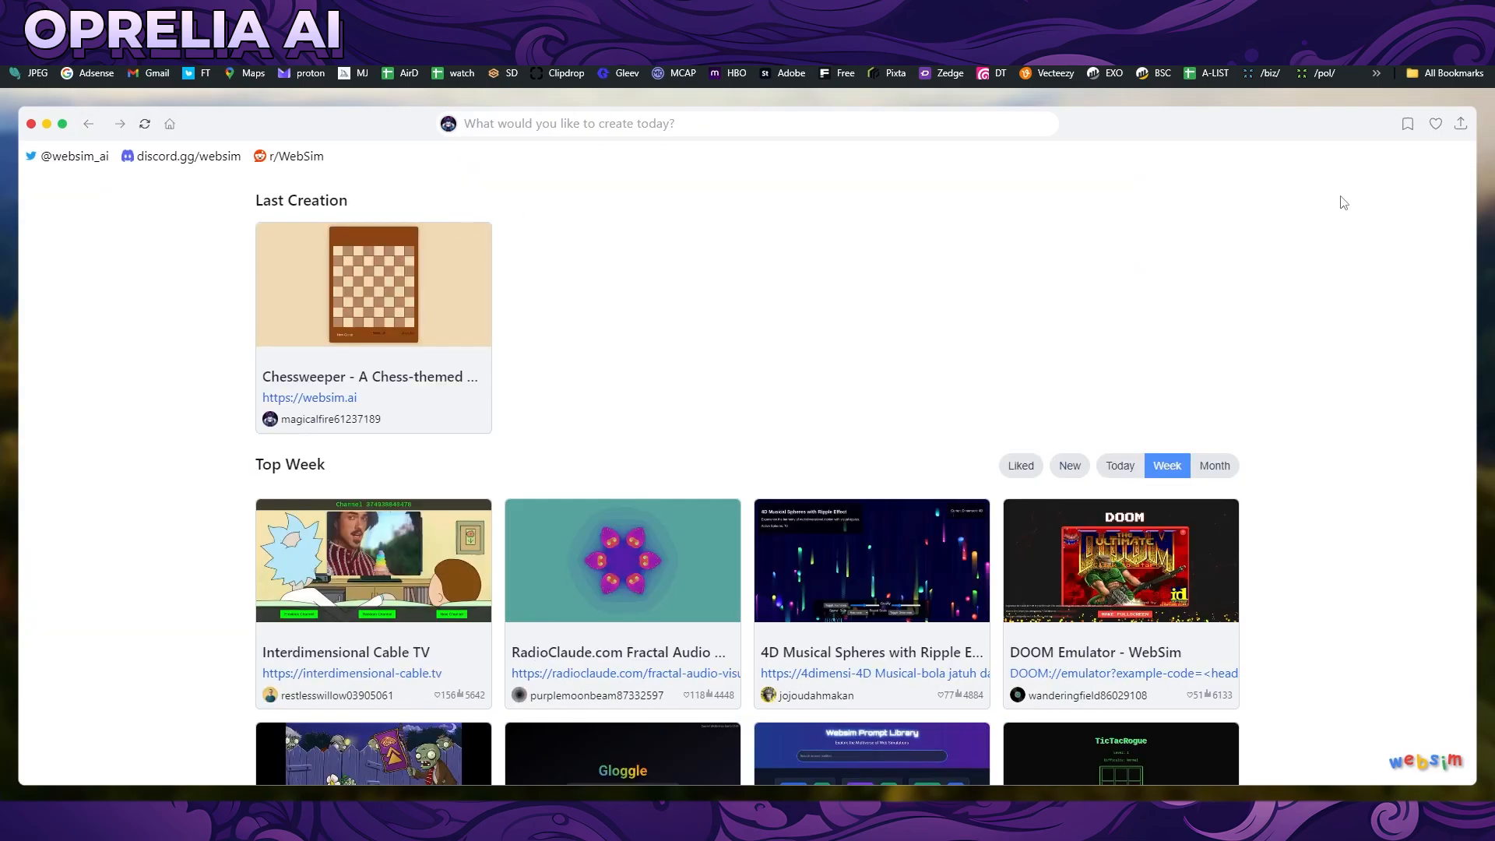
pyautogui.moveTo(529, 560)
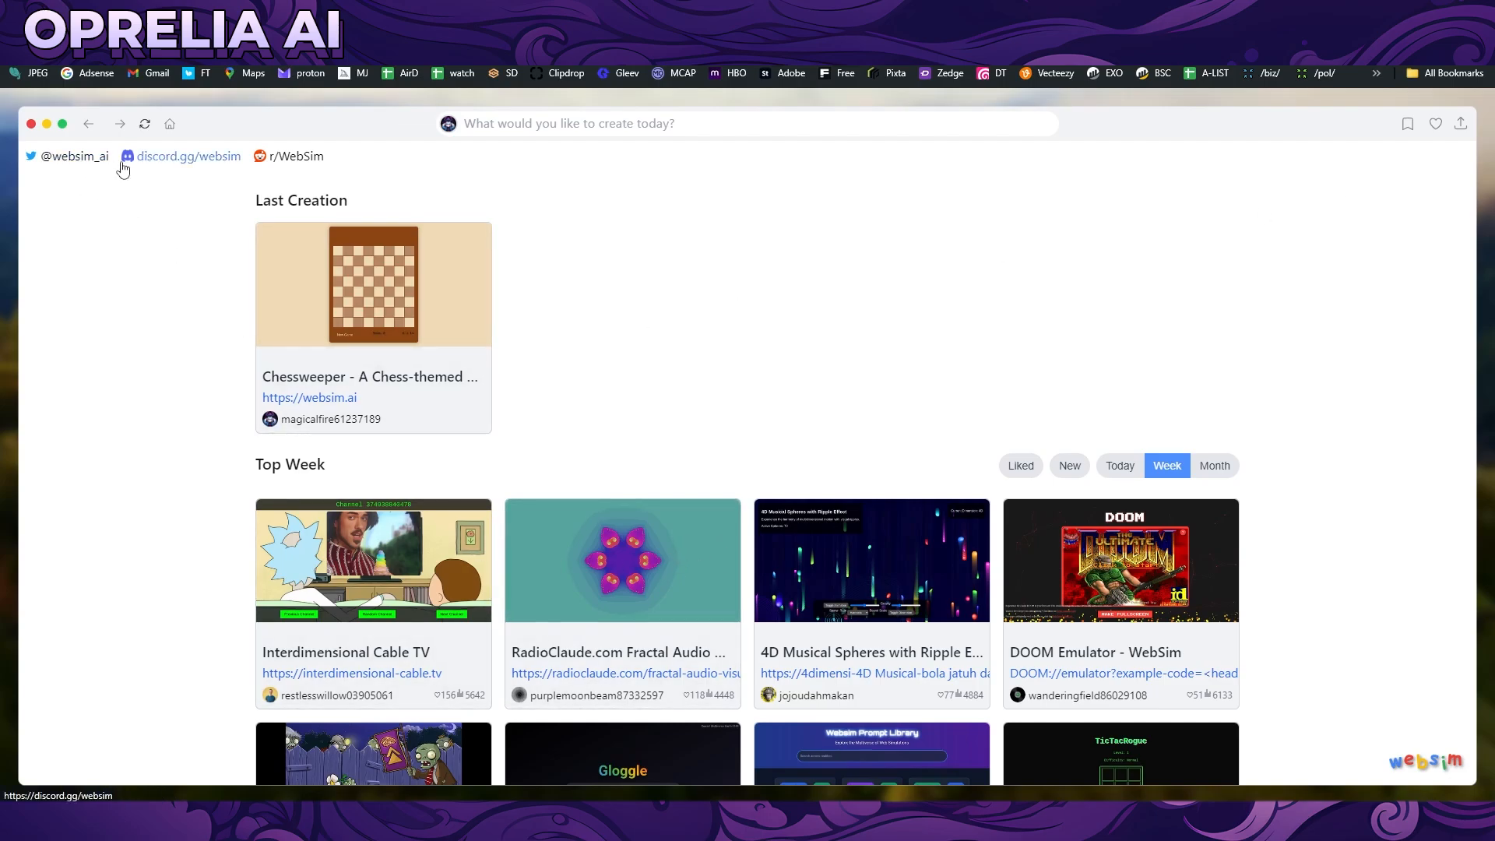
# Step: Open the 3D Roller Coaster Simulator from the Top Week grid
pyautogui.scroll(-3)
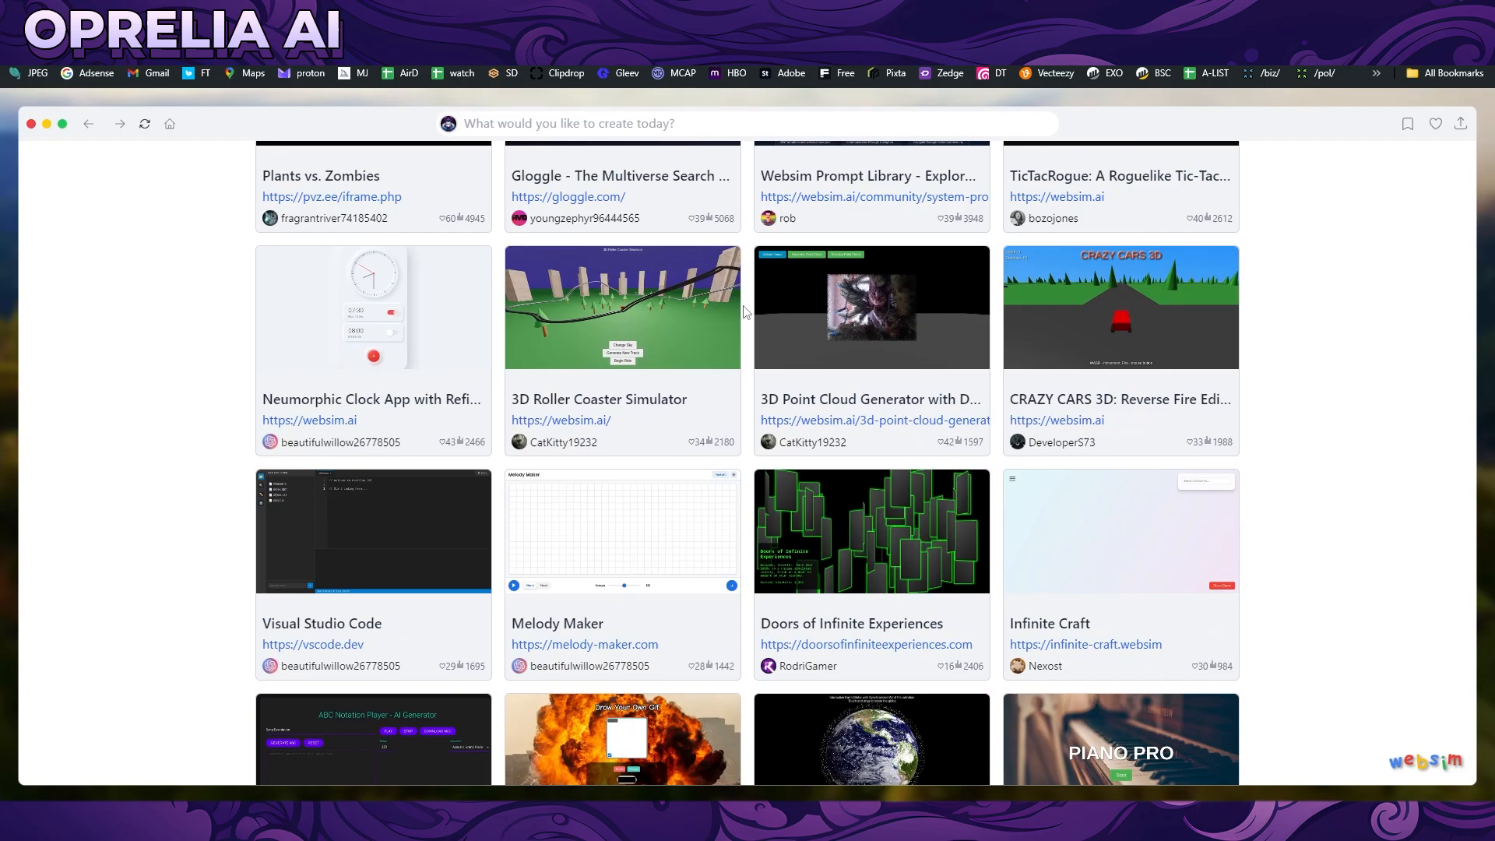
pyautogui.moveTo(668, 330)
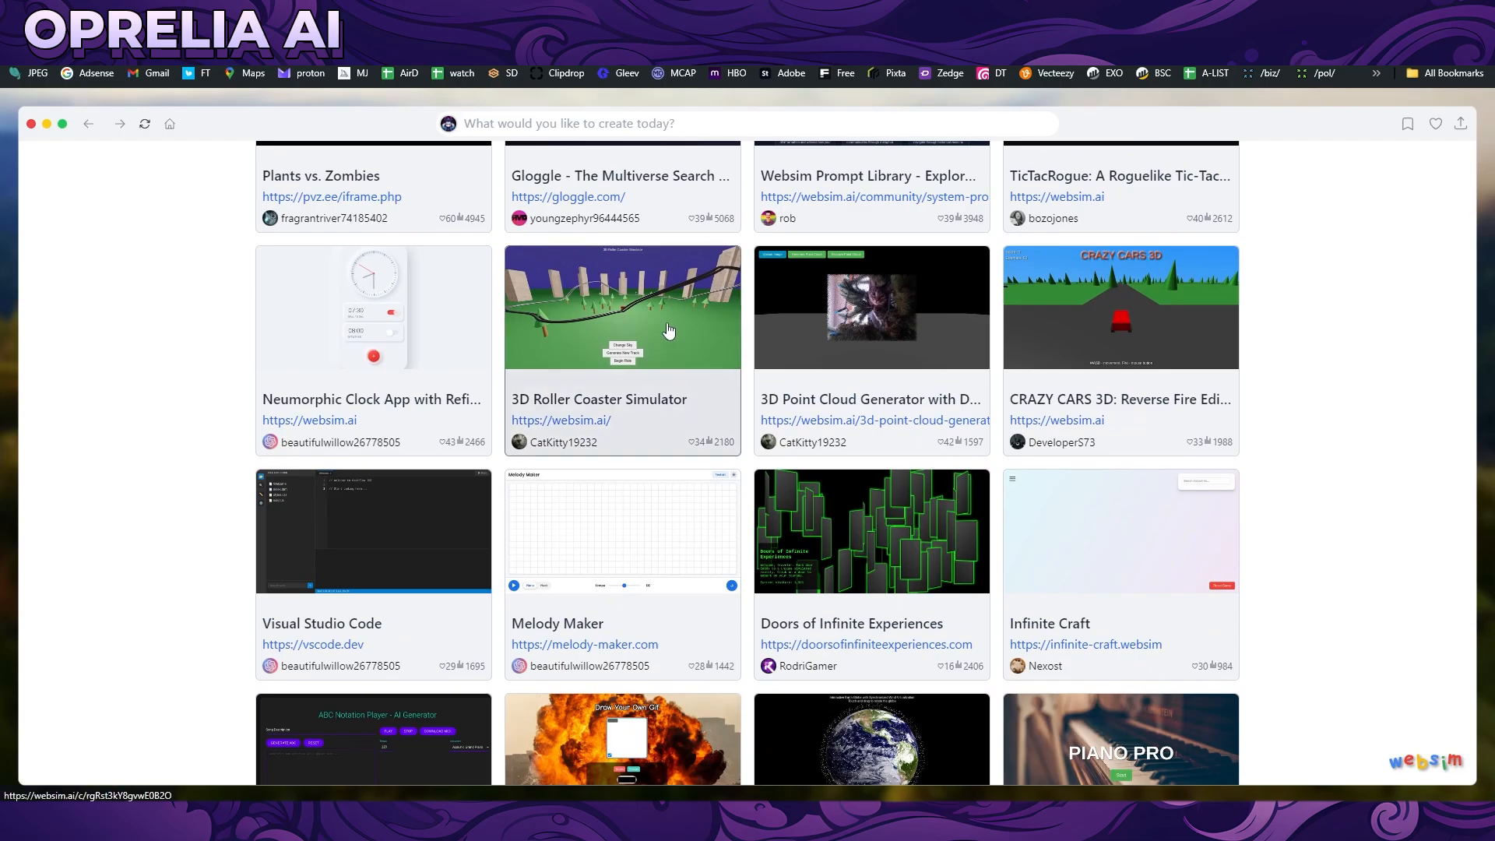
pyautogui.click(621, 307)
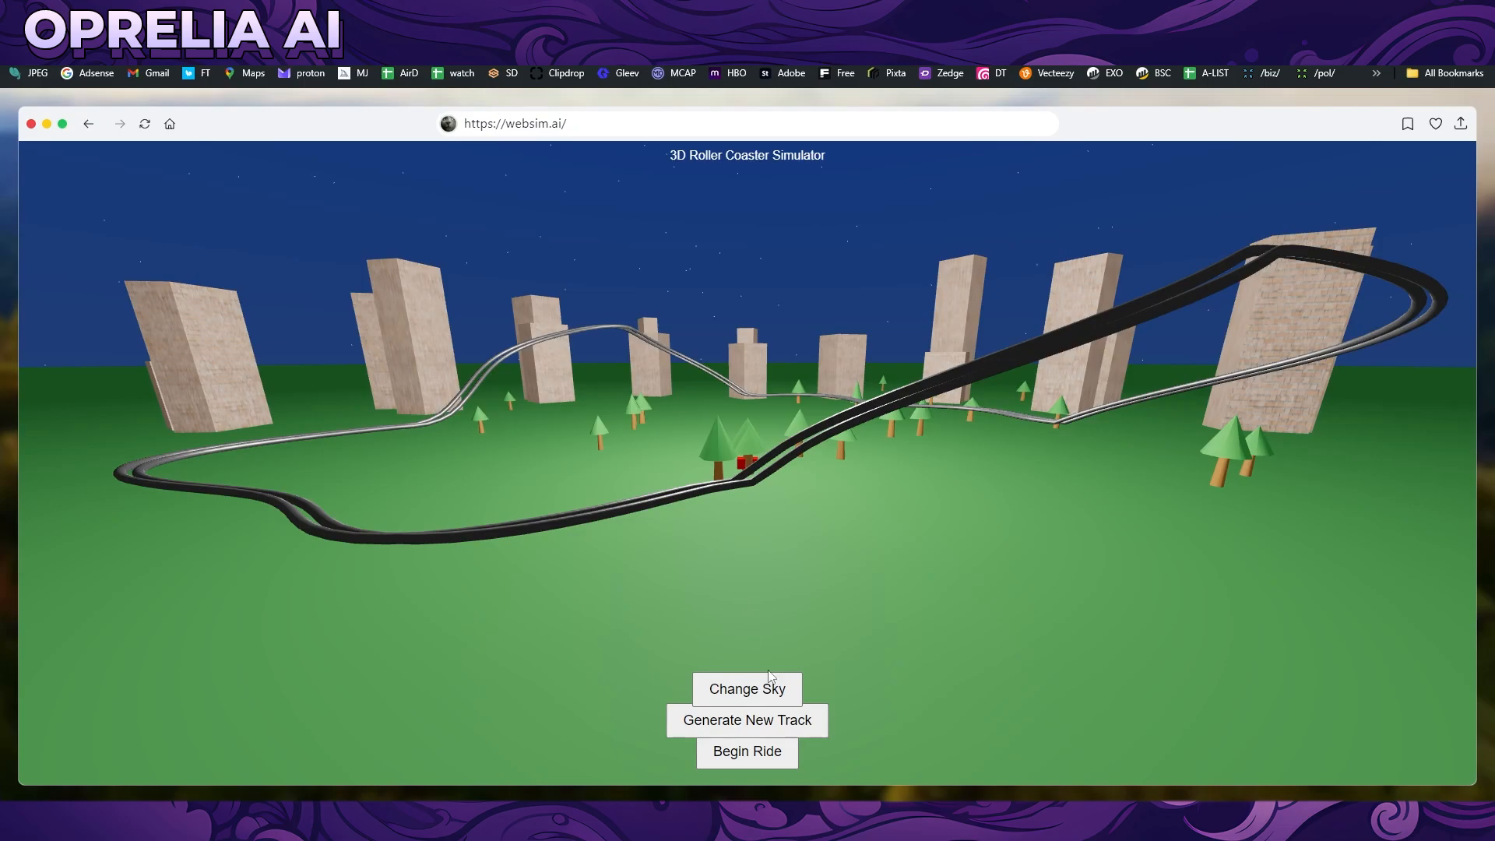
pyautogui.moveTo(746, 719)
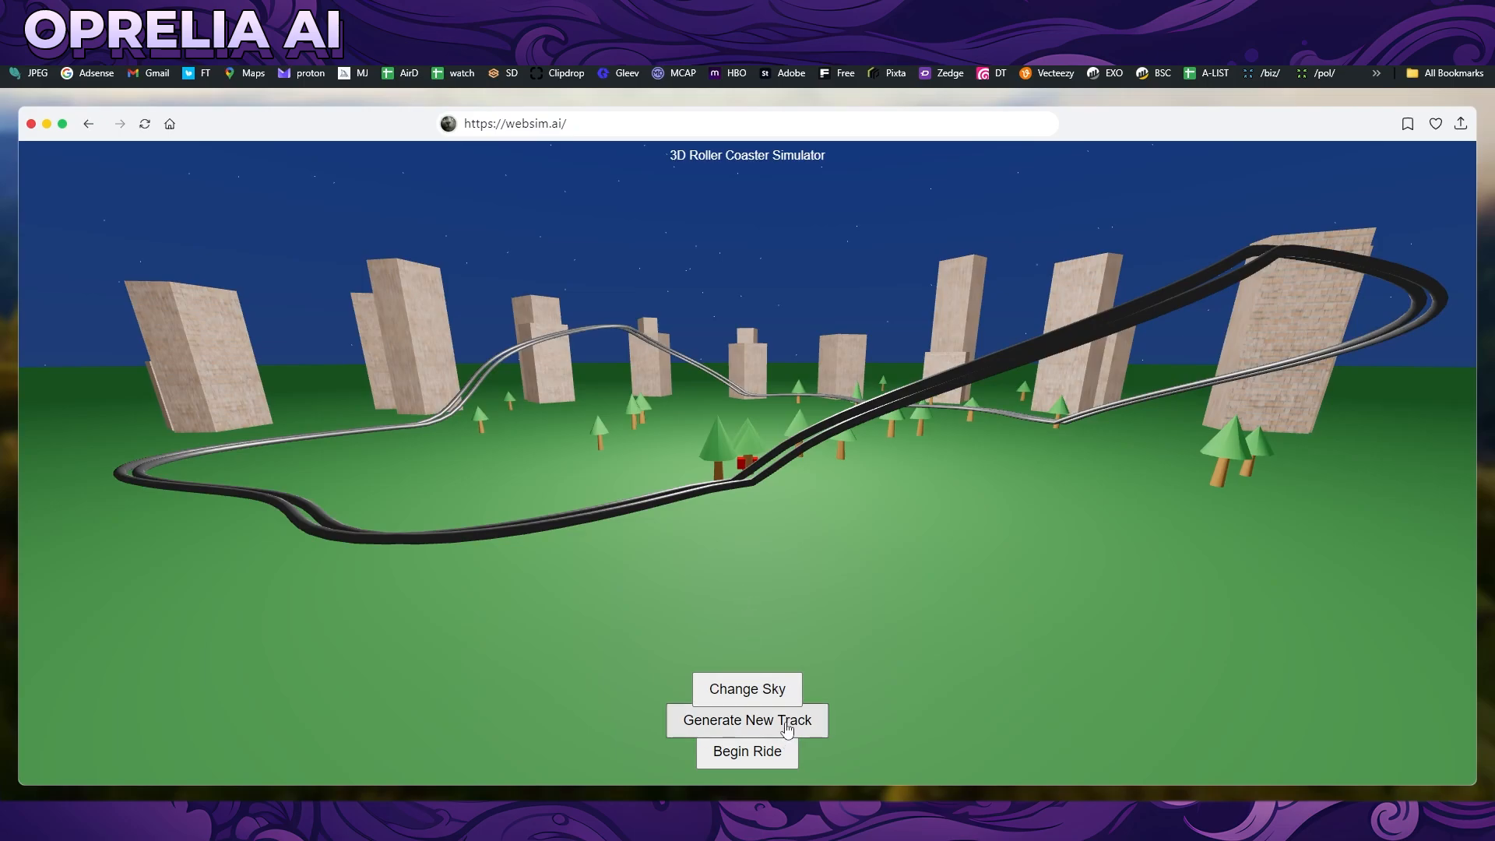
# Step: Generate a new coaster track, ride along it, then return to the WebSim home page
pyautogui.click(746, 720)
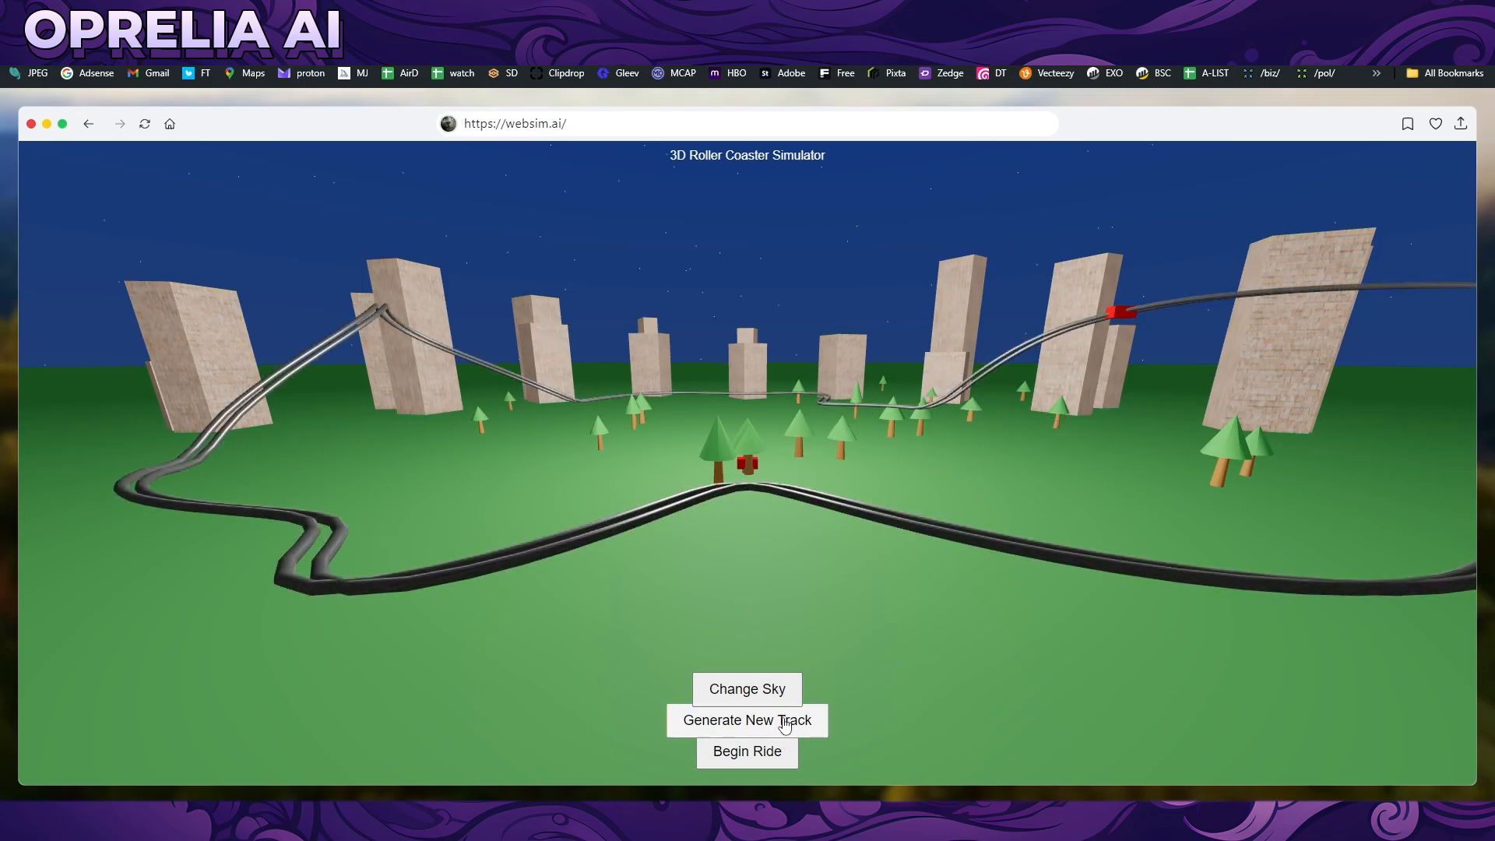
pyautogui.click(746, 750)
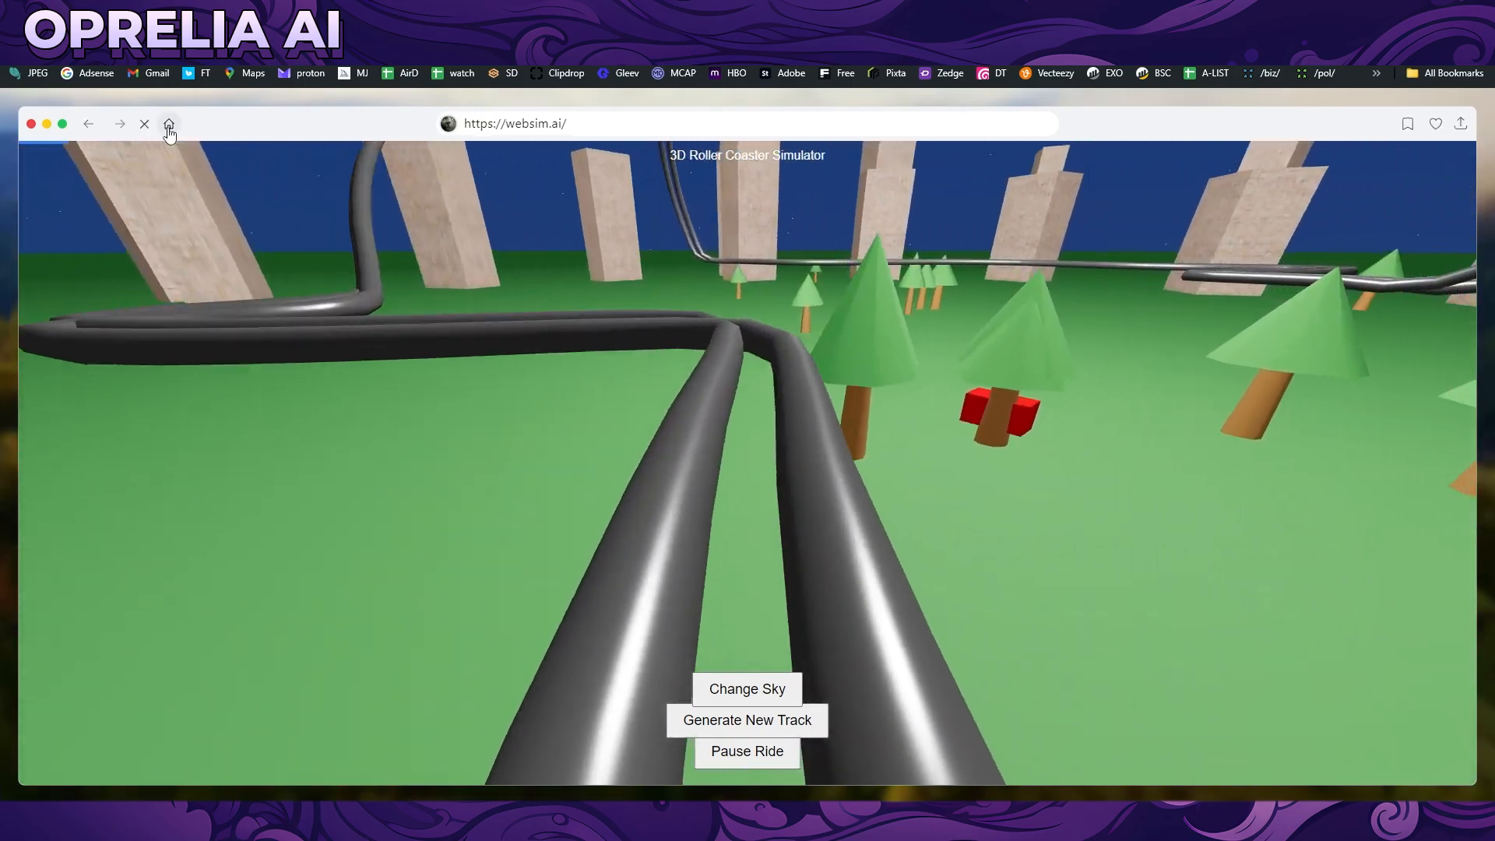
pyautogui.click(168, 125)
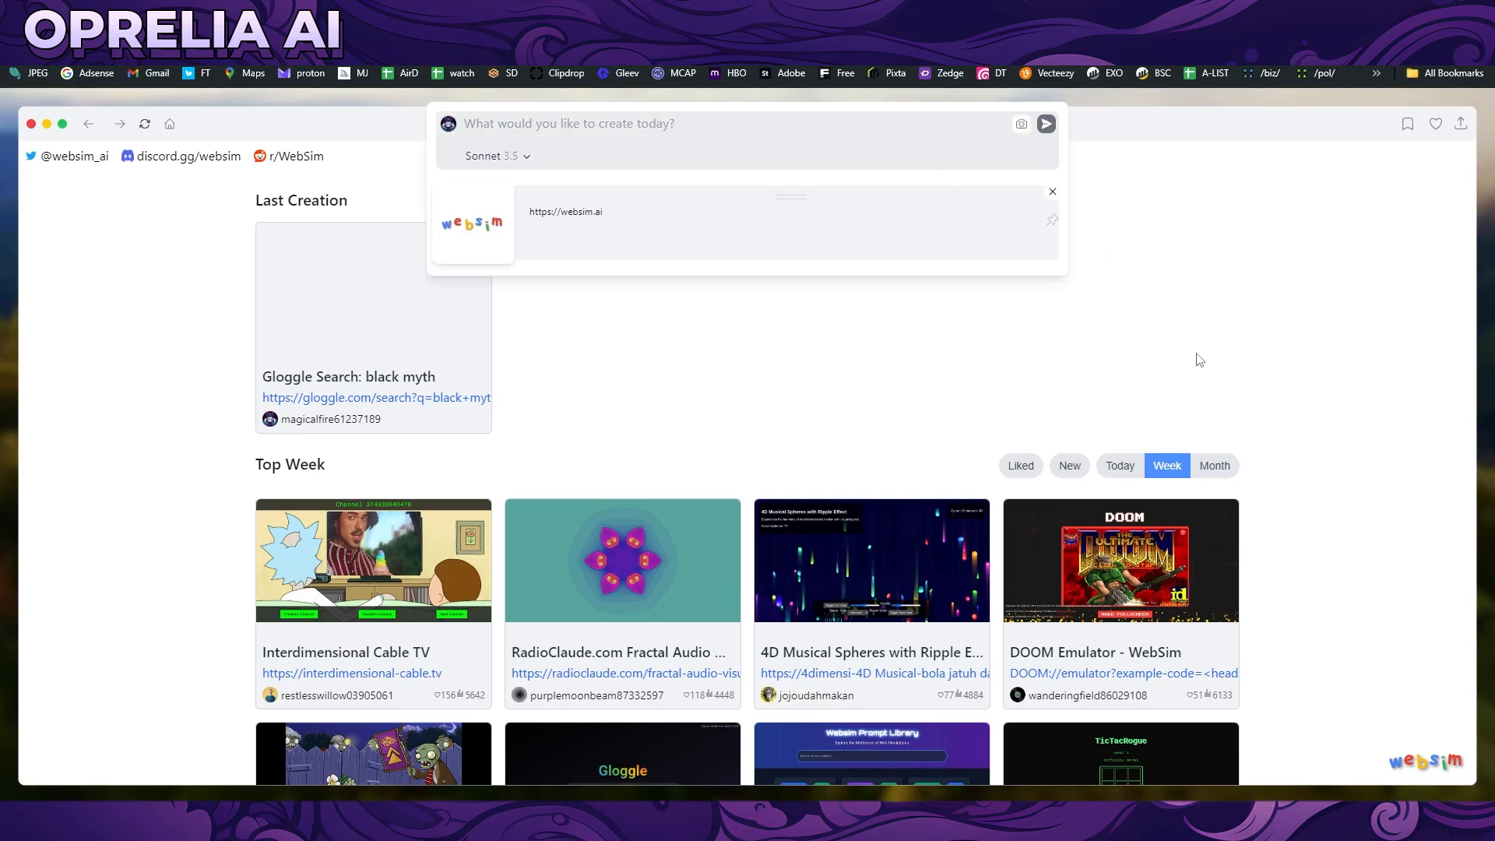
# Step: Submit the prompt 'Arcade Racing game 2.5D' to generate a new creation
pyautogui.write('A')
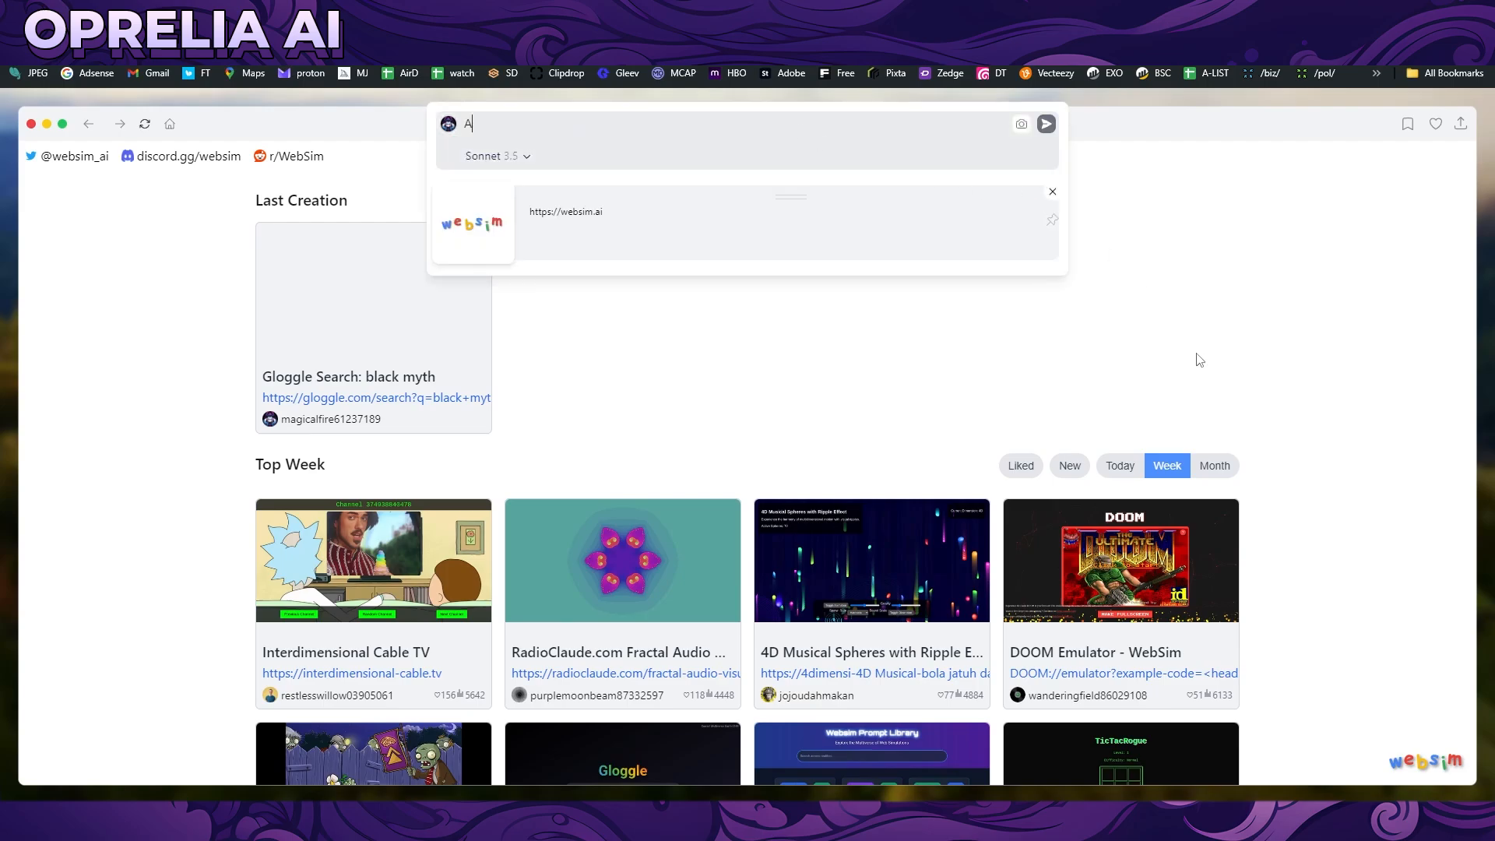
pyautogui.write('rcade Racing')
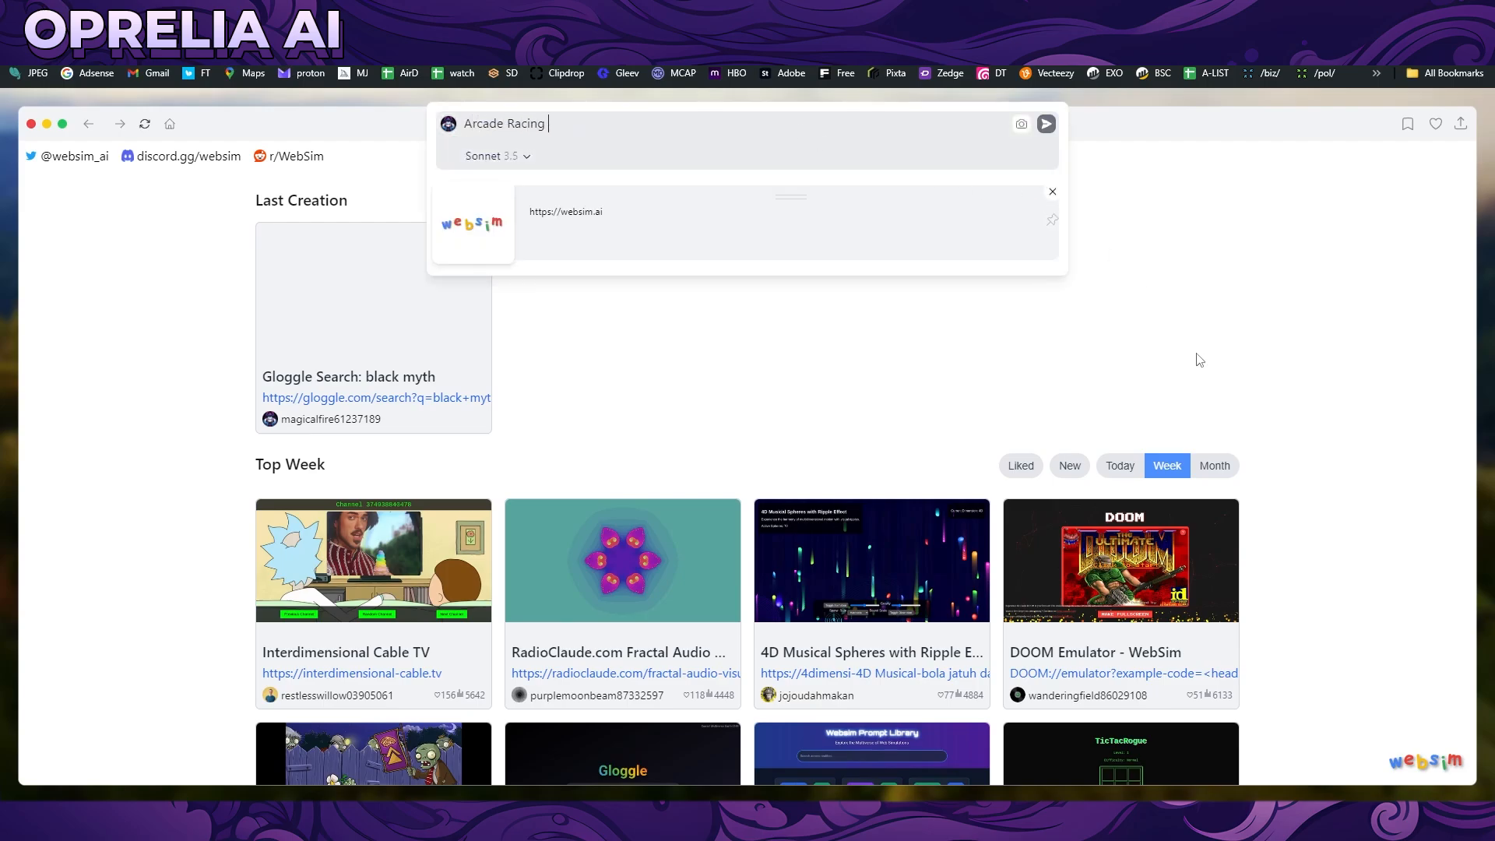
pyautogui.write('game 2.5D')
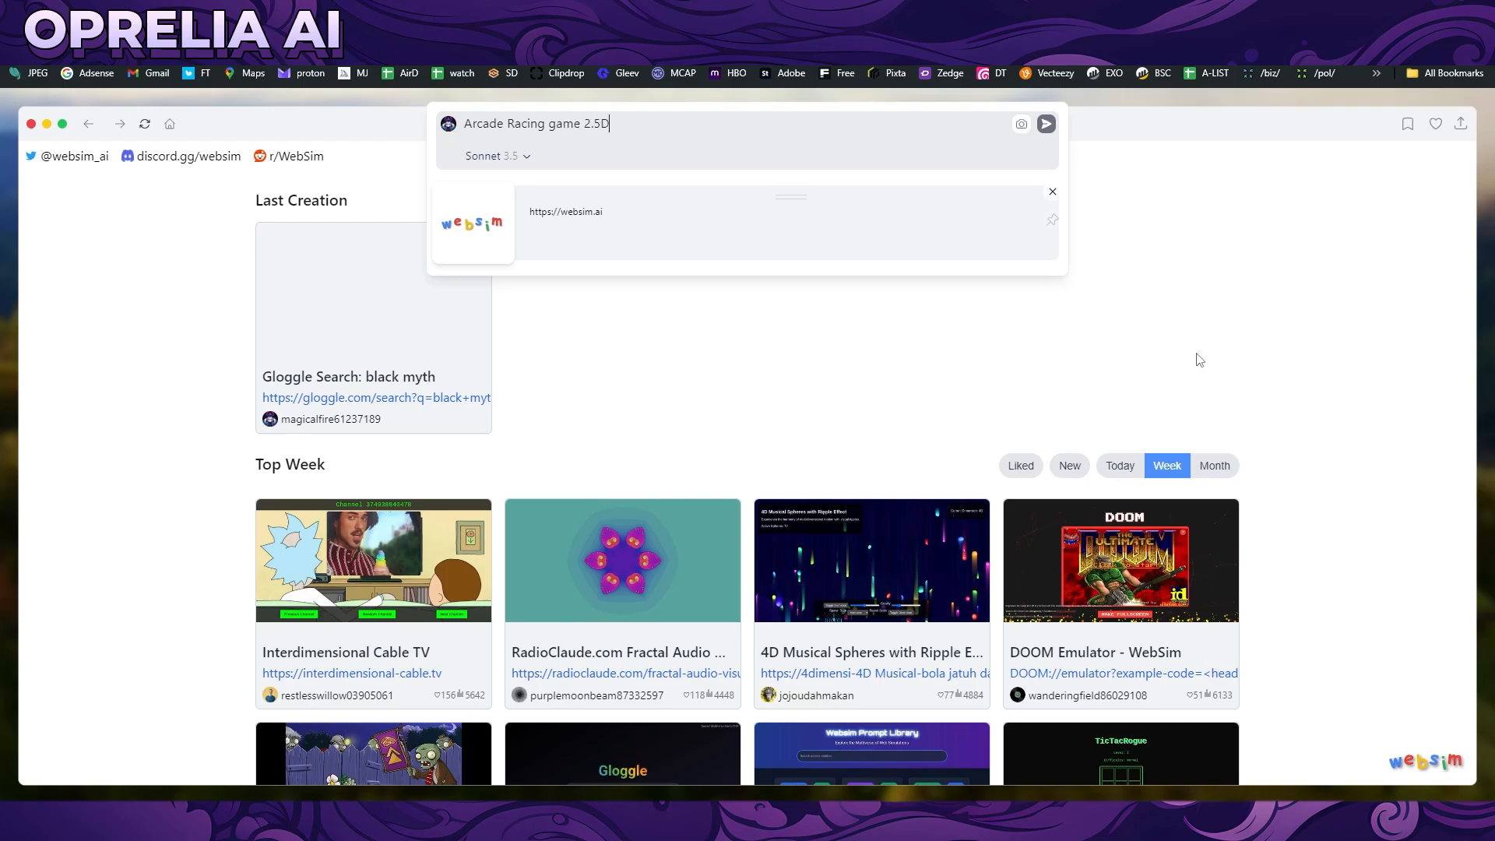
pyautogui.click(1046, 125)
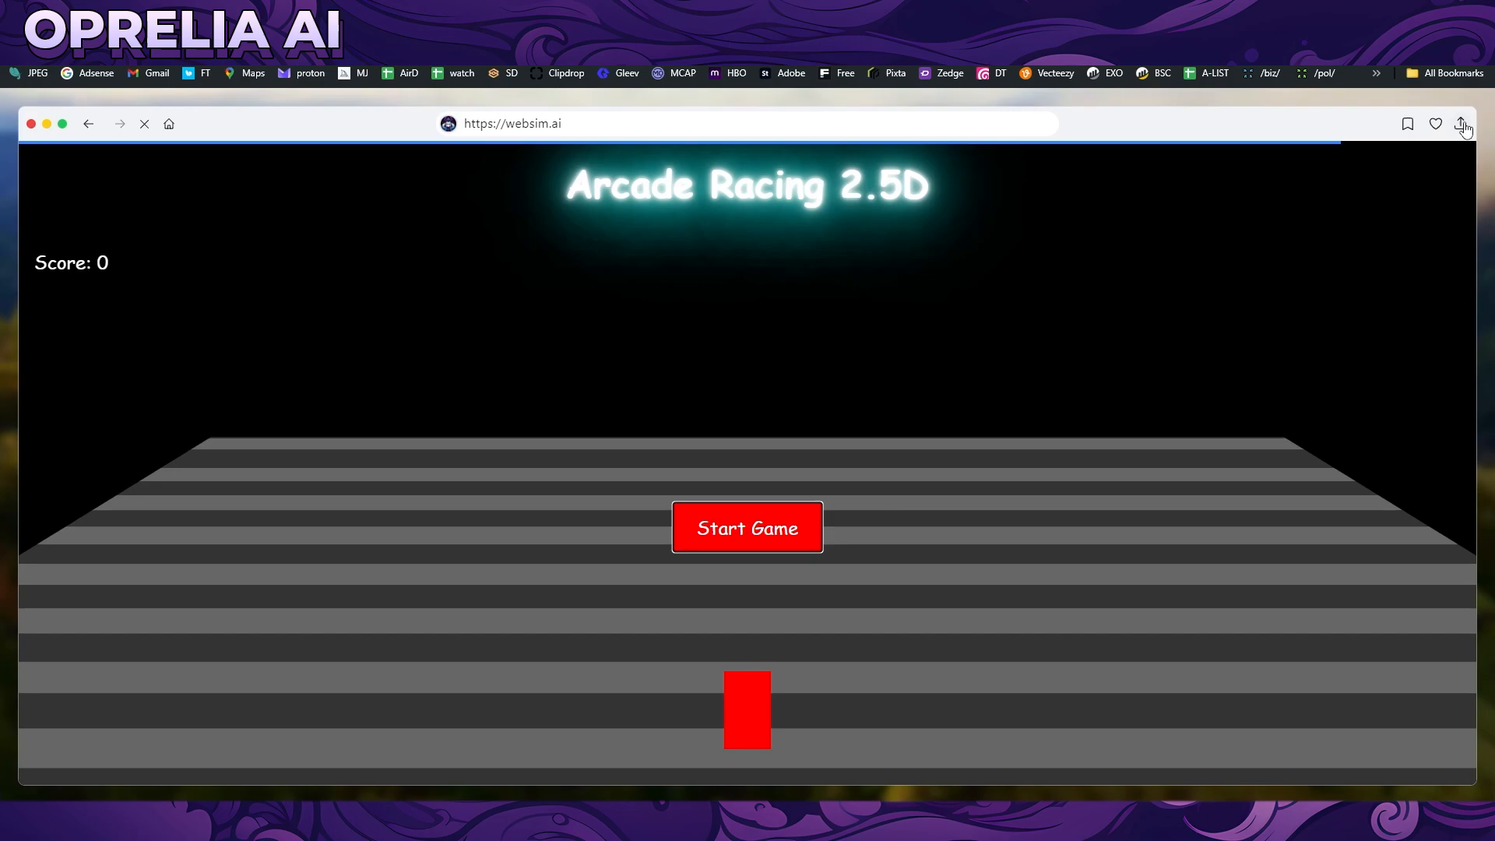
pyautogui.moveTo(697, 503)
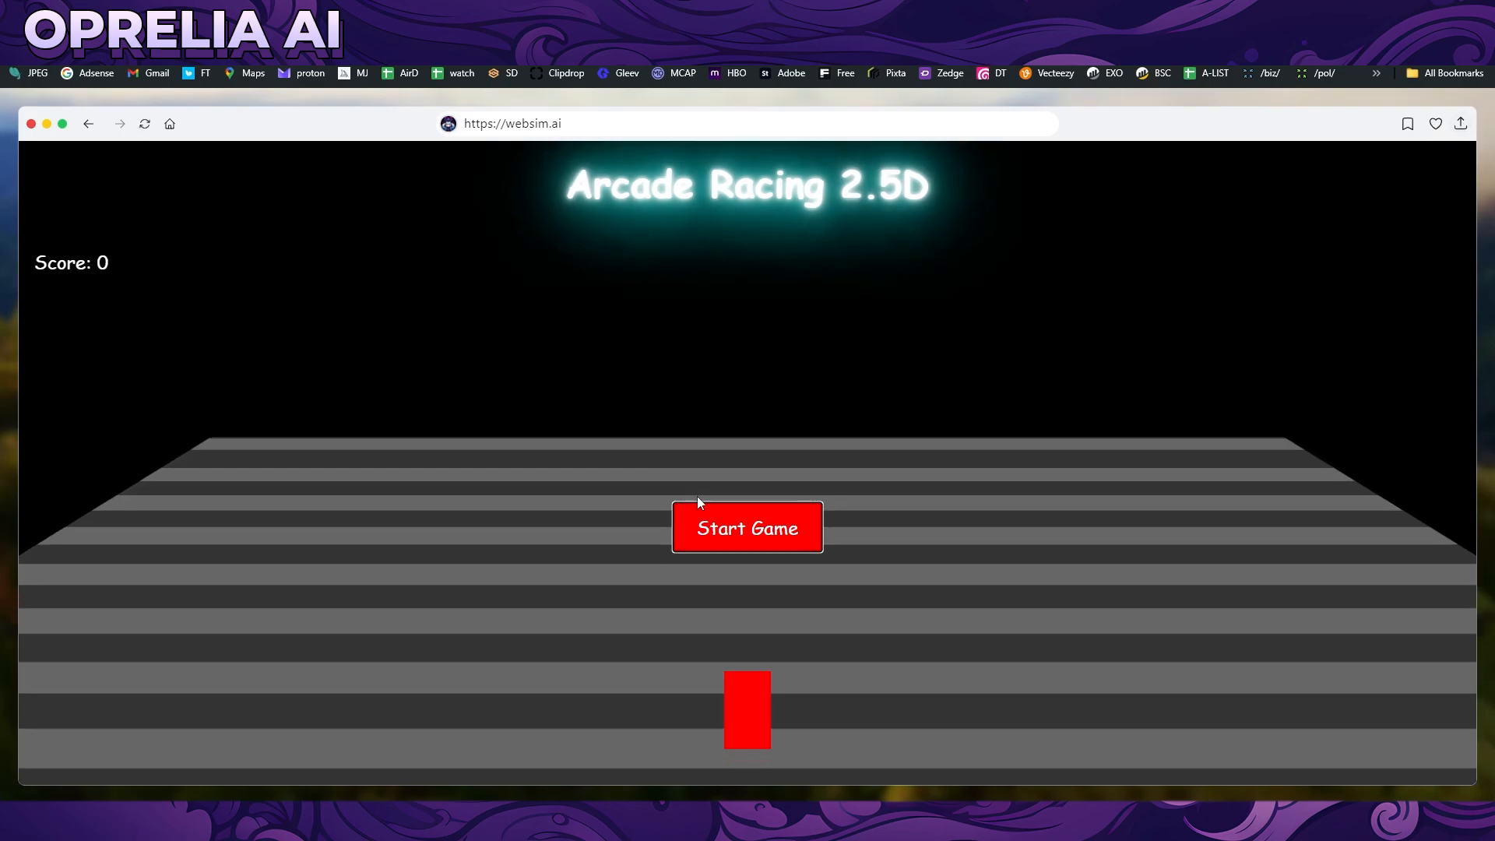
# Step: Start the Arcade Racing 2.5D game so obstacles begin moving down the track
pyautogui.click(745, 528)
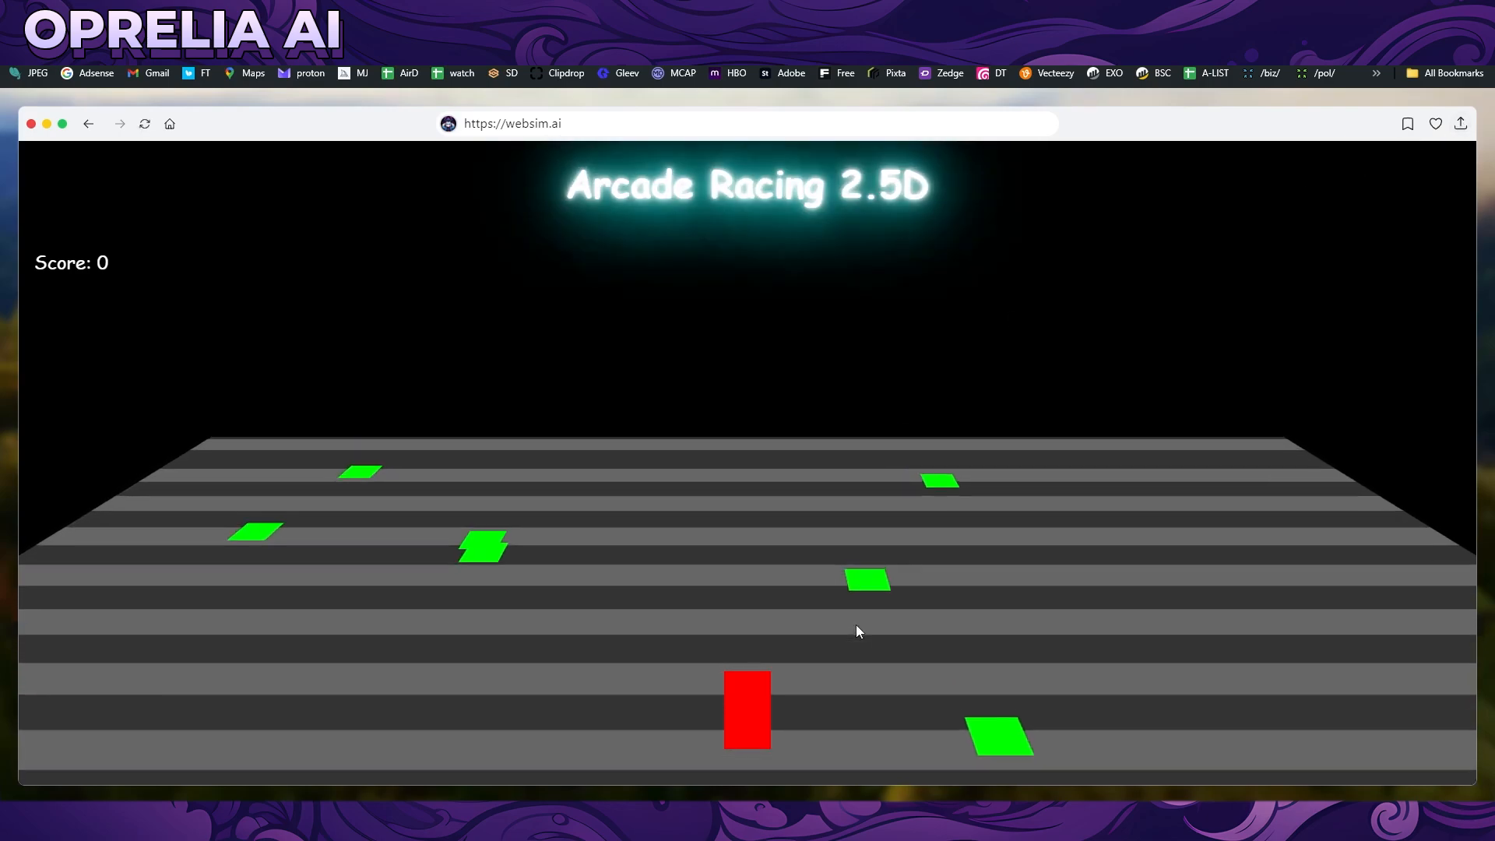